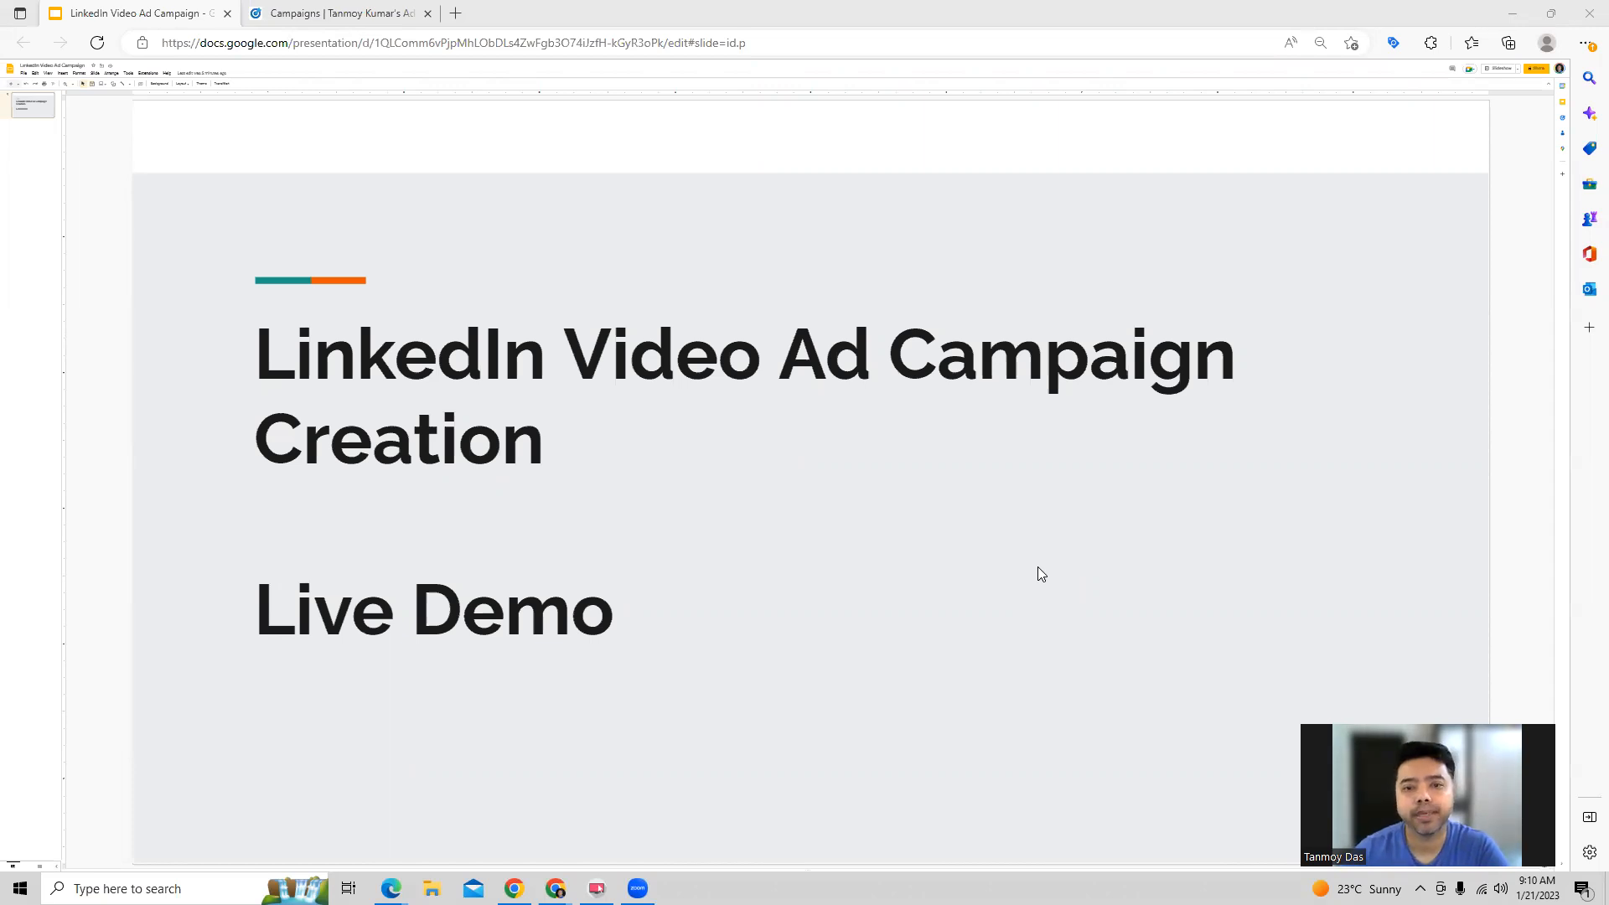
Show the Default Campaign Group's campaigns from the Campaign Groups list.
{"action": "left_click", "coordinate": [339, 12]}
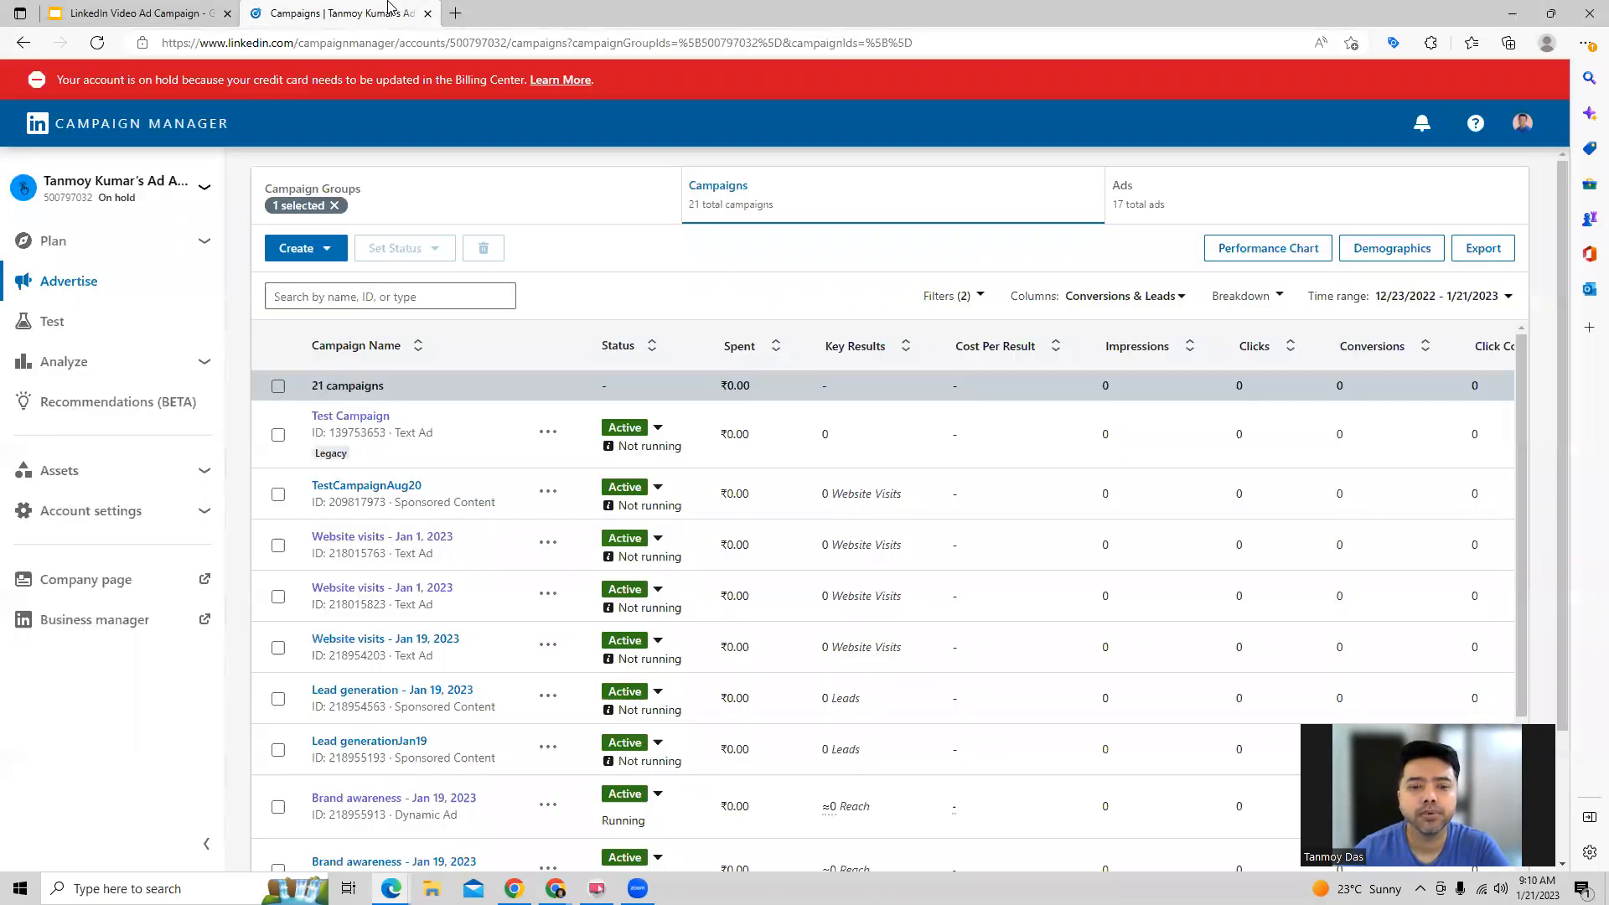
{"action": "left_click", "coordinate": [312, 189]}
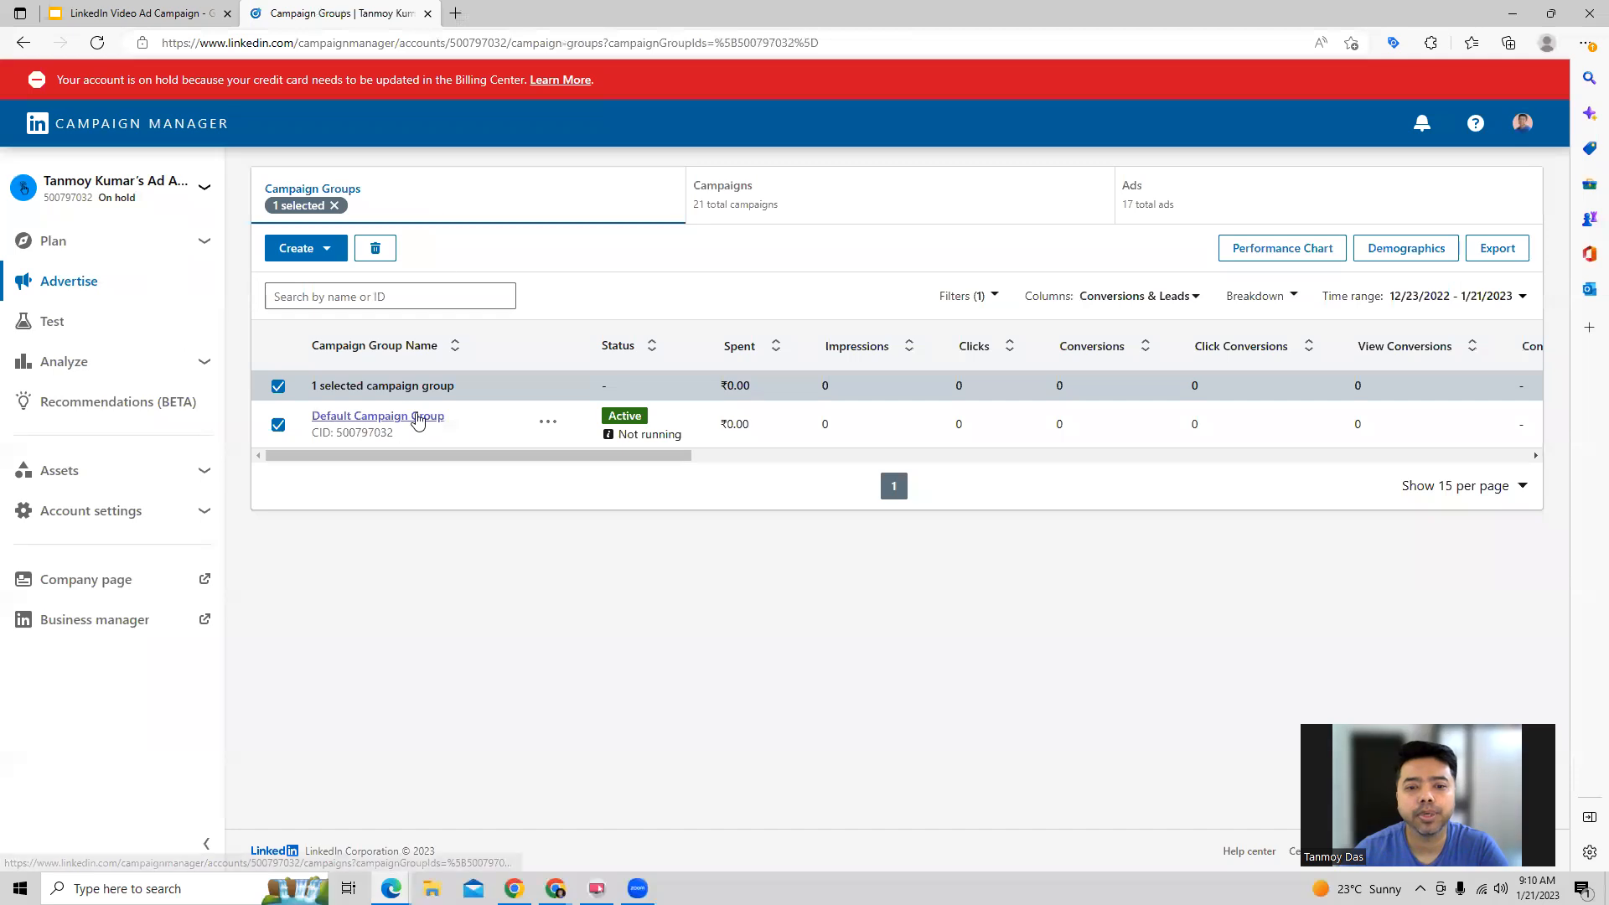
{"action": "left_click", "coordinate": [377, 415]}
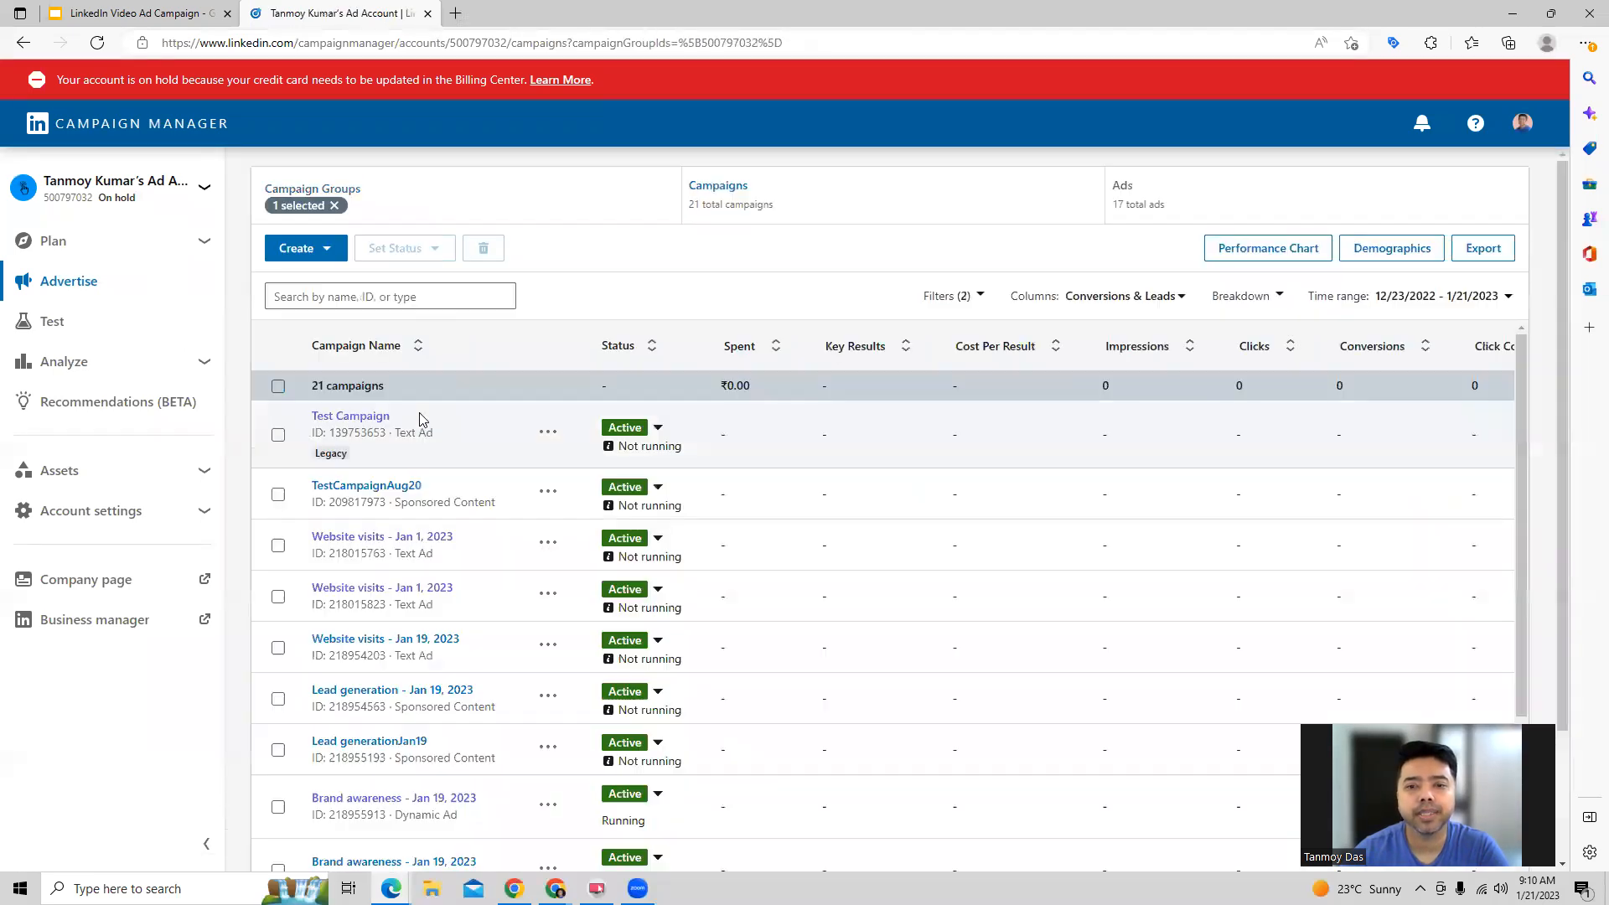
Create a new campaign in the Default Campaign Group and continue to its setup details.
{"action": "left_click", "coordinate": [304, 248]}
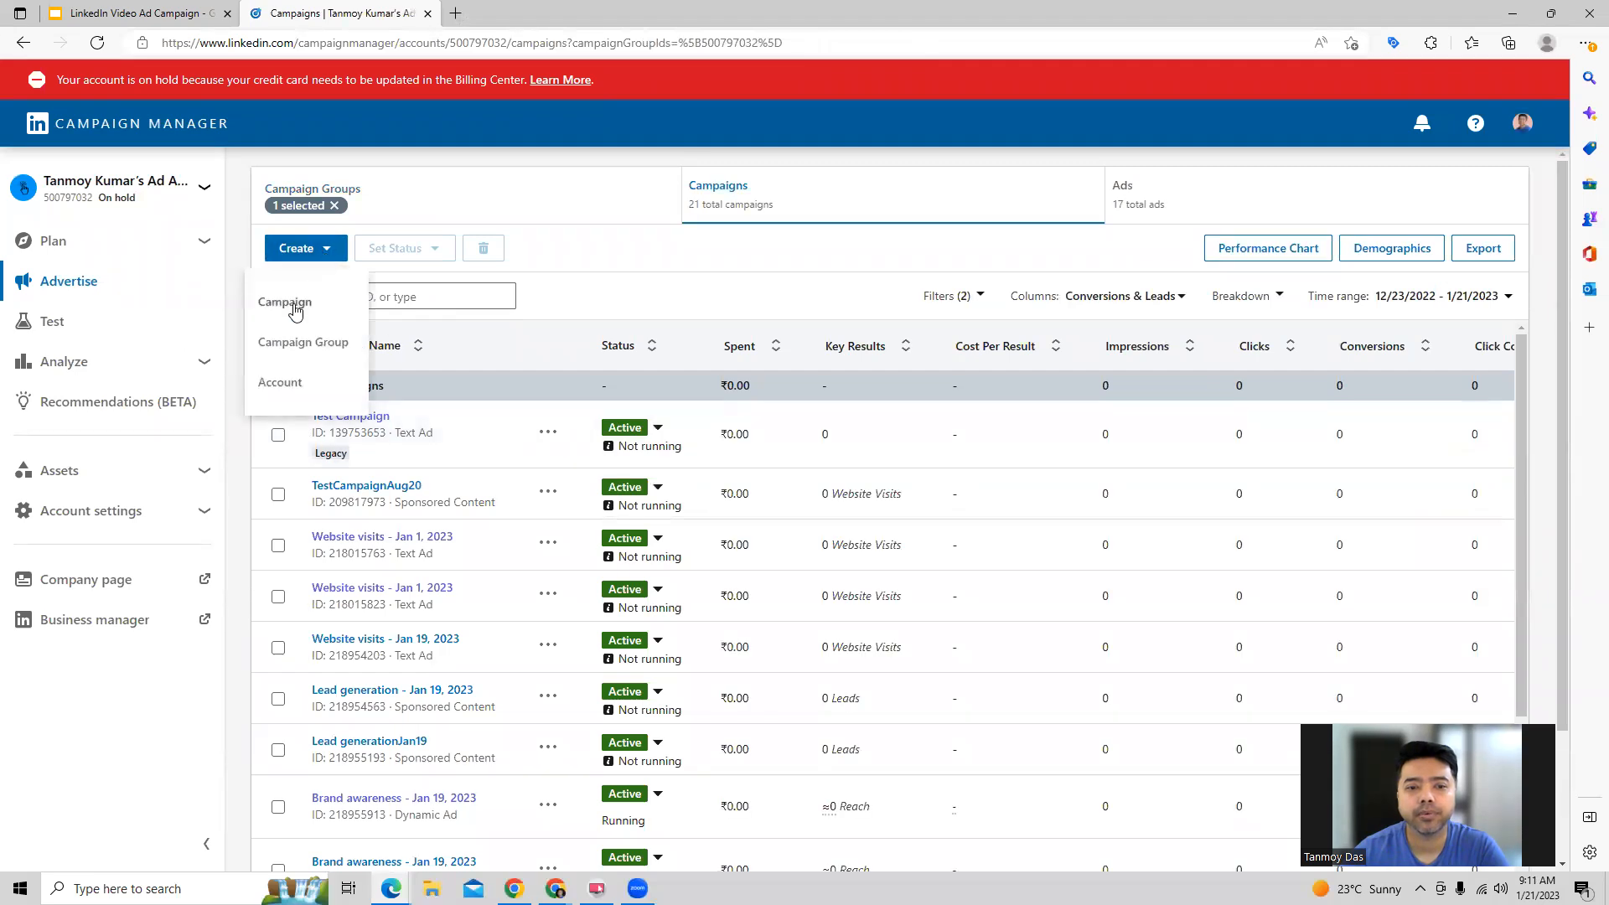
{"action": "left_click", "coordinate": [285, 302]}
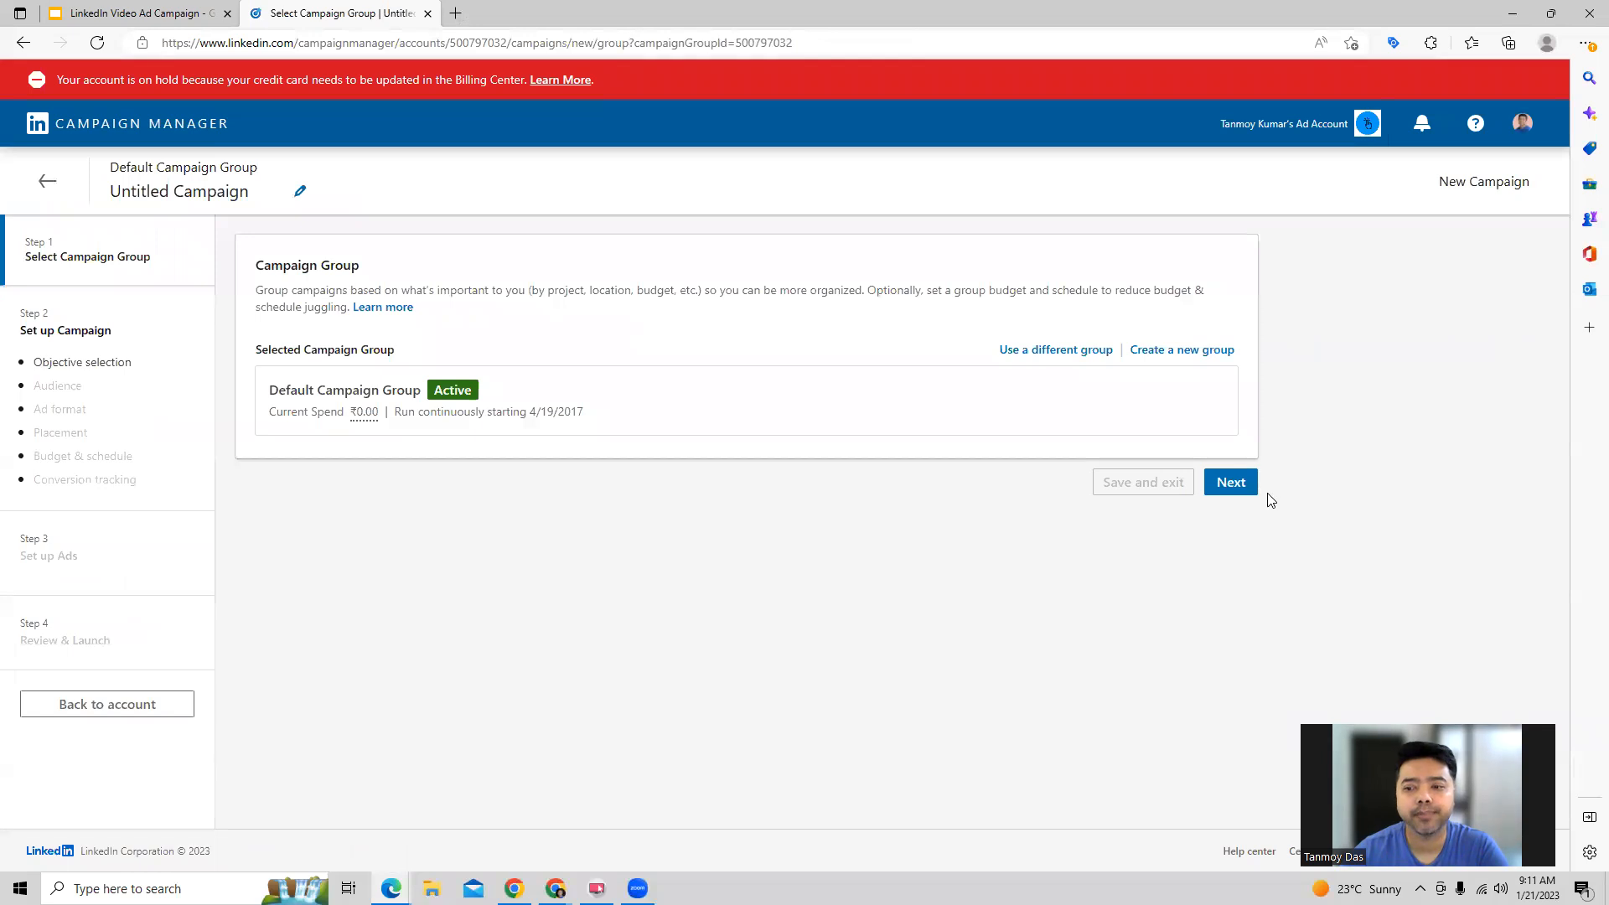
{"action": "left_click", "coordinate": [1231, 482]}
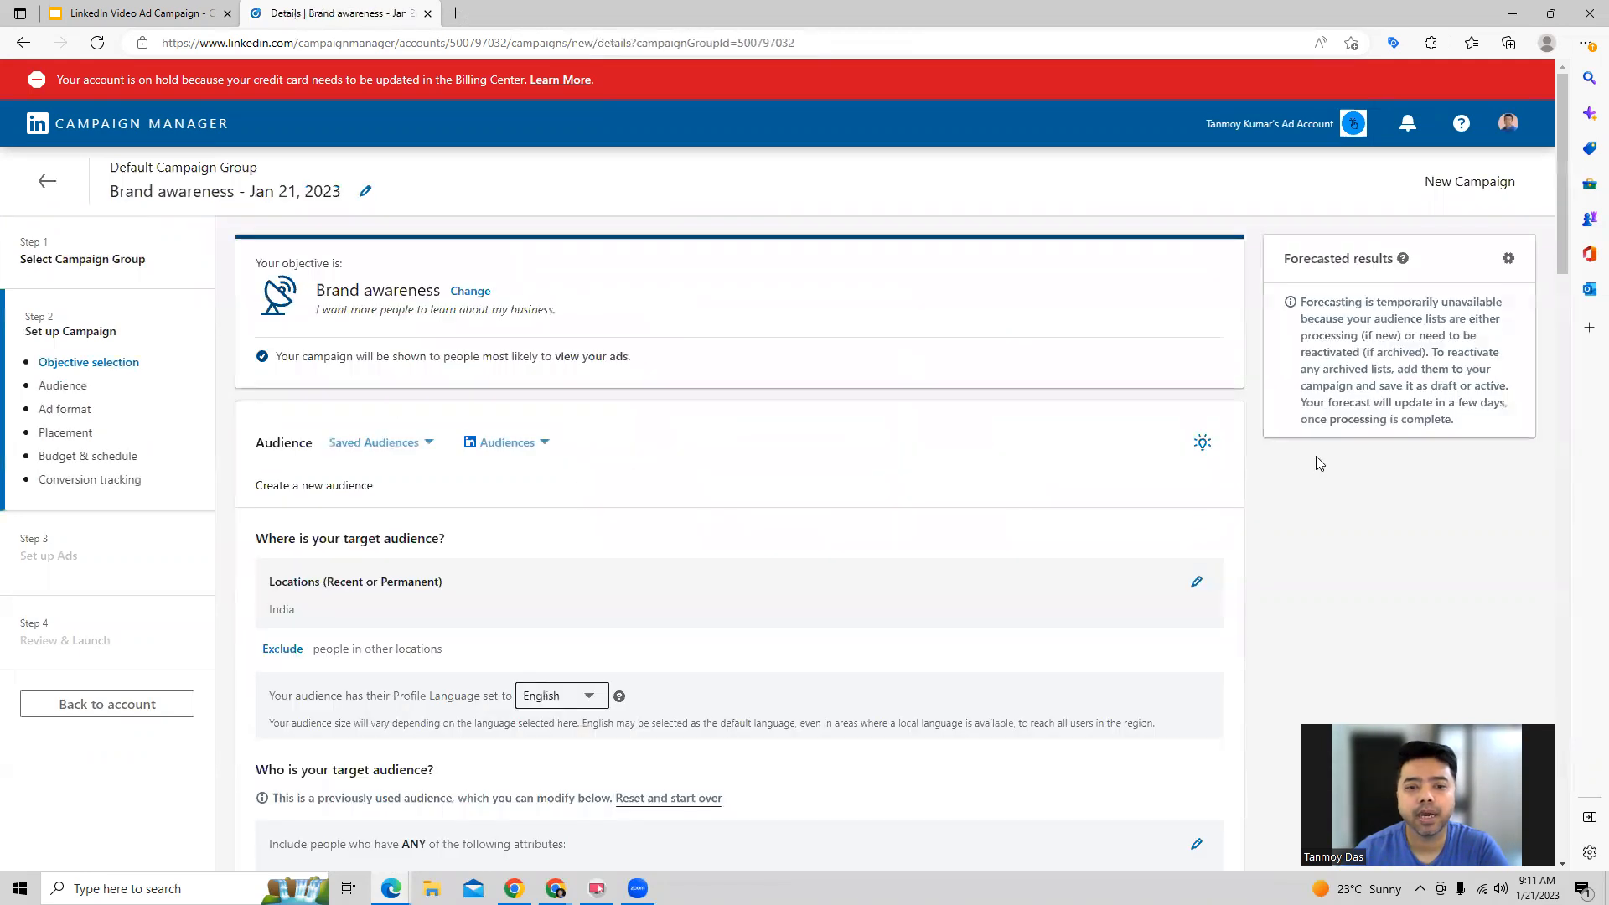
Add Australia to the audience's target locations alongside India.
{"action": "scroll", "scroll_direction": "down", "scroll_amount": 3}
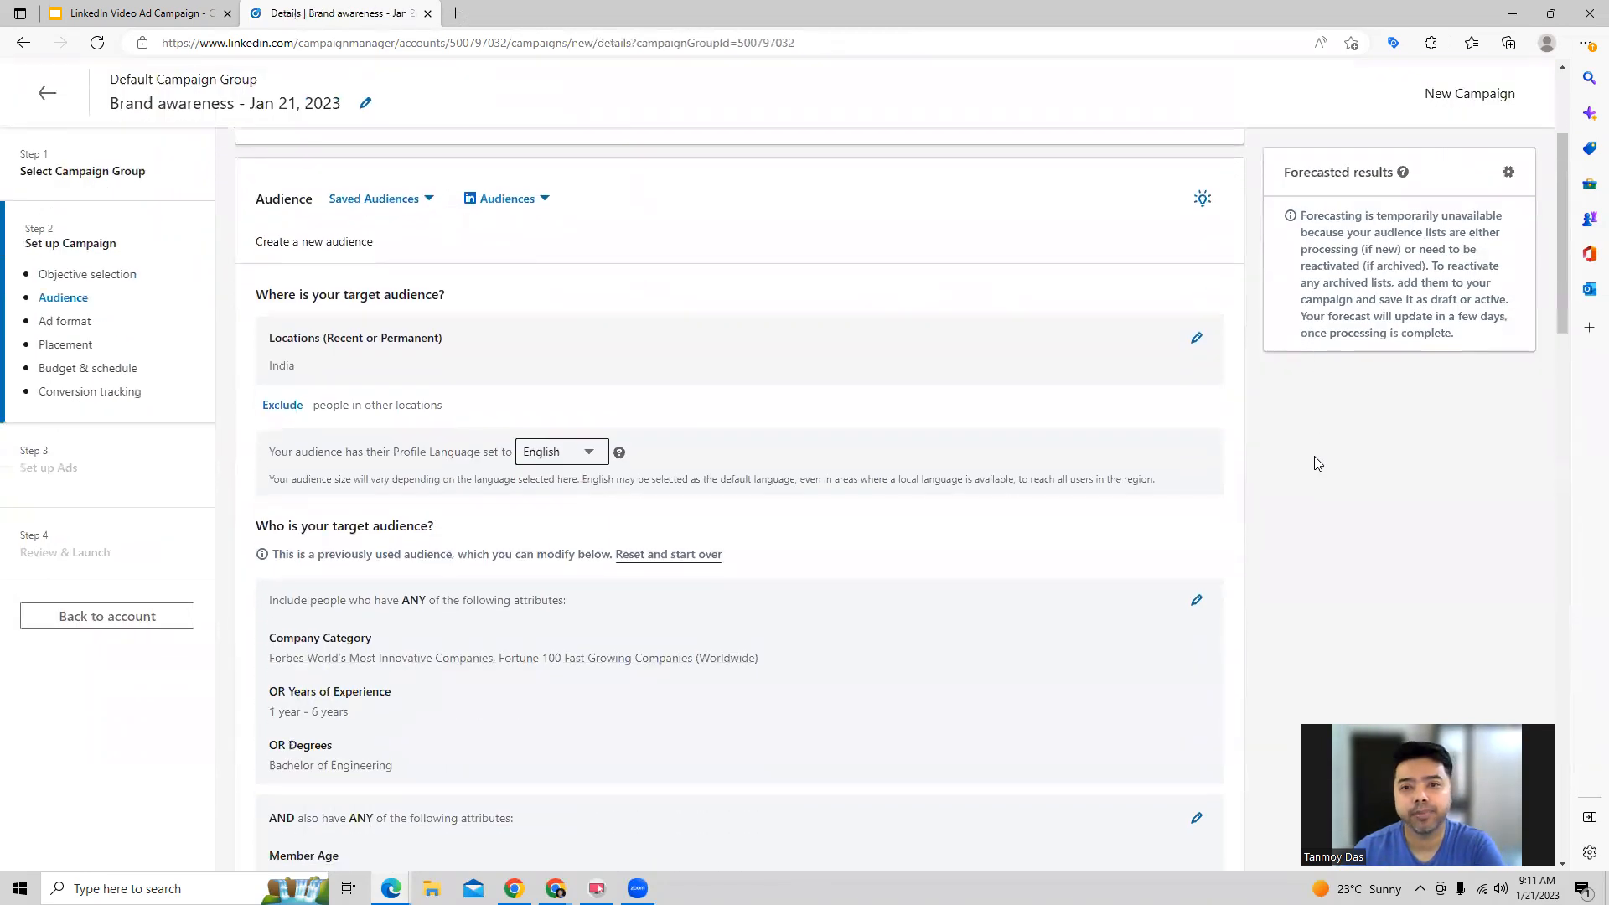
{"action": "mouse_move", "coordinate": [406, 317]}
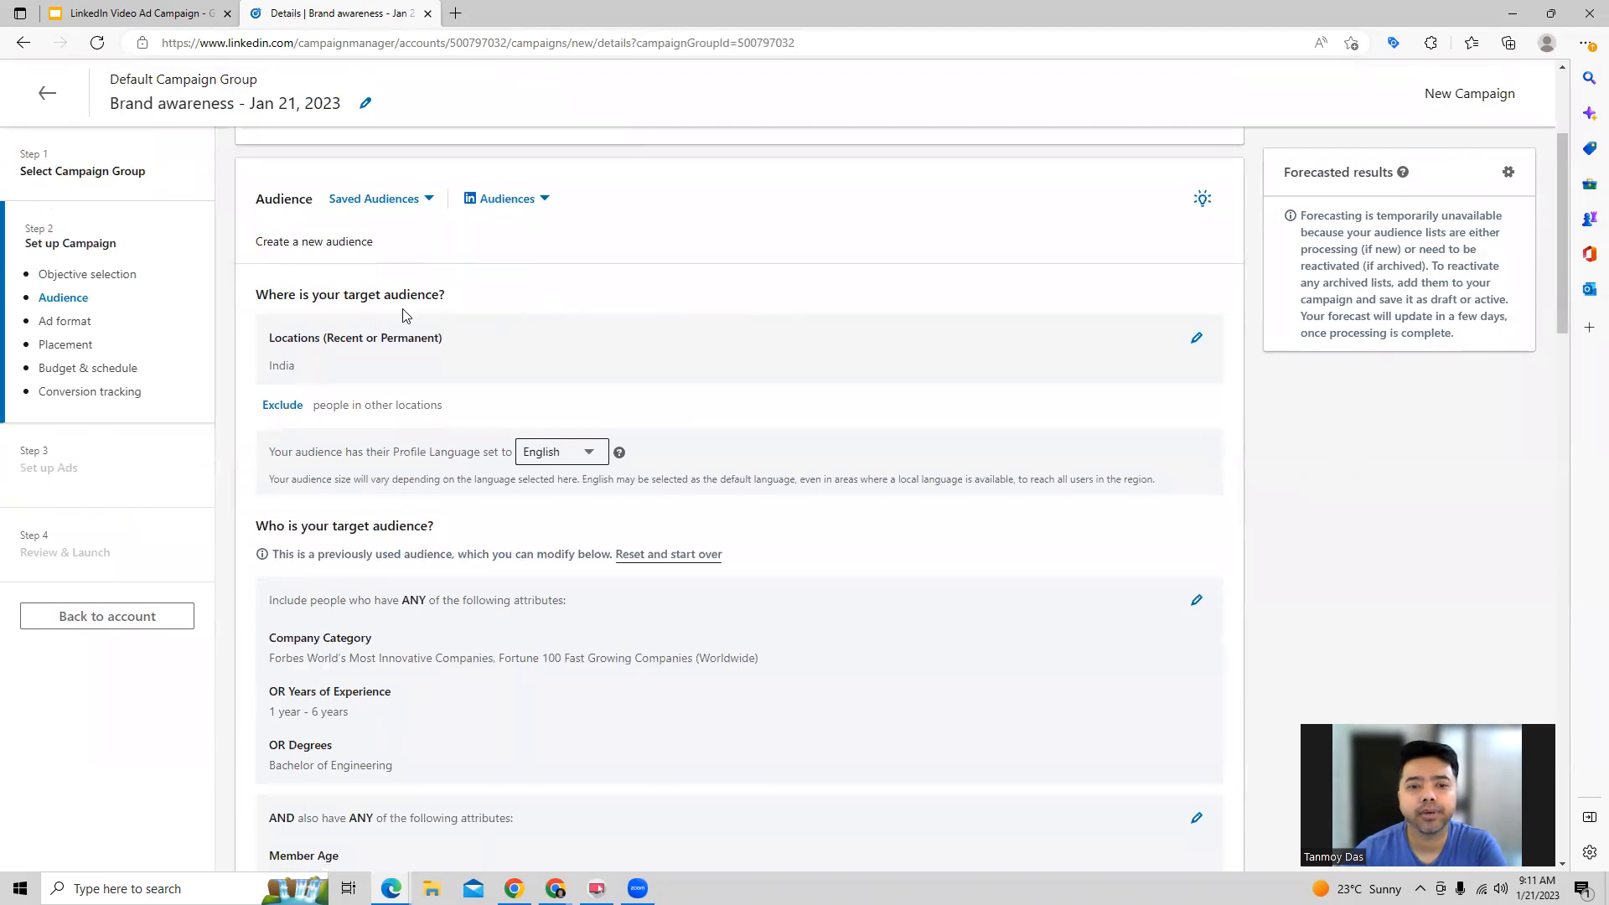
{"action": "mouse_move", "coordinate": [1196, 346]}
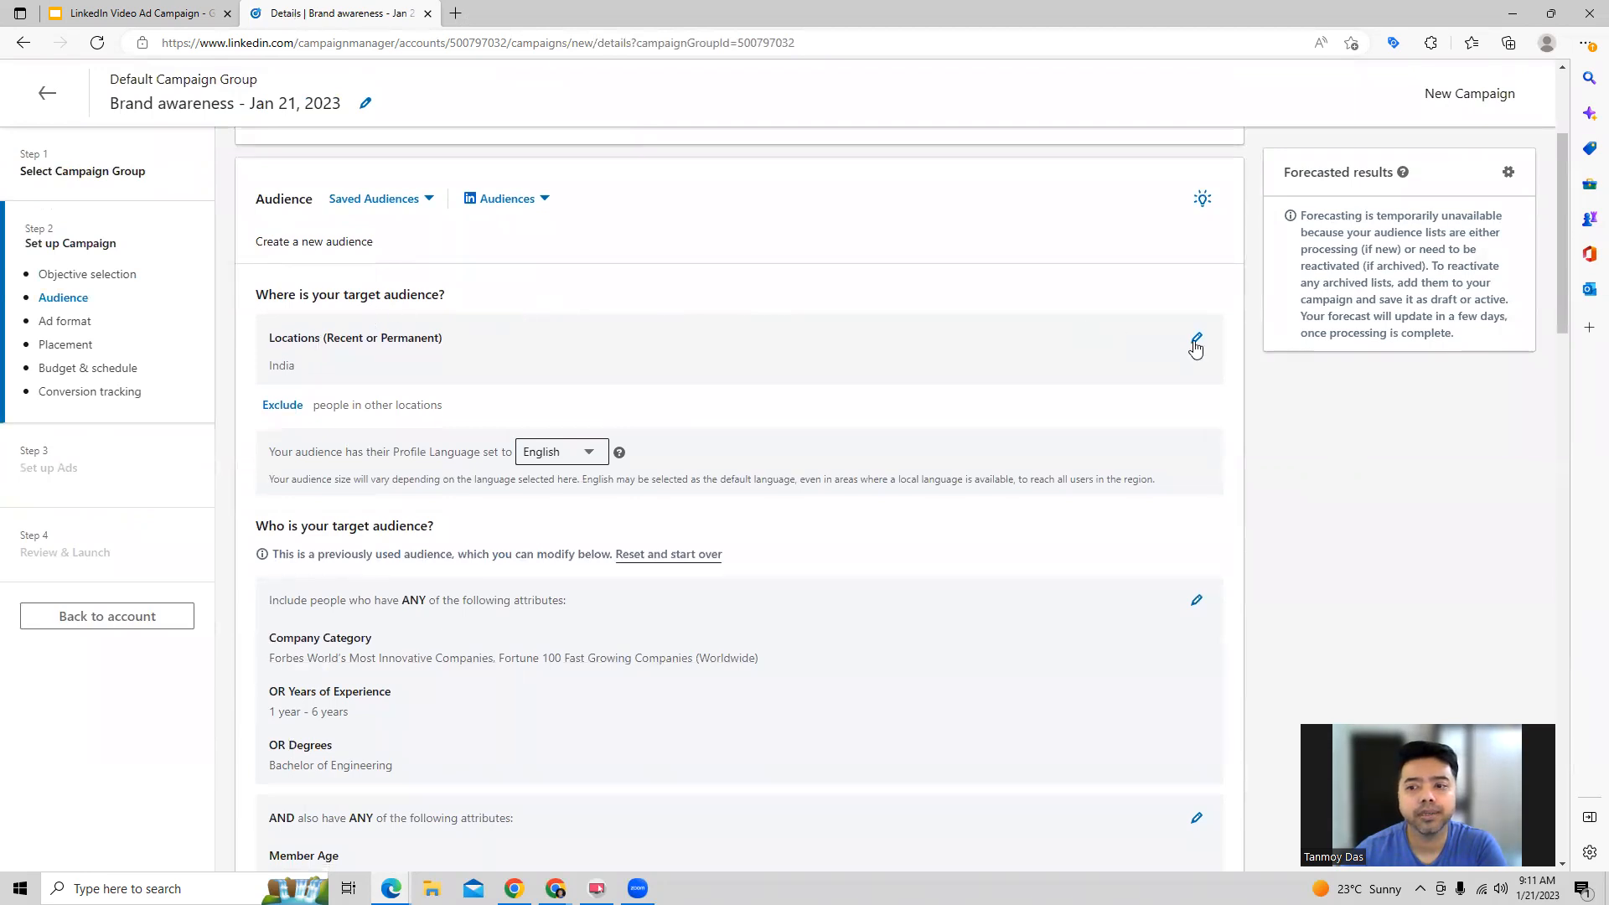
{"action": "left_click", "coordinate": [1195, 342]}
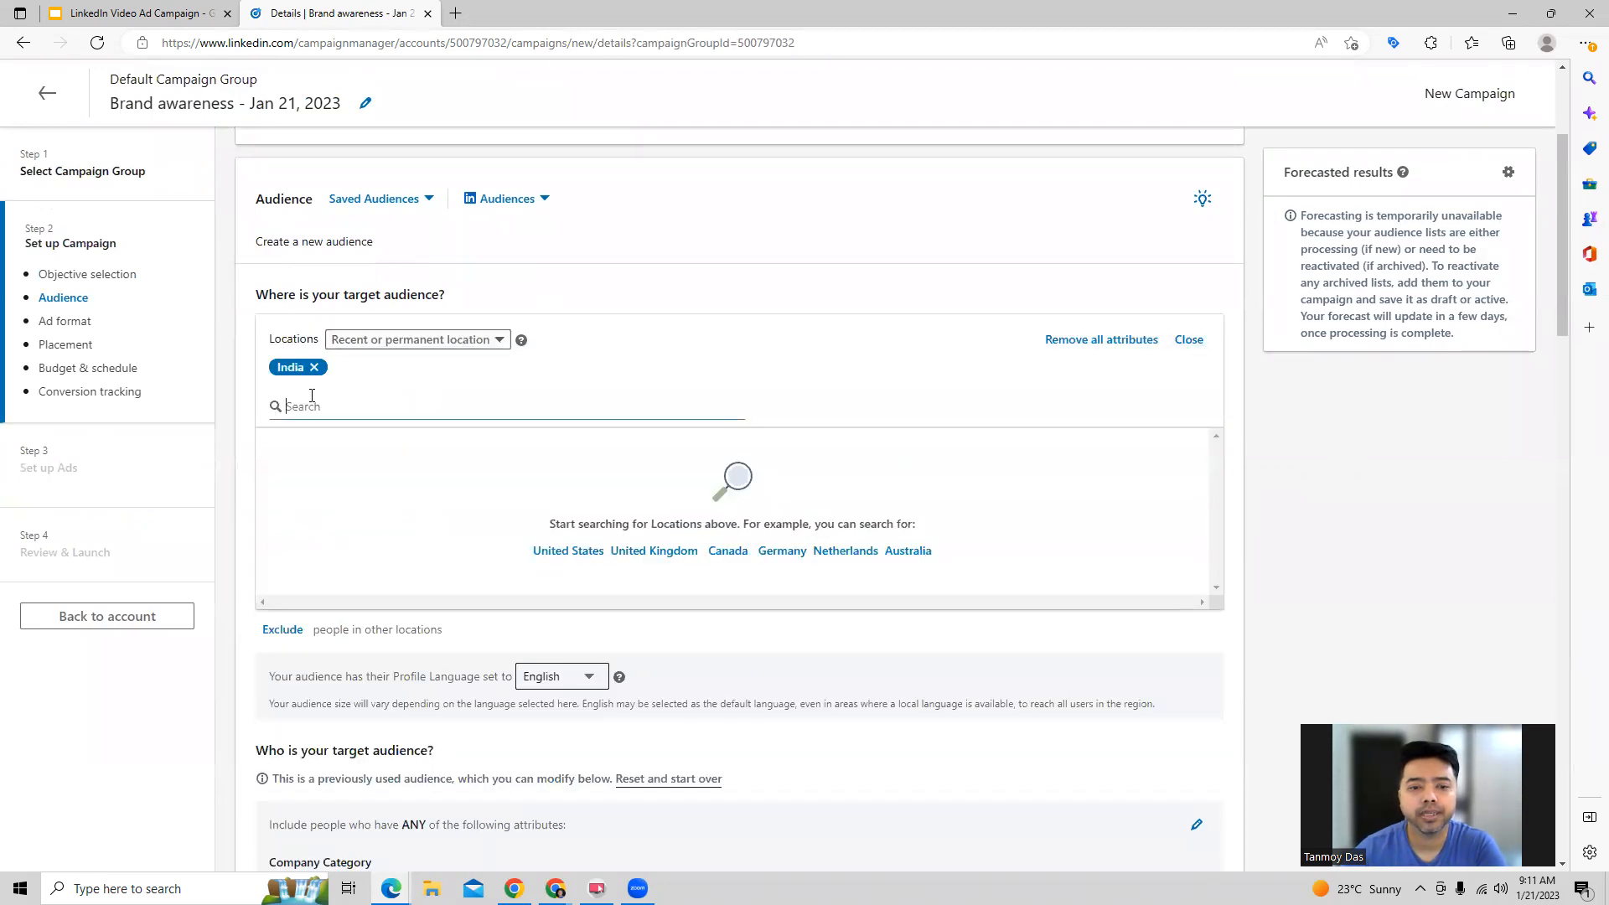
{"action": "type", "text": "aust"}
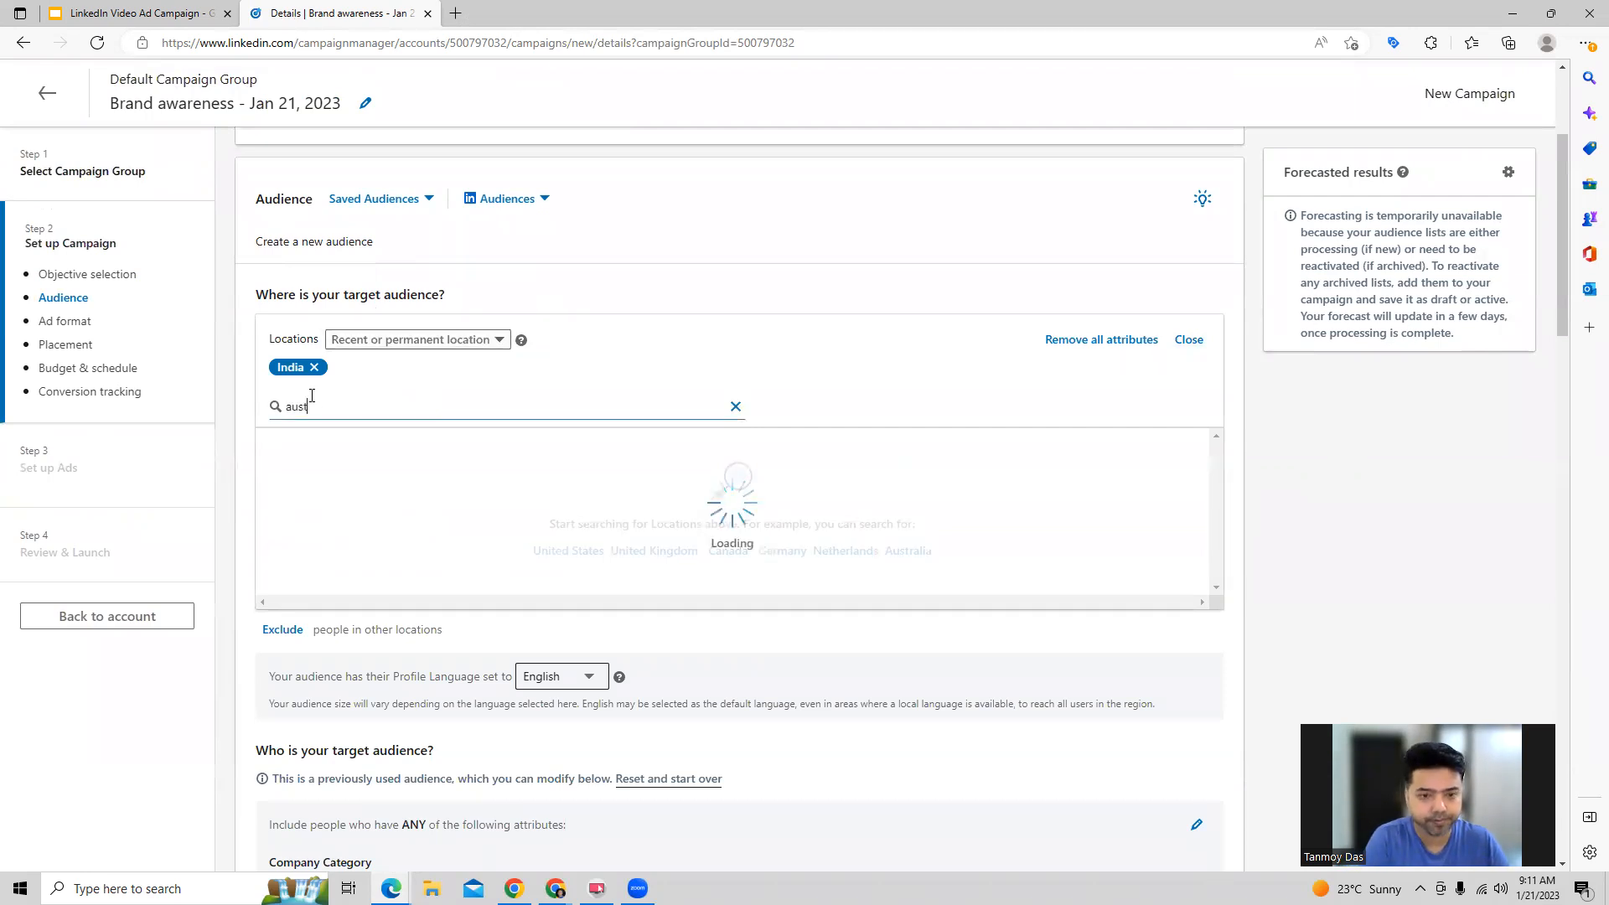
{"action": "left_click", "coordinate": [316, 443]}
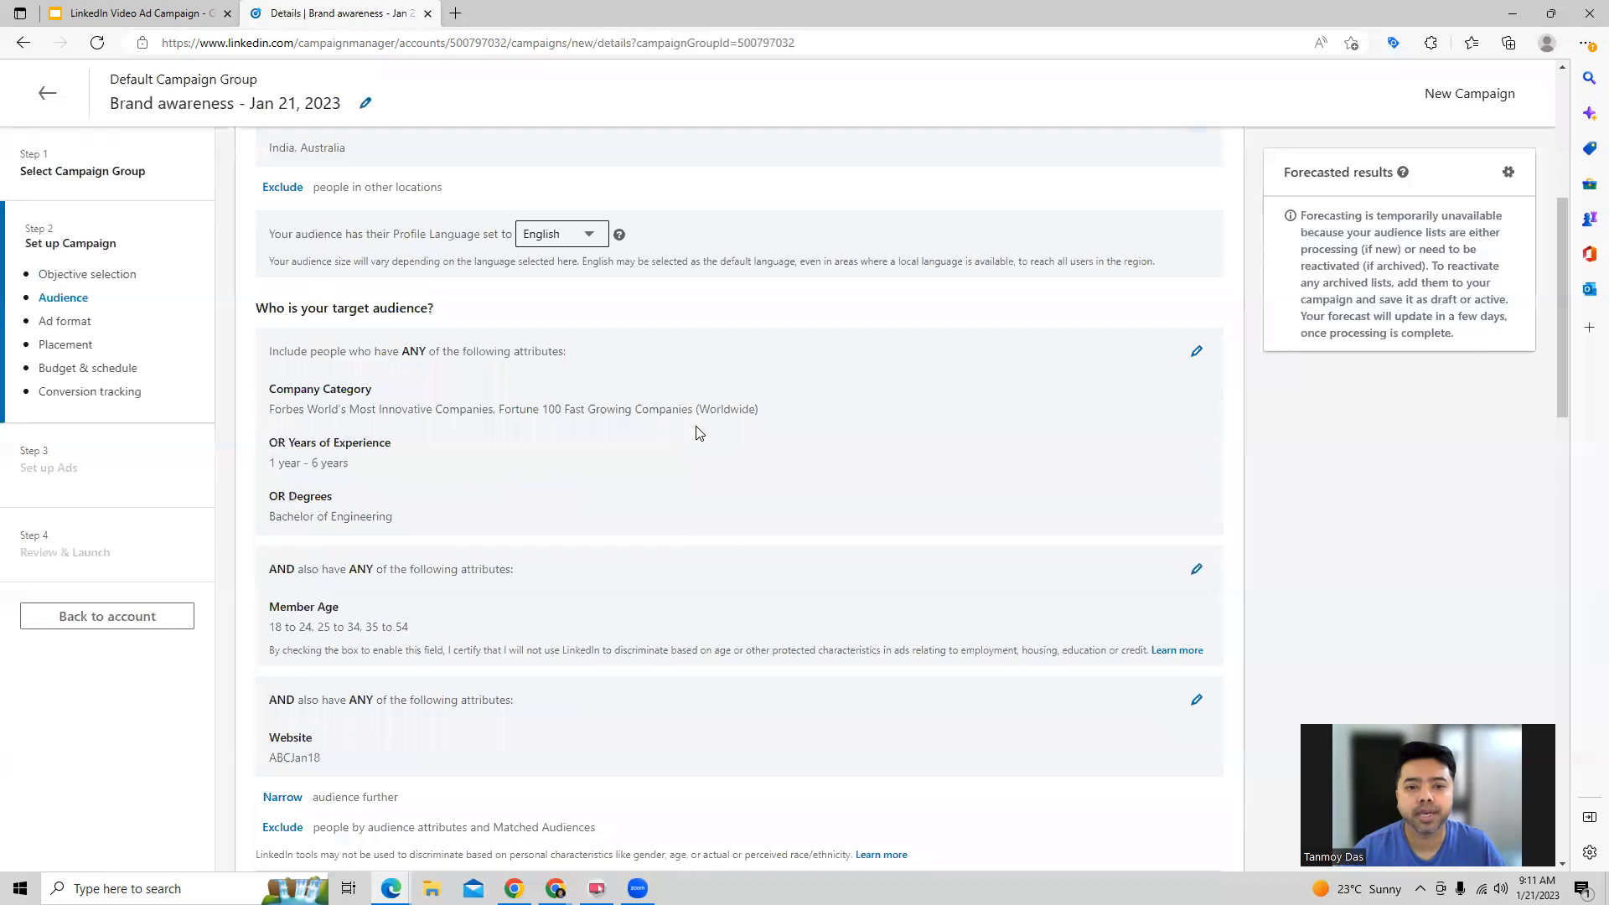
Add Engineer's degree and Master of Engineering - MEng to the targeted degrees.
{"action": "scroll", "scroll_direction": "down", "scroll_amount": 3}
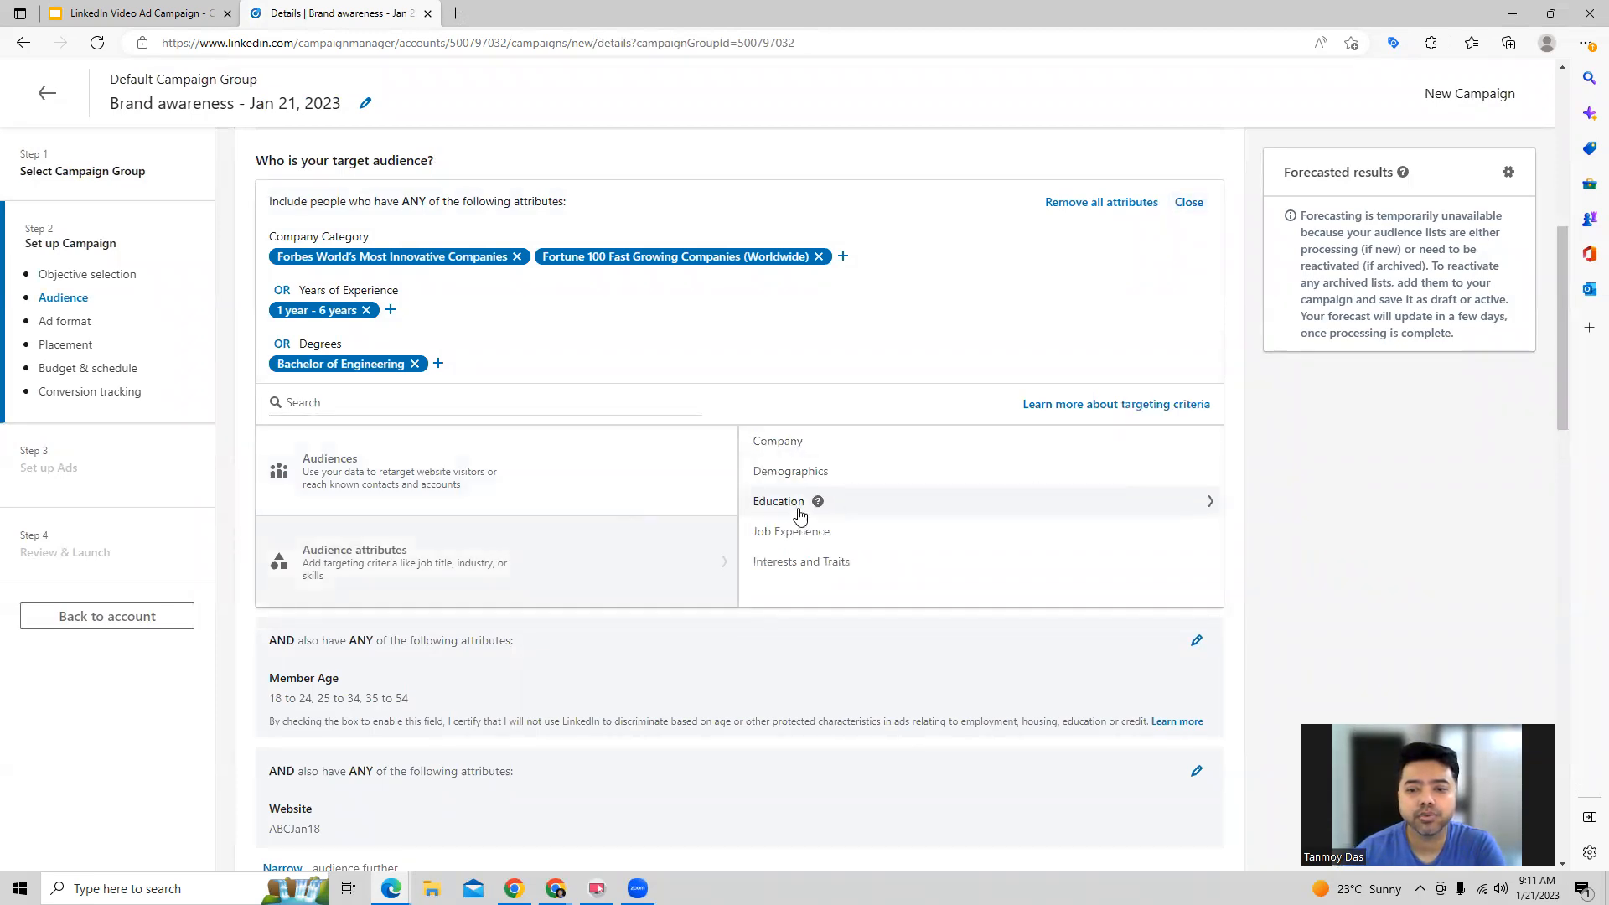
{"action": "left_click", "coordinate": [778, 502]}
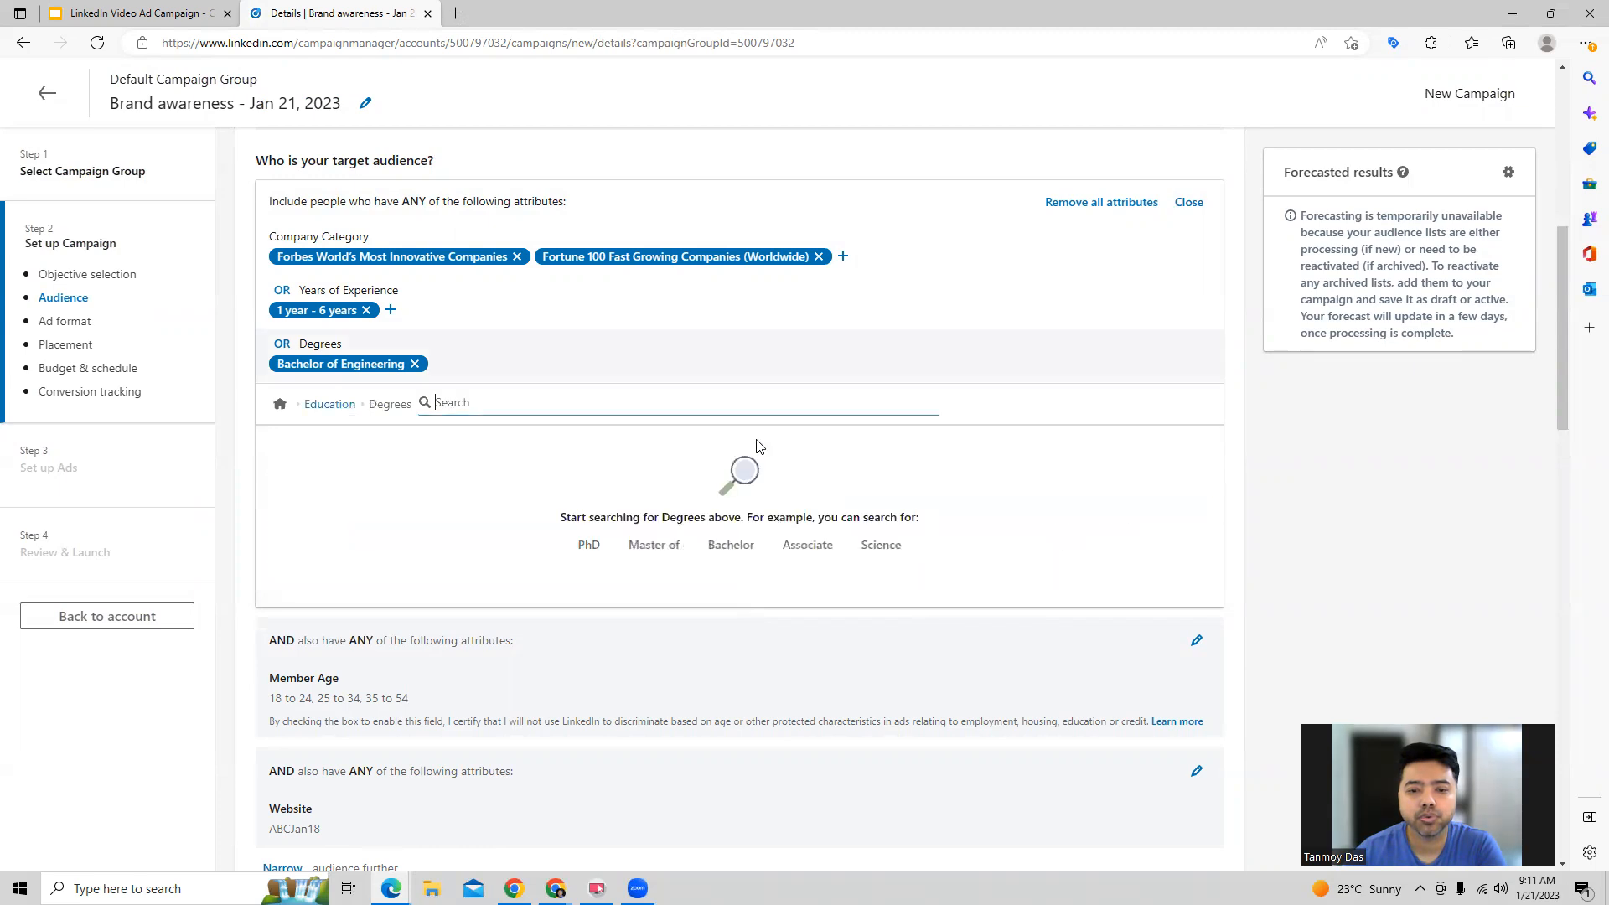
{"action": "type", "text": "en"}
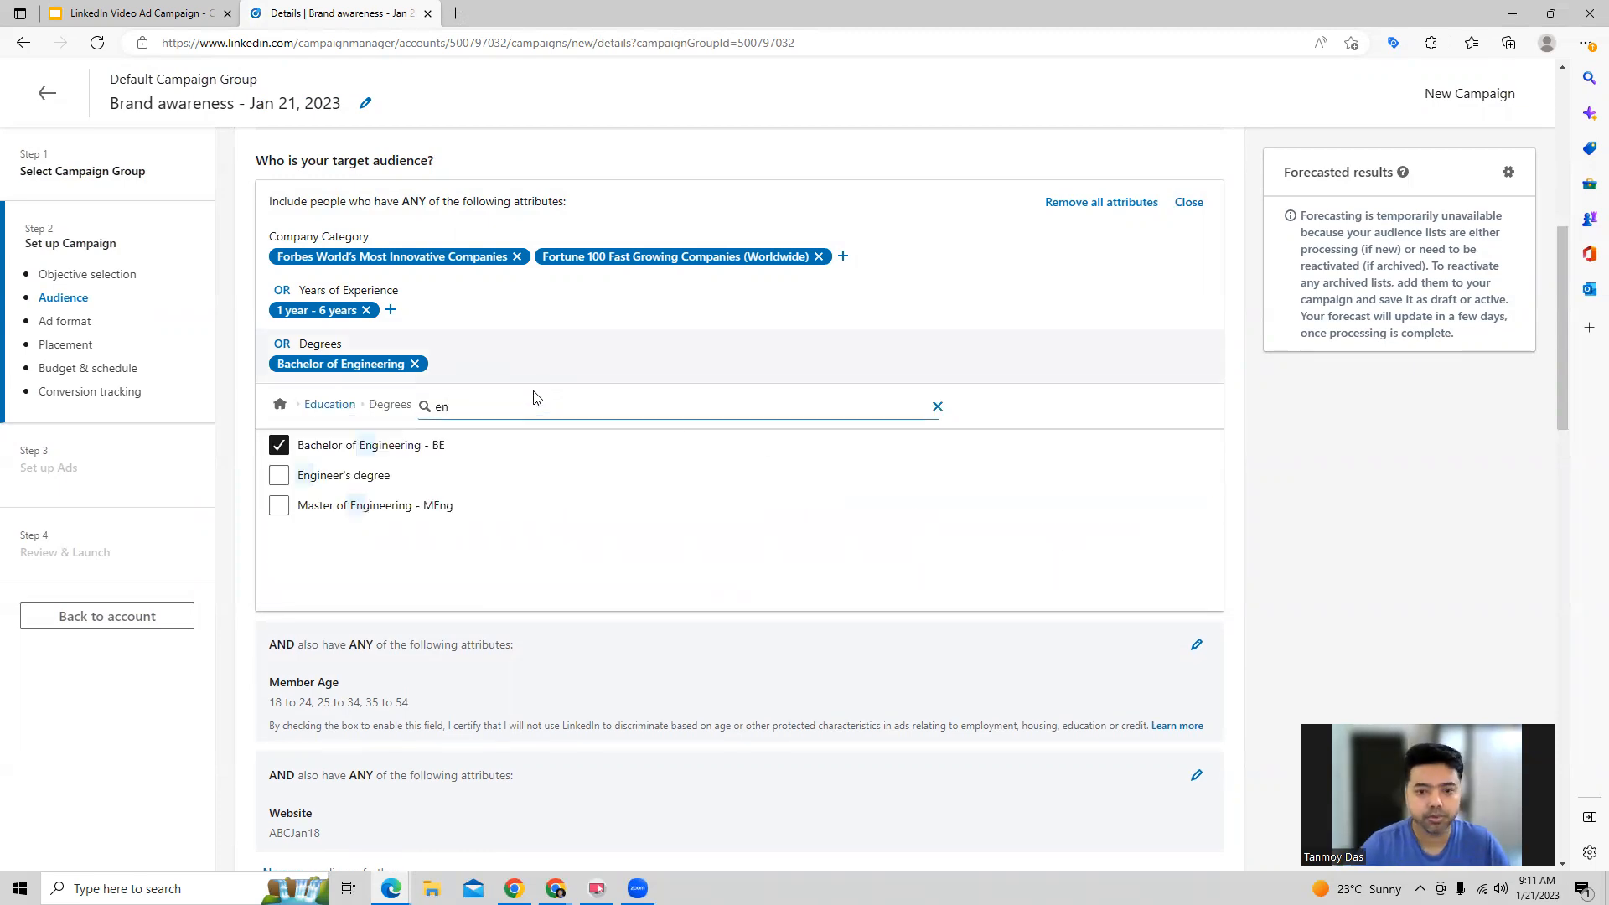
{"action": "left_click", "coordinate": [278, 475]}
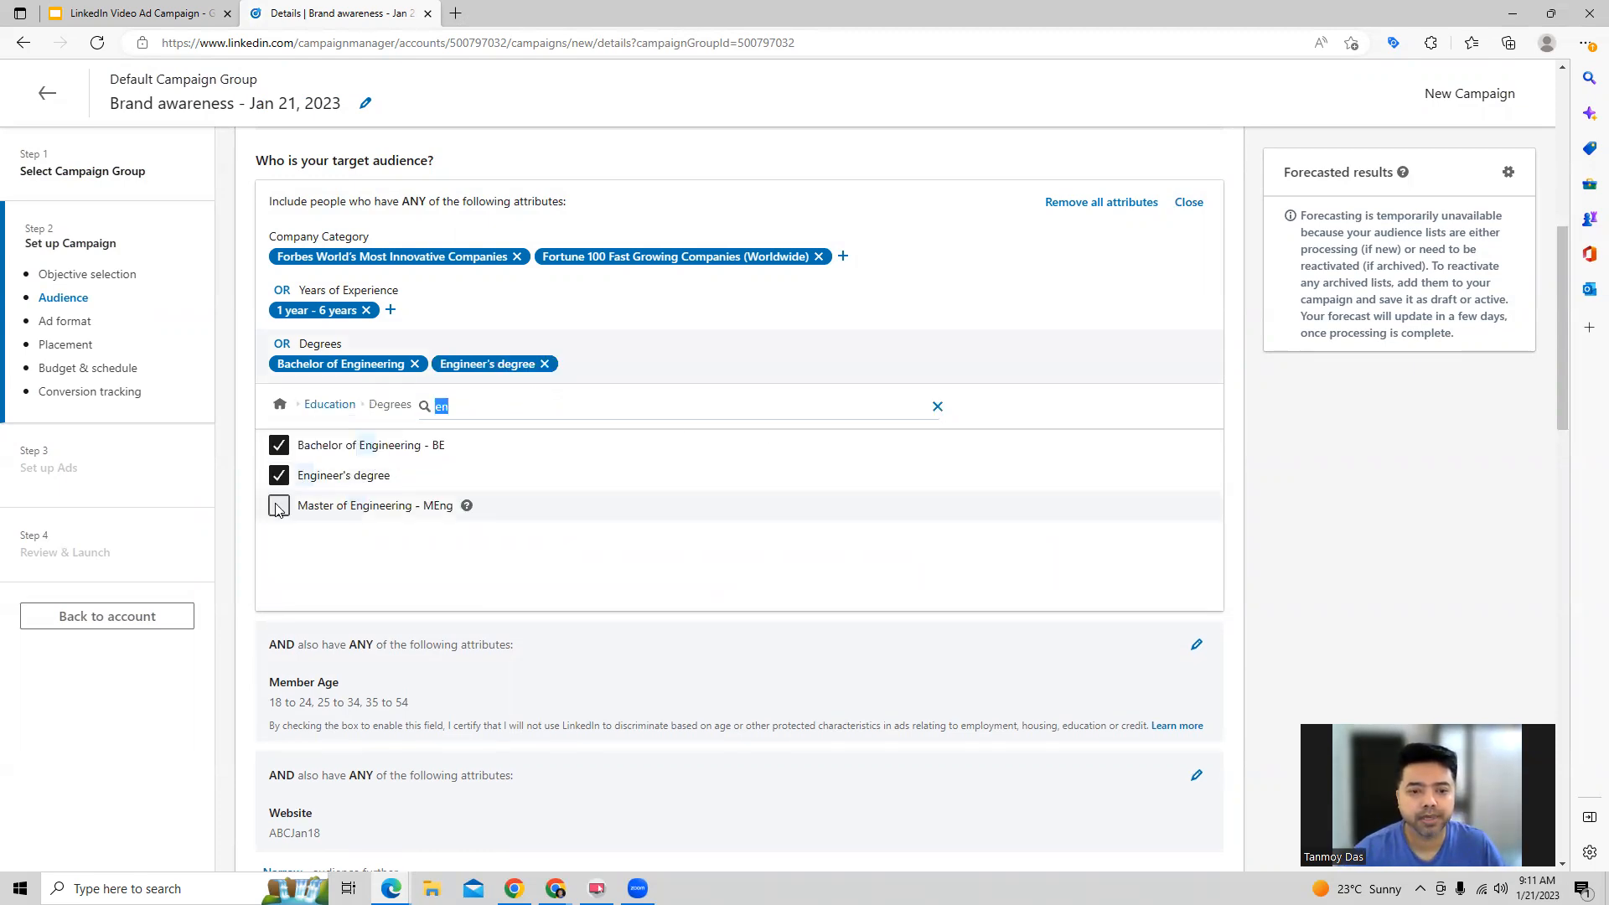
{"action": "left_click", "coordinate": [278, 505]}
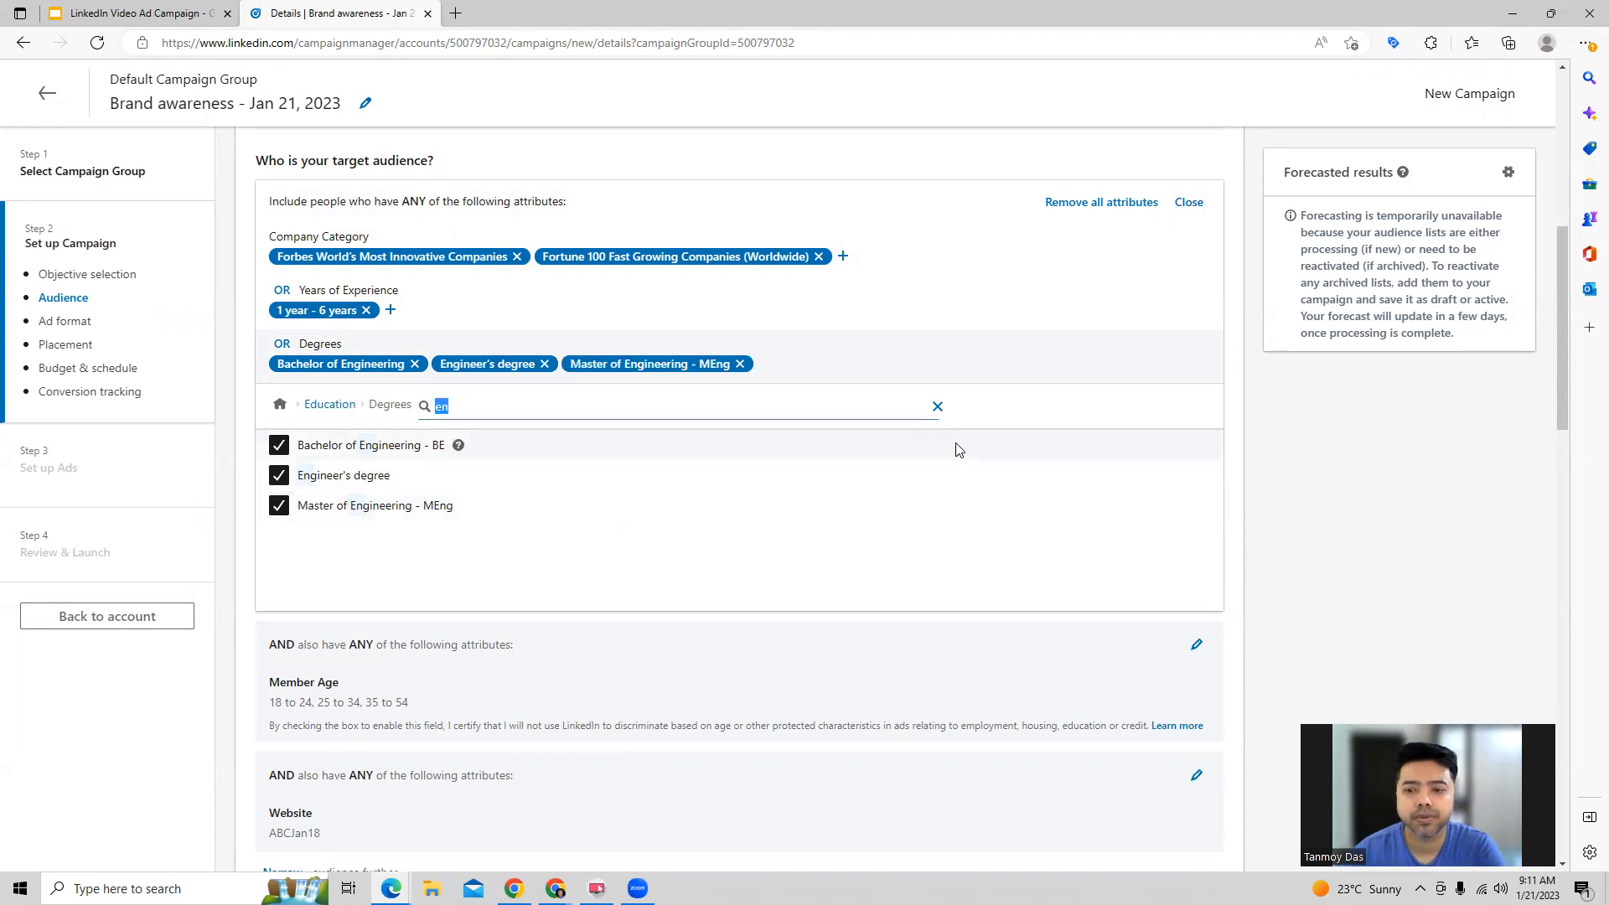
{"action": "left_click", "coordinate": [1187, 203]}
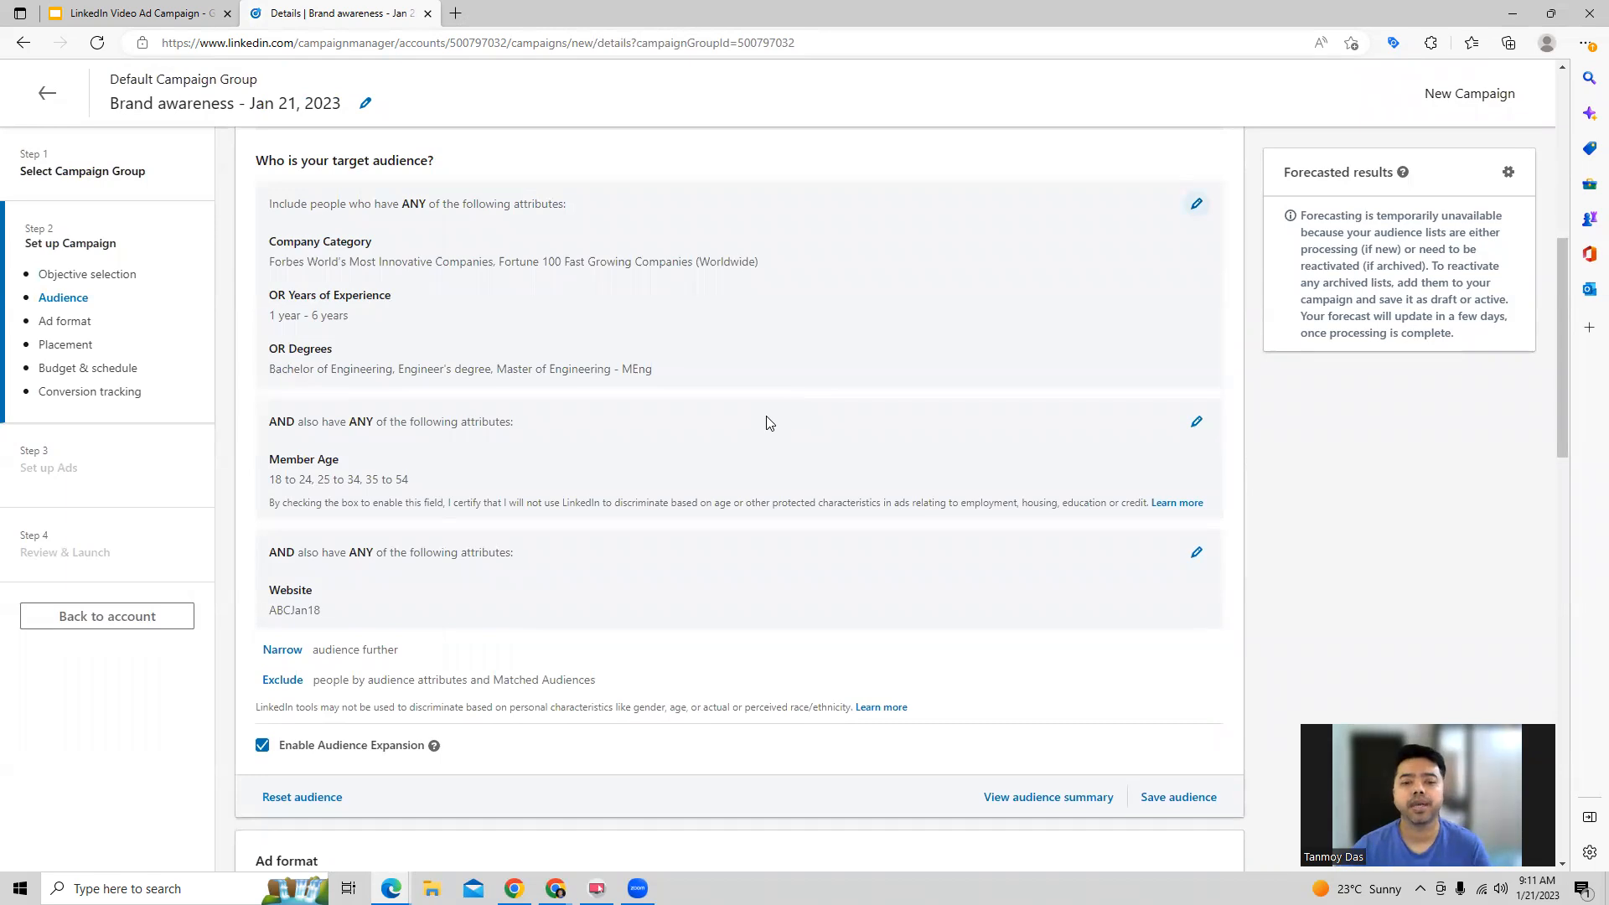
Choose Video as the campaign's ad format.
{"action": "scroll", "scroll_direction": "down", "scroll_amount": 3}
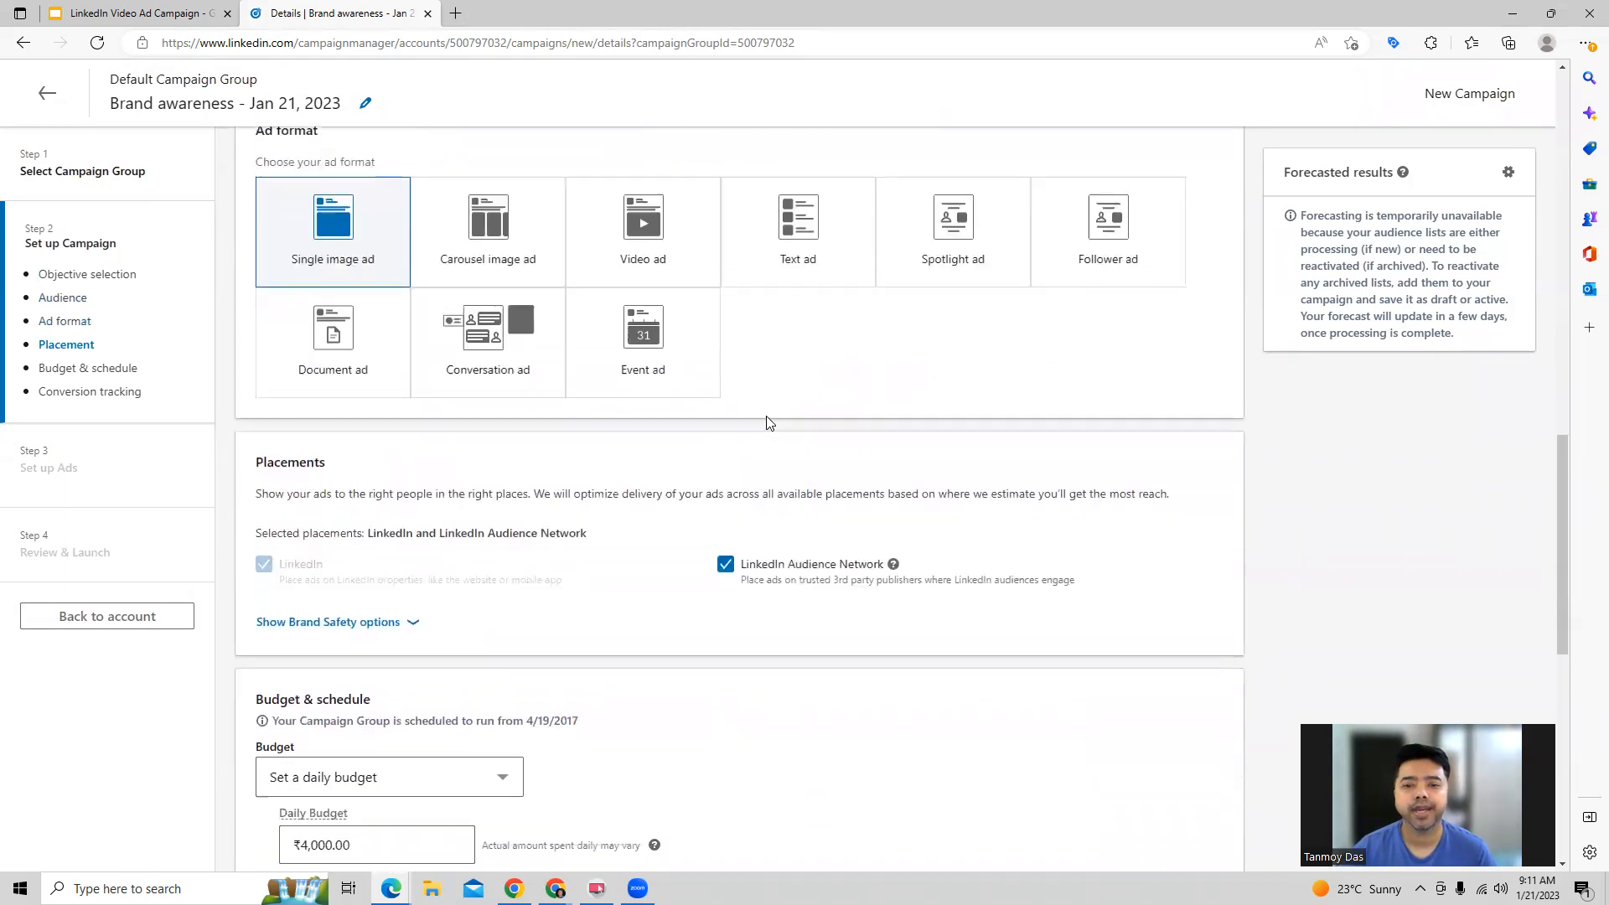
{"action": "mouse_move", "coordinate": [642, 339]}
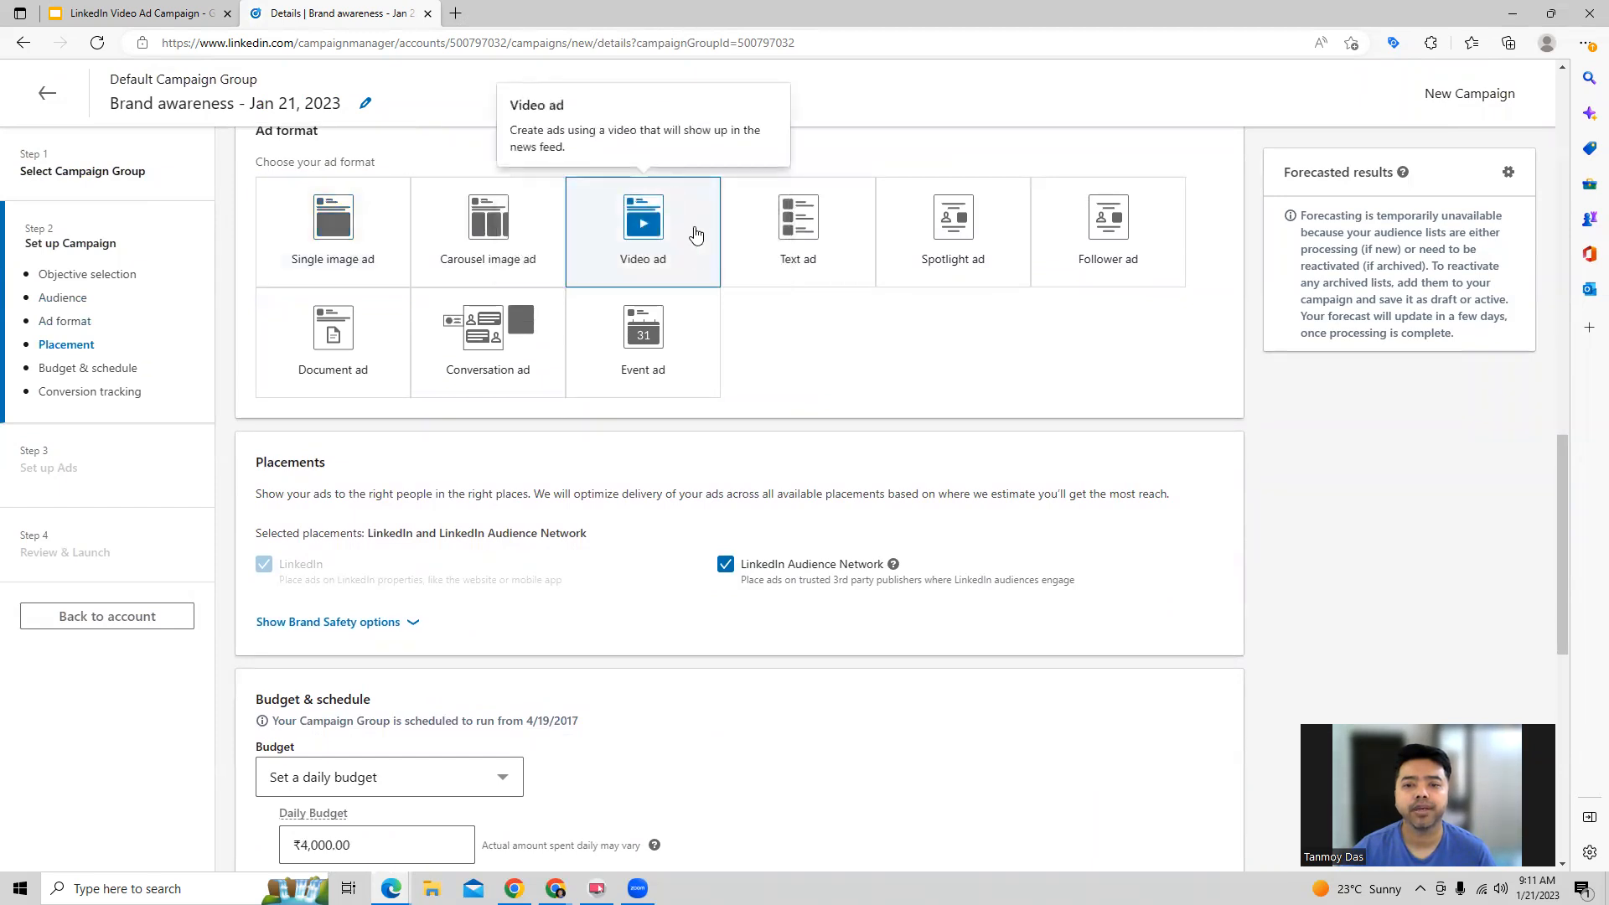
{"action": "scroll", "scroll_direction": "down", "scroll_amount": 3}
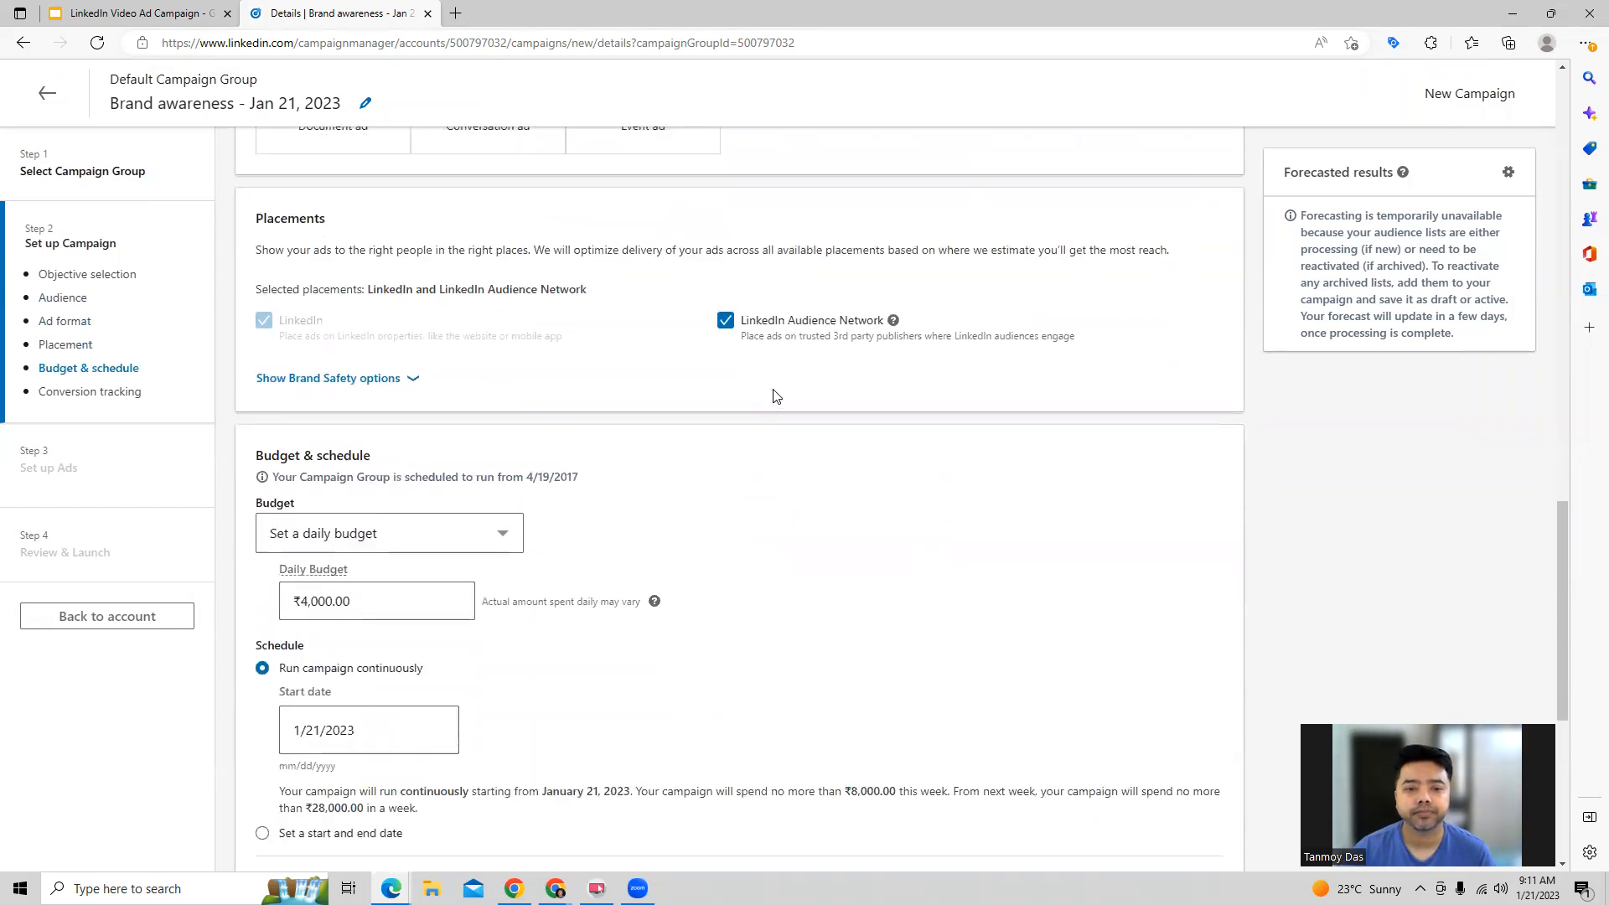
Run the campaign from 1/21/2023 to 2/20/2023 with a set start and end date.
{"action": "scroll", "scroll_direction": "down", "scroll_amount": 3}
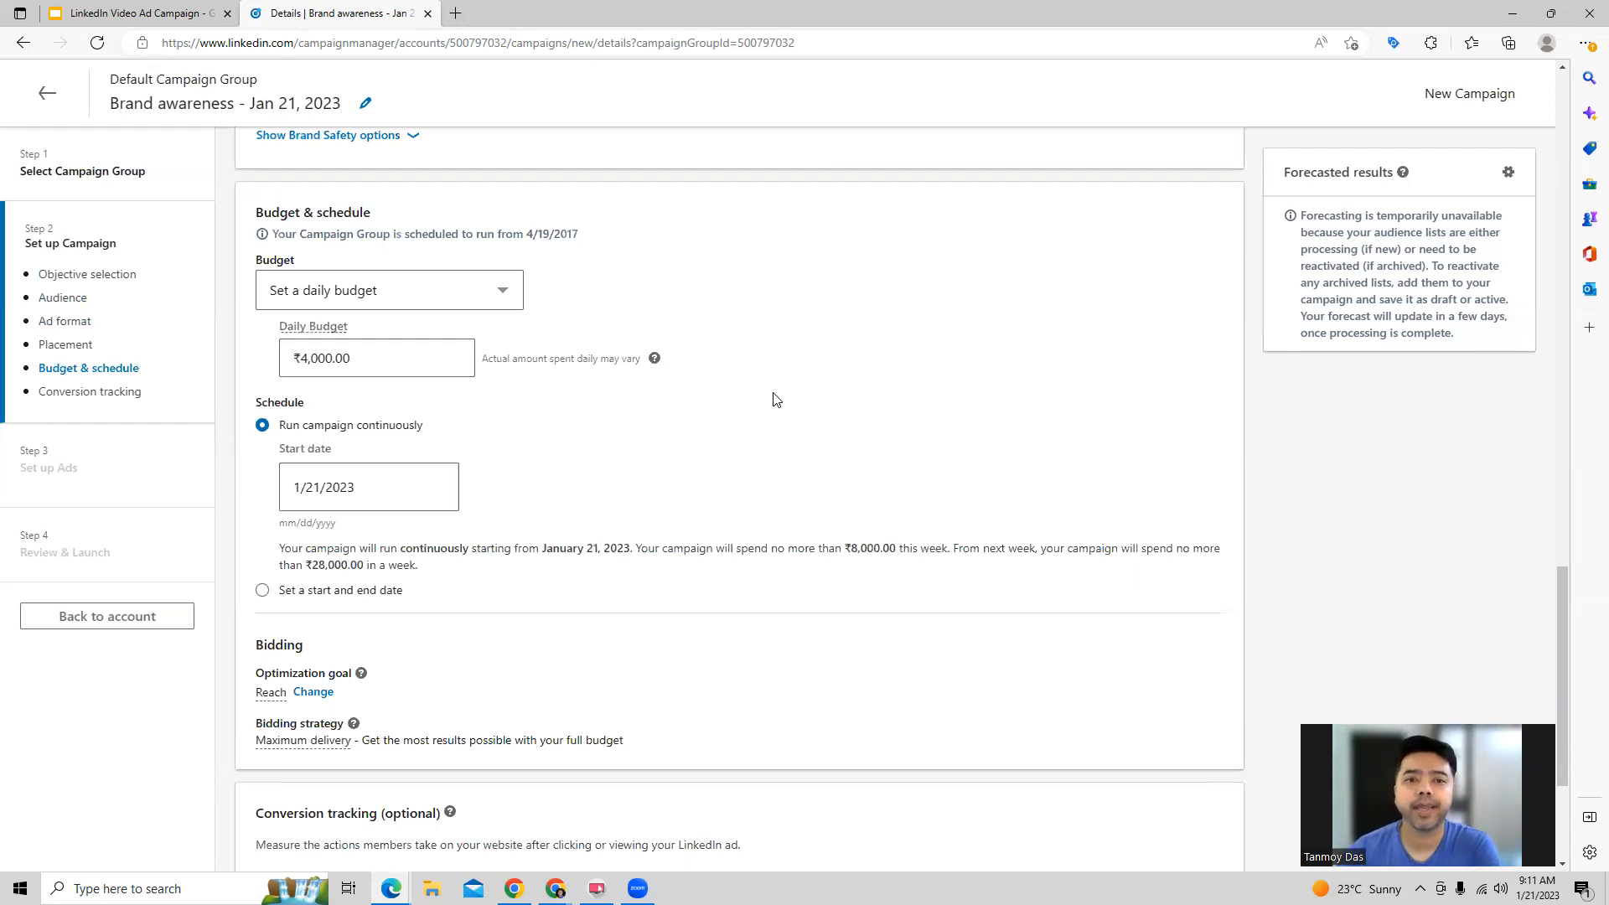
{"action": "left_click", "coordinate": [369, 486]}
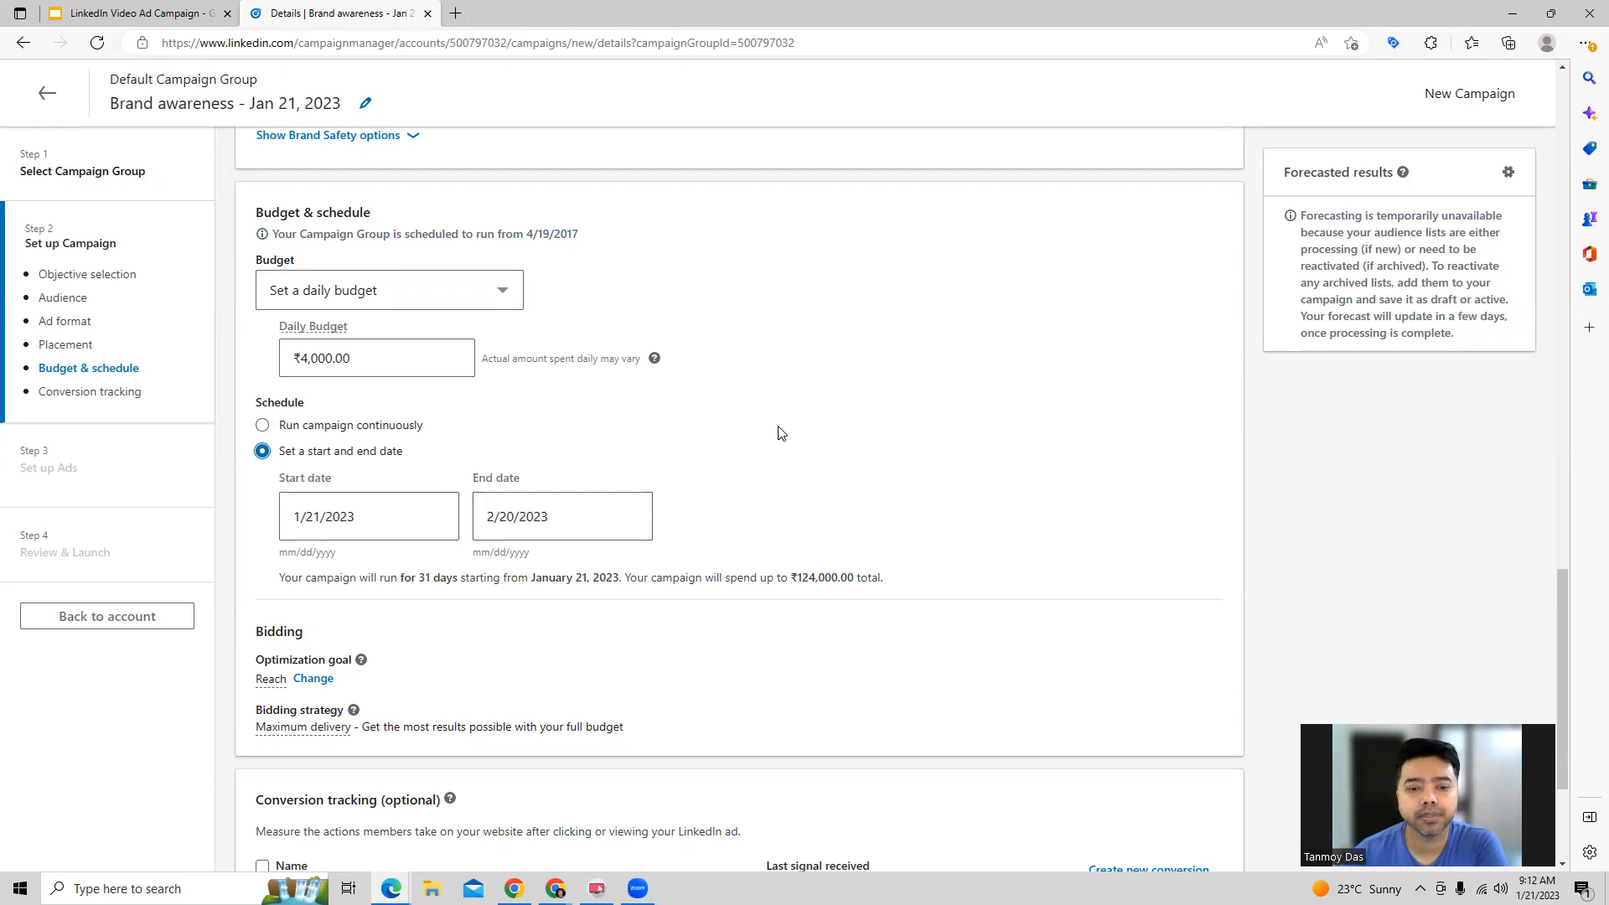
{"action": "scroll", "scroll_direction": "down", "scroll_amount": 3}
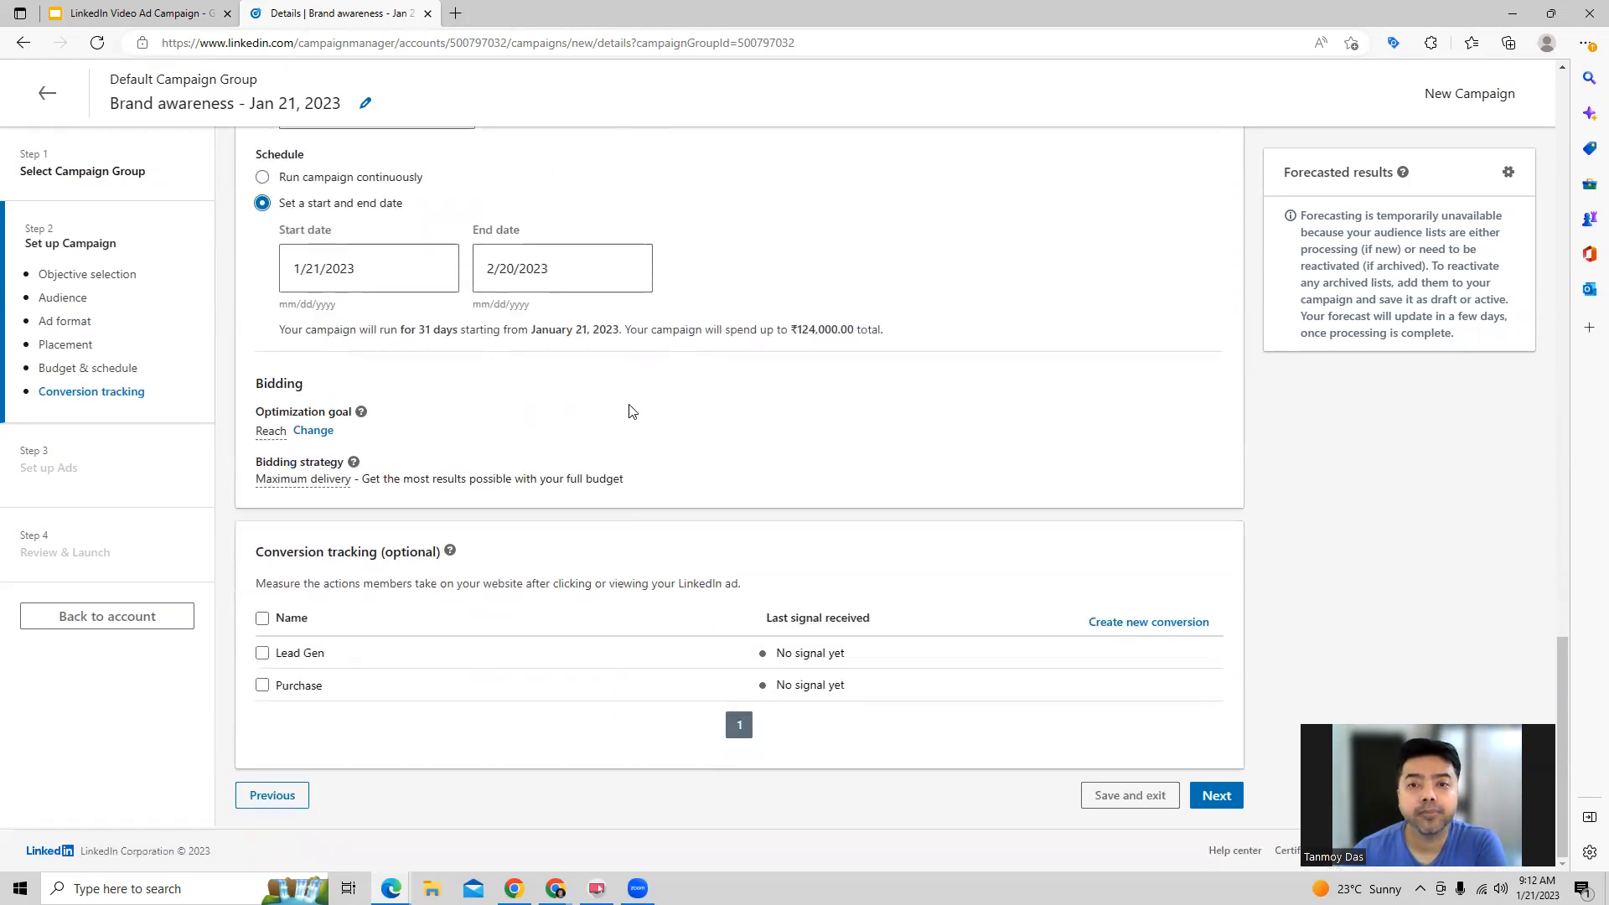
Set the optimization goal to Impressions with maximum delivery bidding.
{"action": "left_click", "coordinate": [314, 431]}
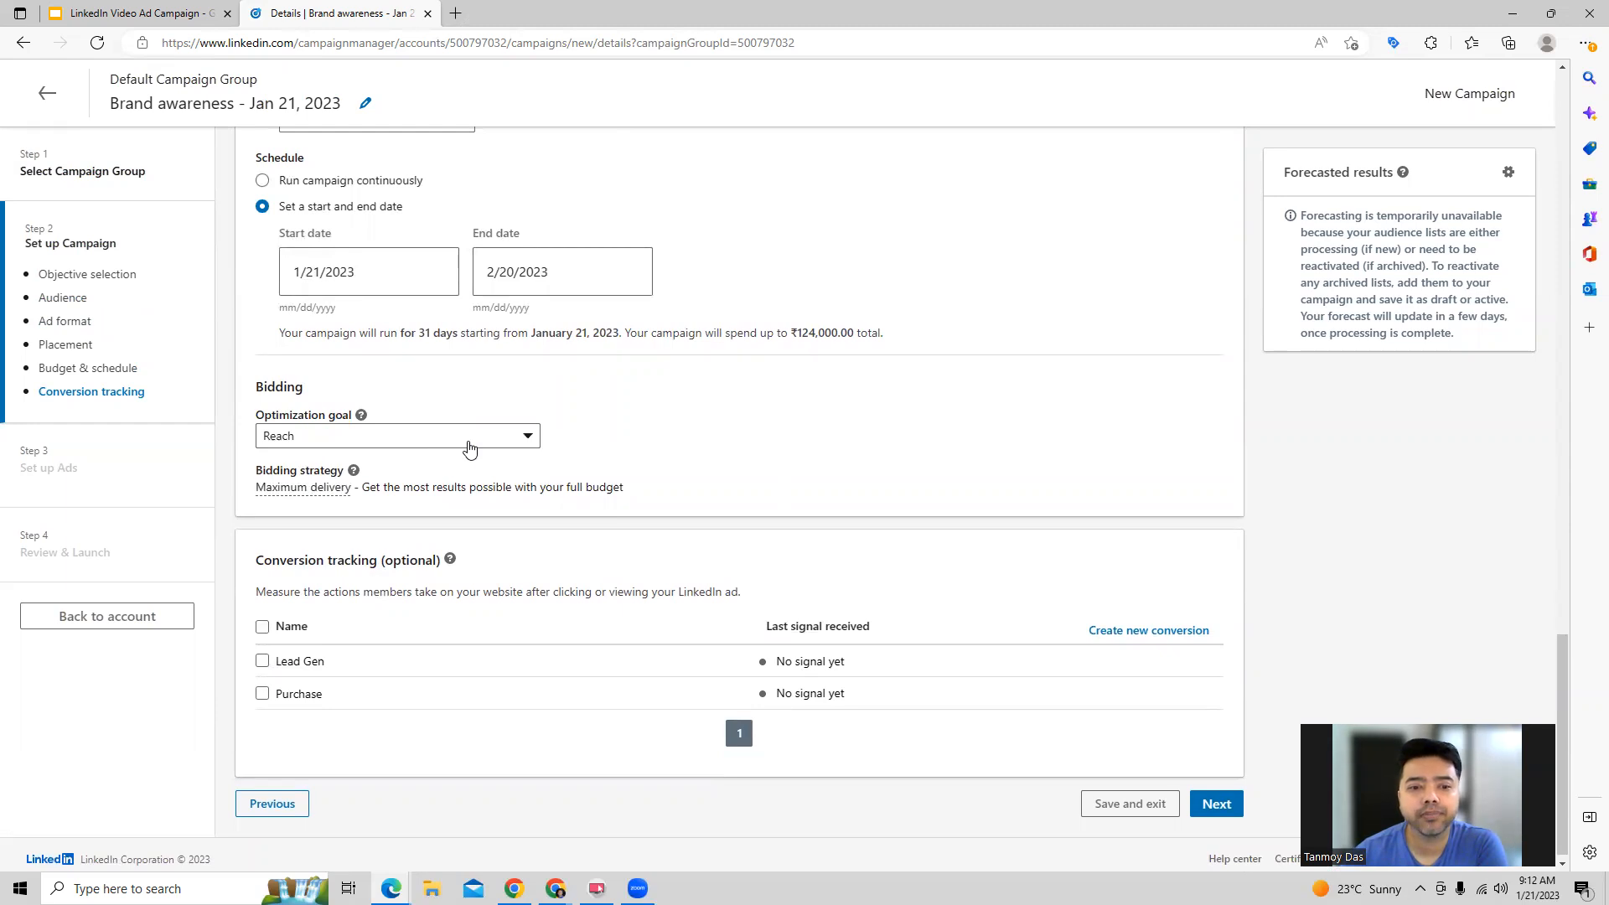
{"action": "left_click", "coordinate": [397, 436]}
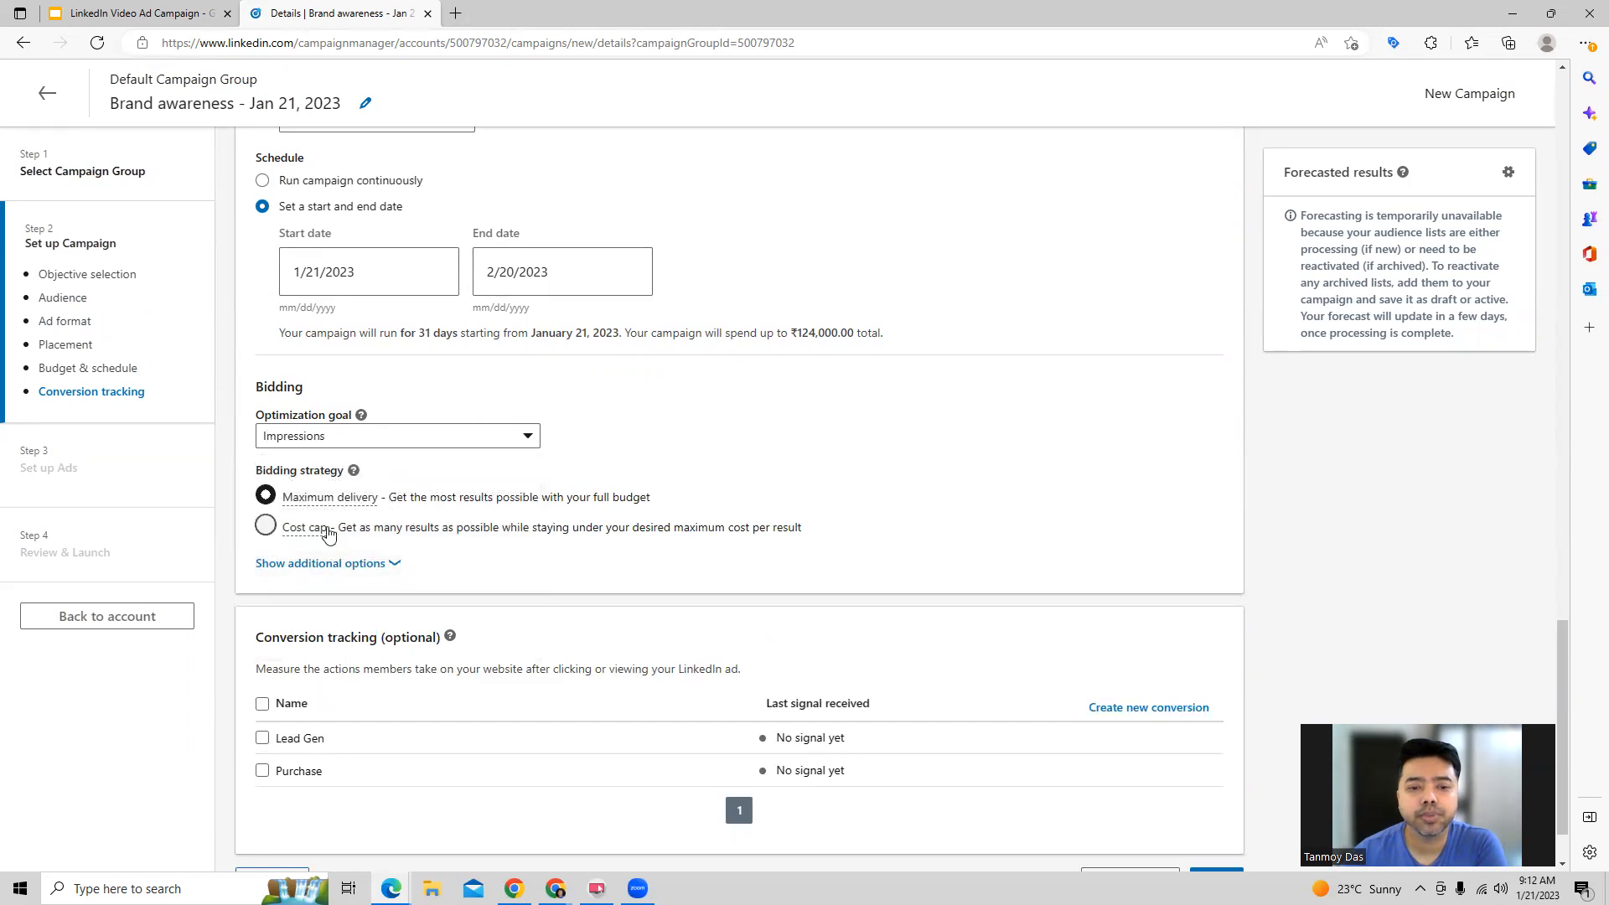
{"action": "mouse_move", "coordinate": [821, 473]}
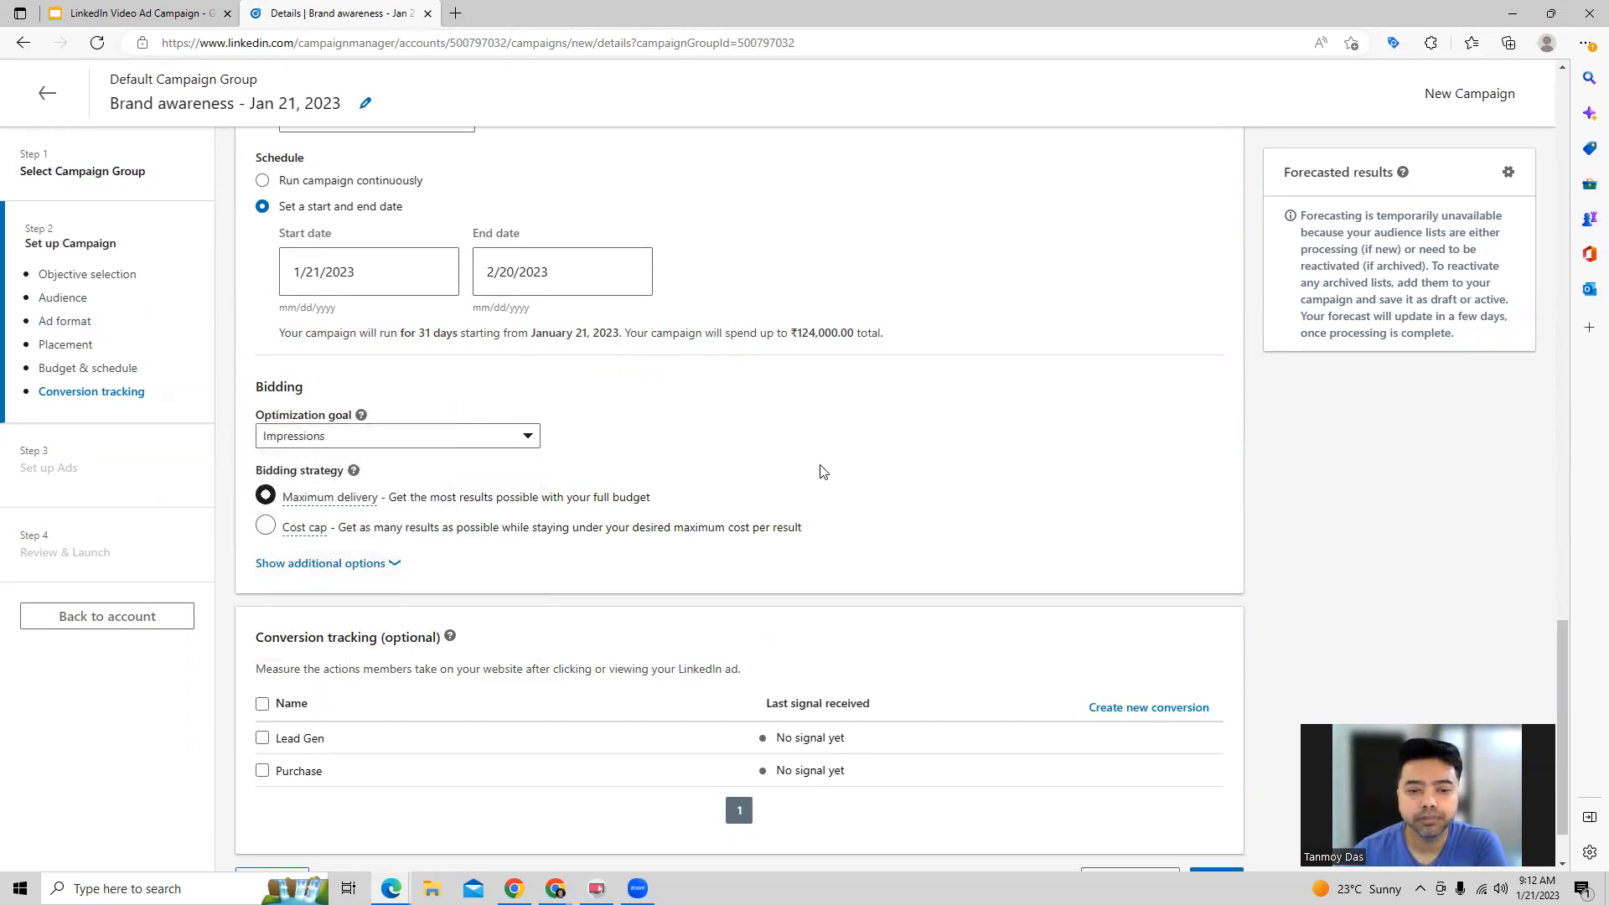
{"action": "left_click", "coordinate": [265, 526]}
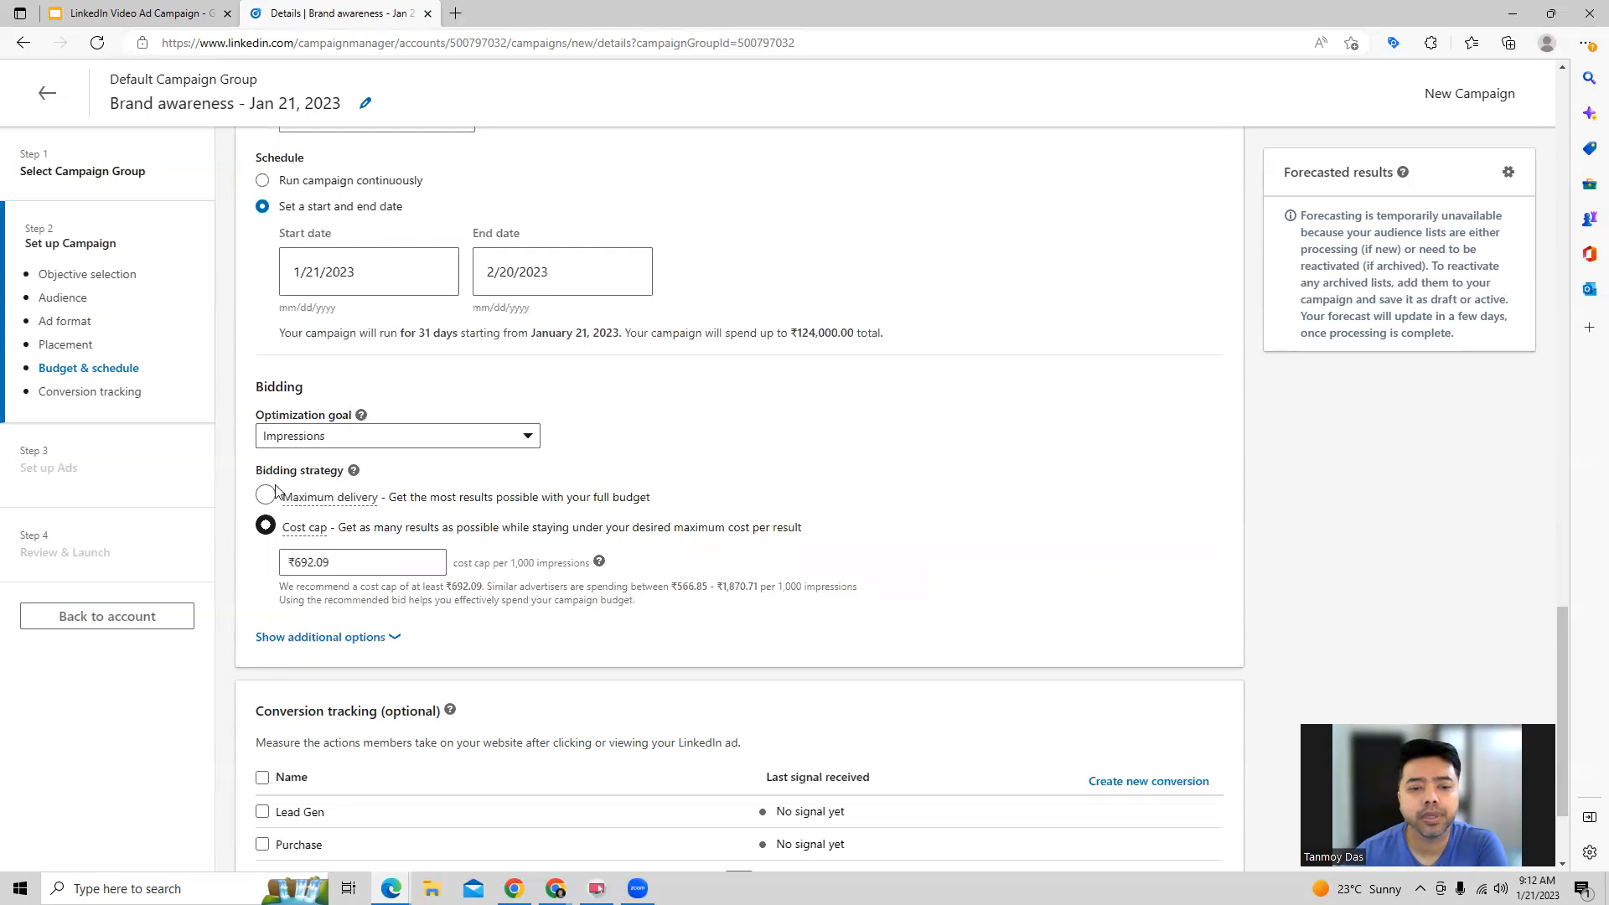
{"action": "left_click", "coordinate": [265, 497]}
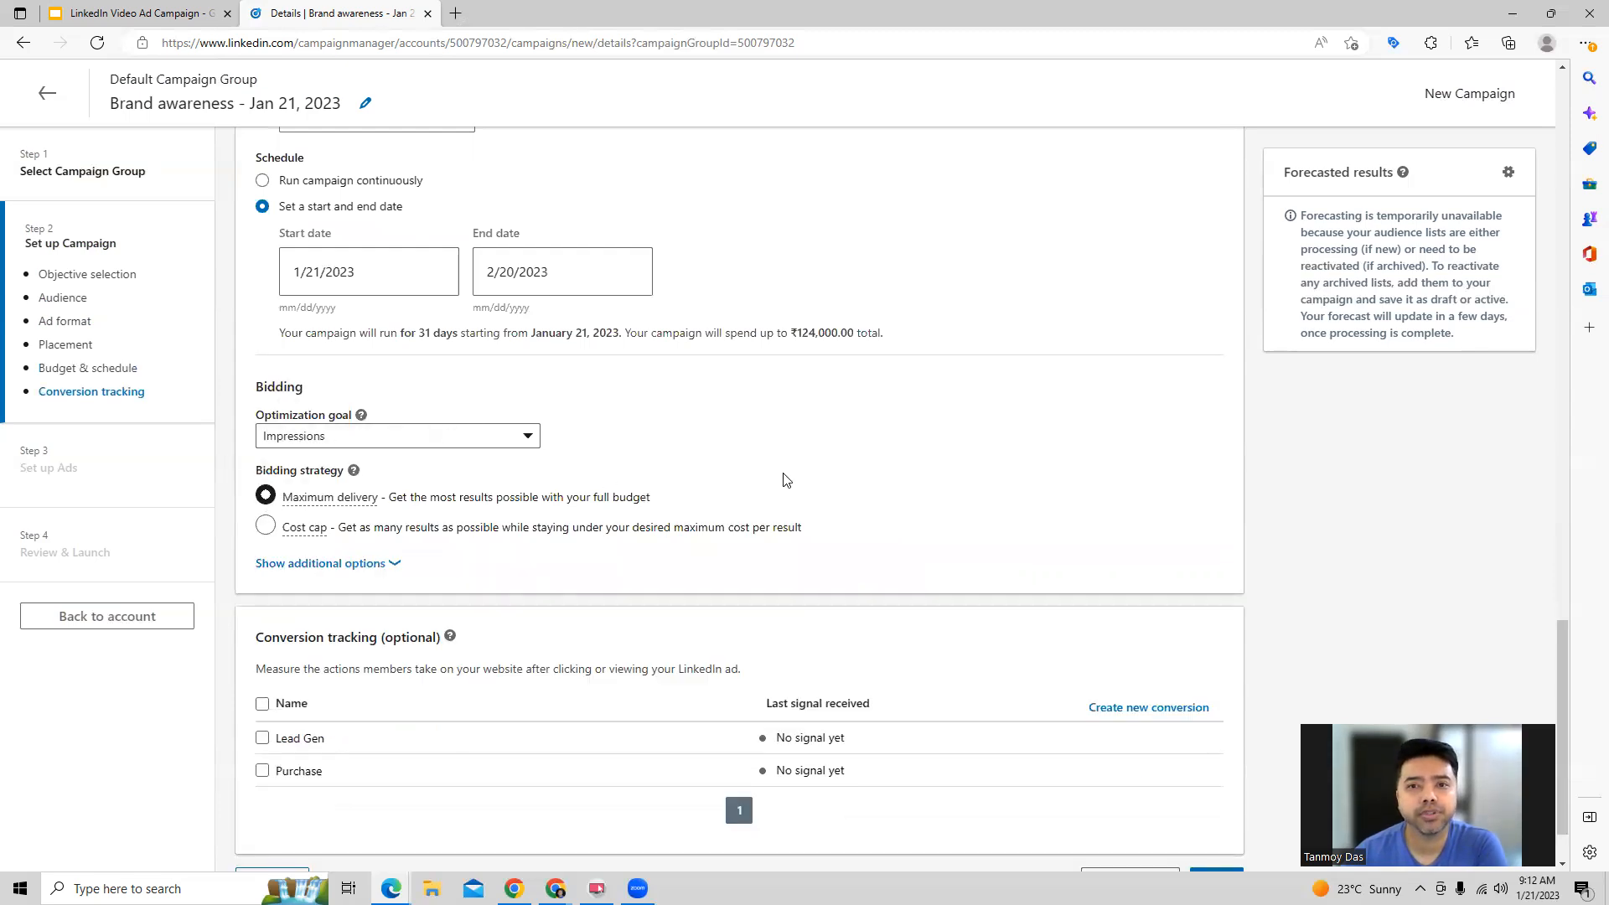
Save the campaign setup as a draft and proceed to ad setup.
{"action": "scroll", "scroll_direction": "down", "scroll_amount": 3}
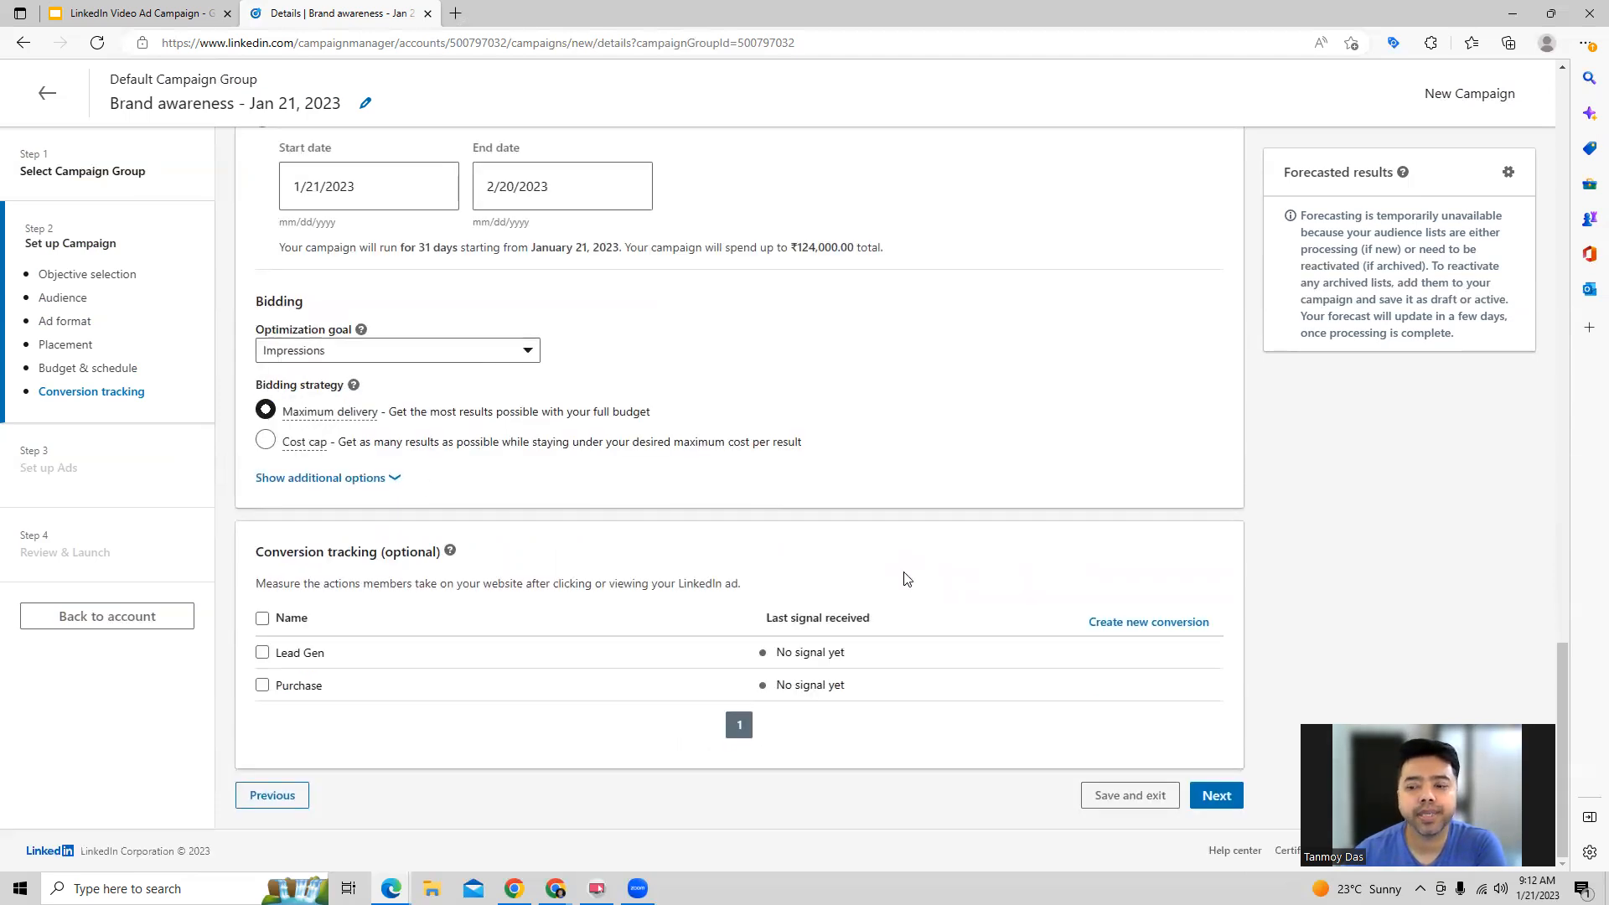
{"action": "left_click", "coordinate": [1218, 795]}
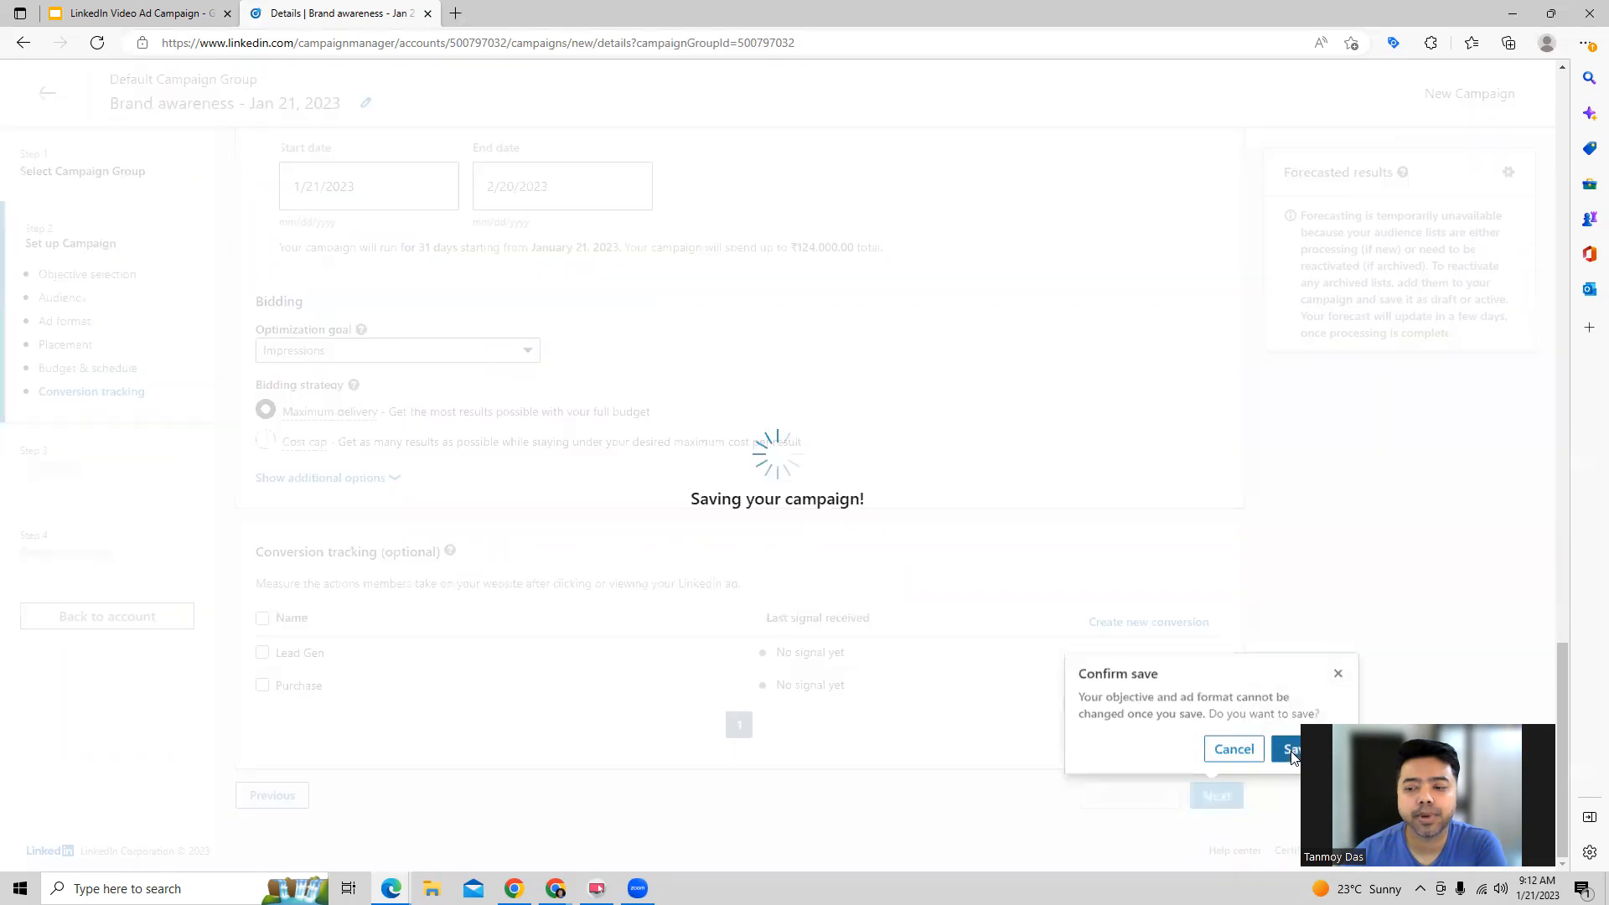
{"action": "left_click", "coordinate": [1301, 749]}
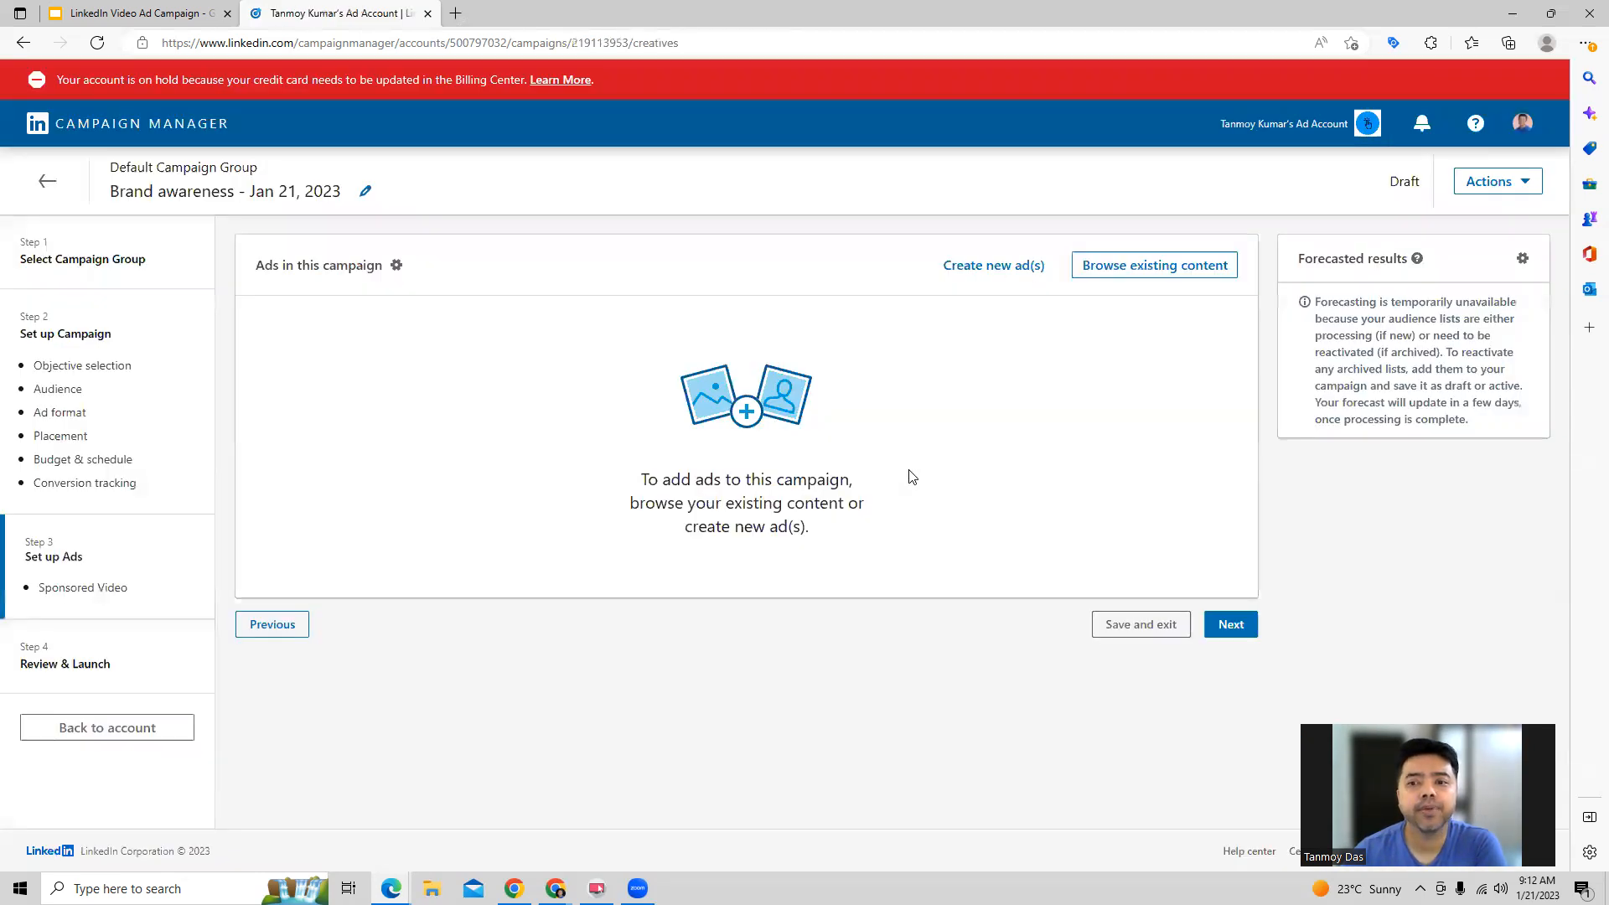
Name a new ad VideoAdJan21 with introductory text 'Best Online Business Directory'.
{"action": "left_click", "coordinate": [993, 265]}
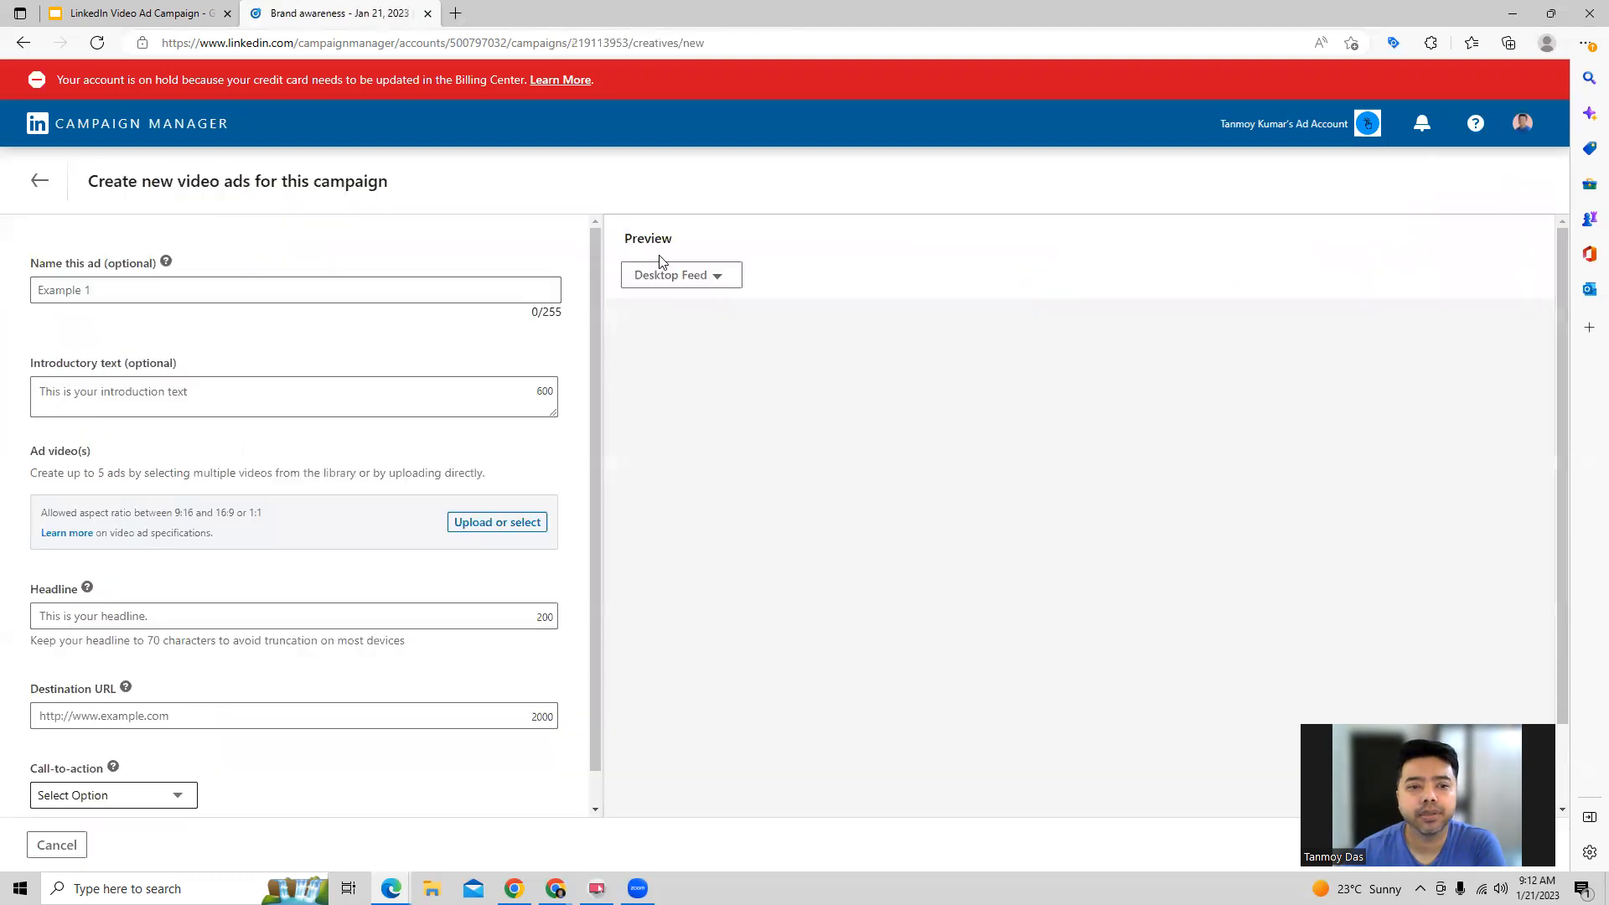
{"action": "left_click", "coordinate": [295, 290]}
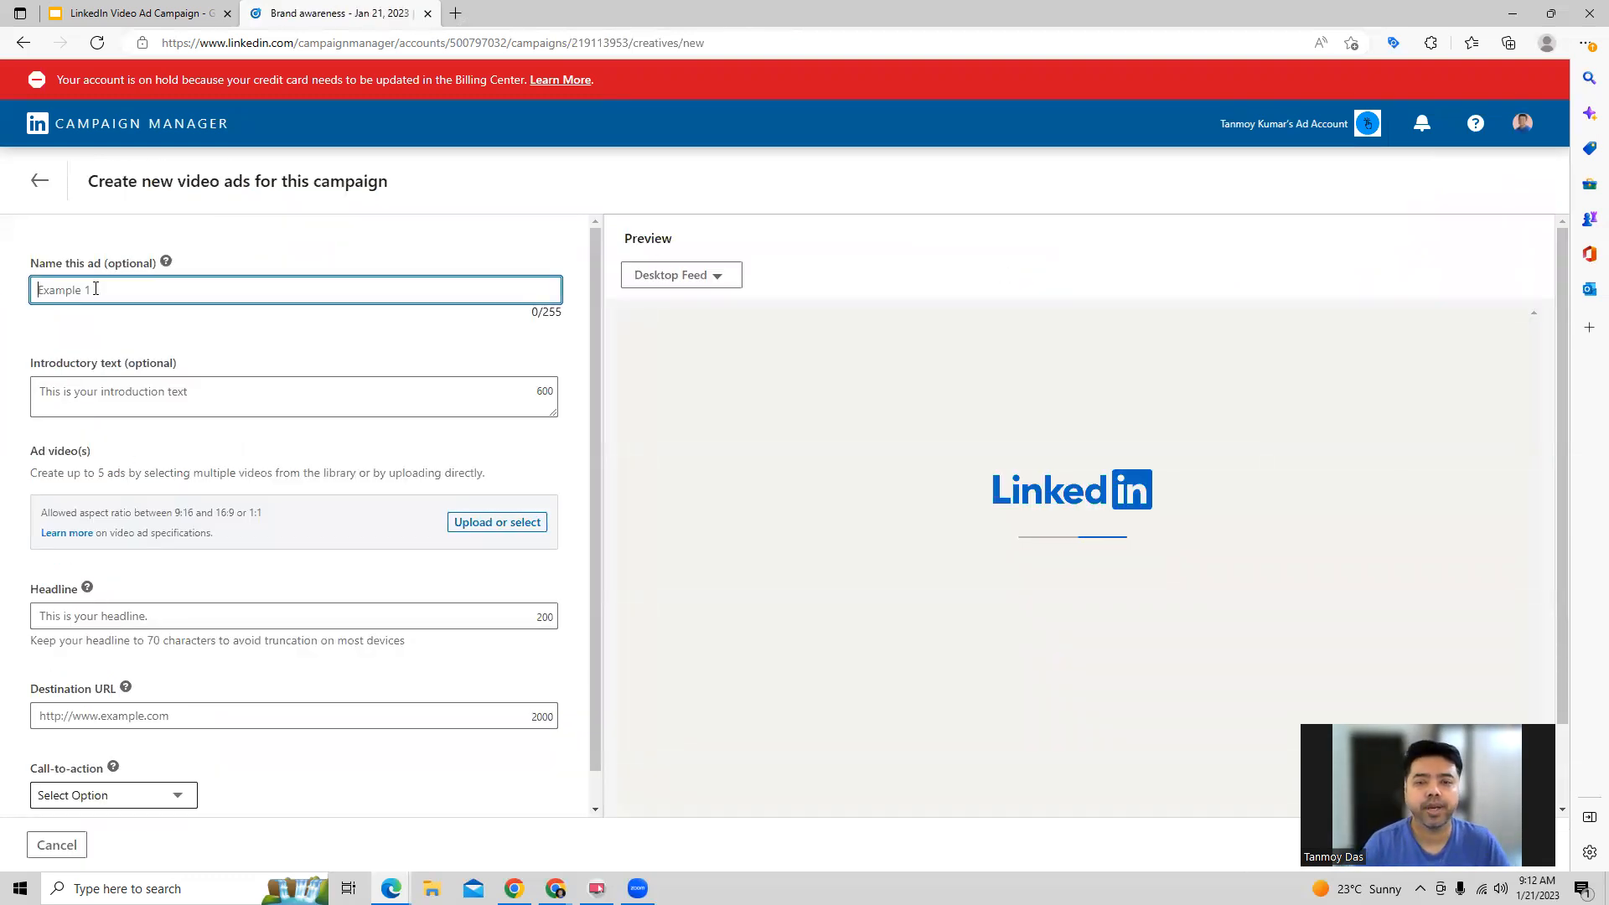
{"action": "type", "text": "VideoAdJan21"}
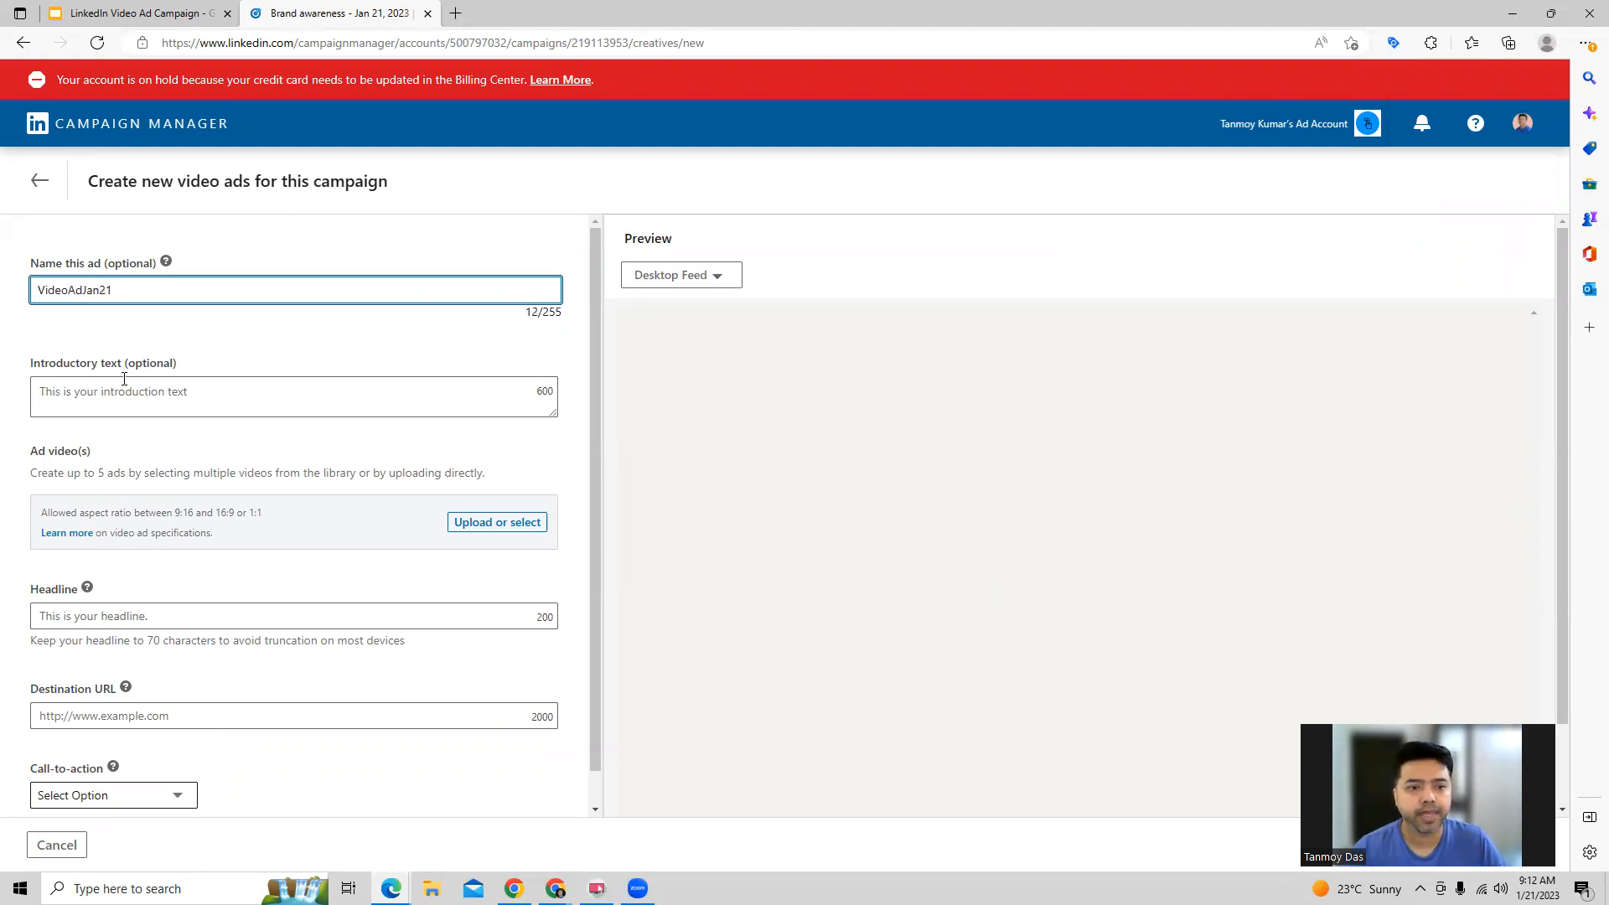
{"action": "type", "text": "Best"}
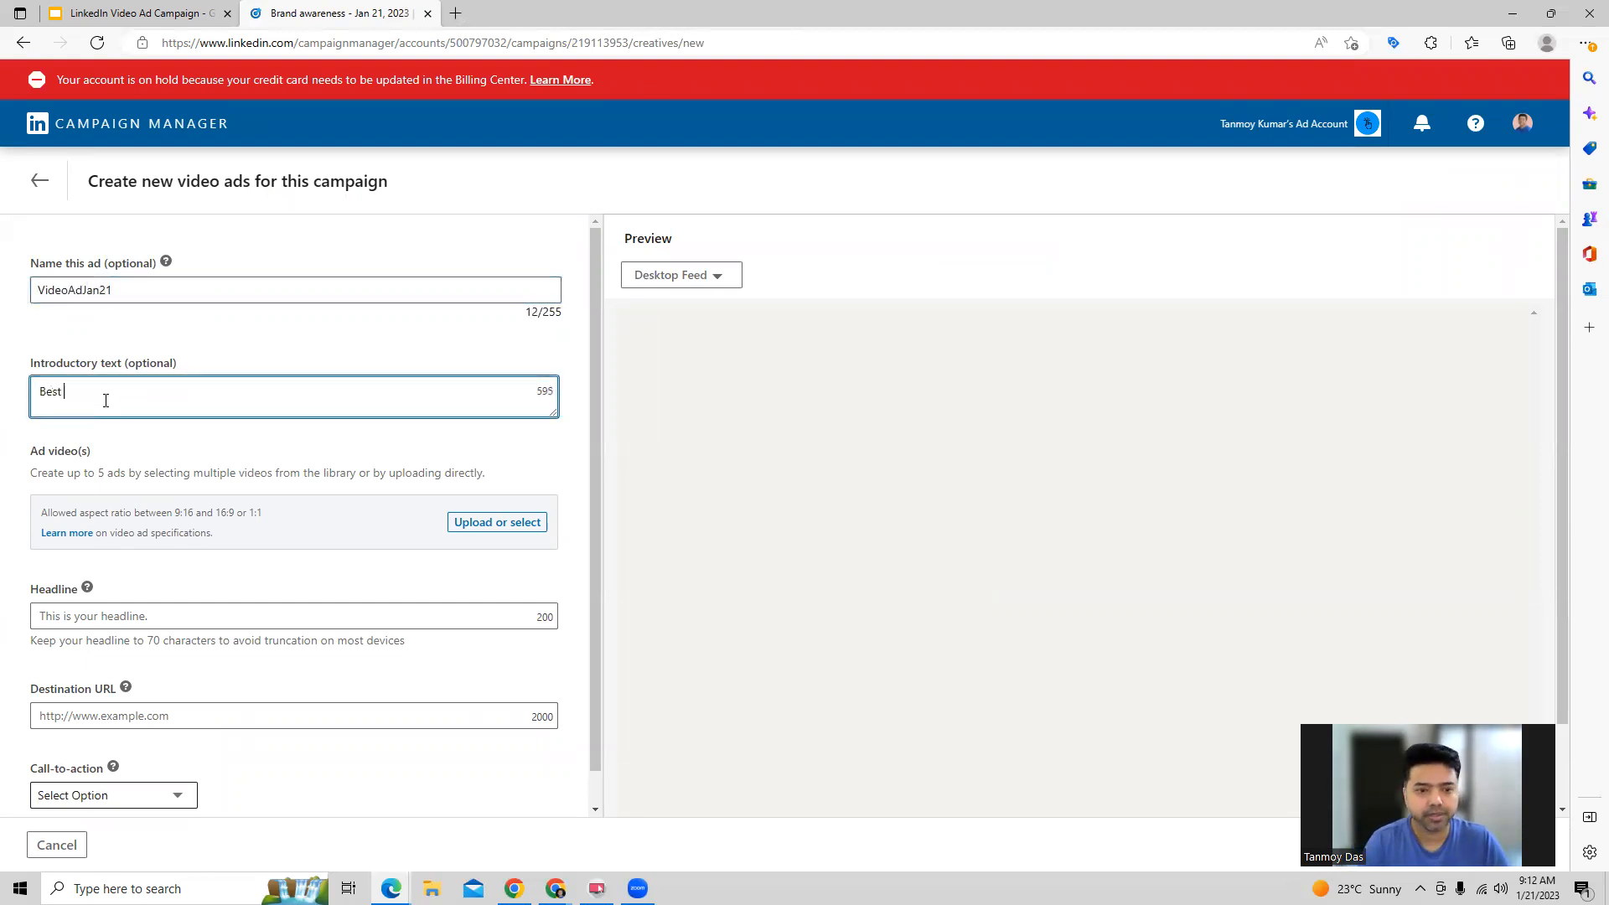
{"action": "type", "text": "Online"}
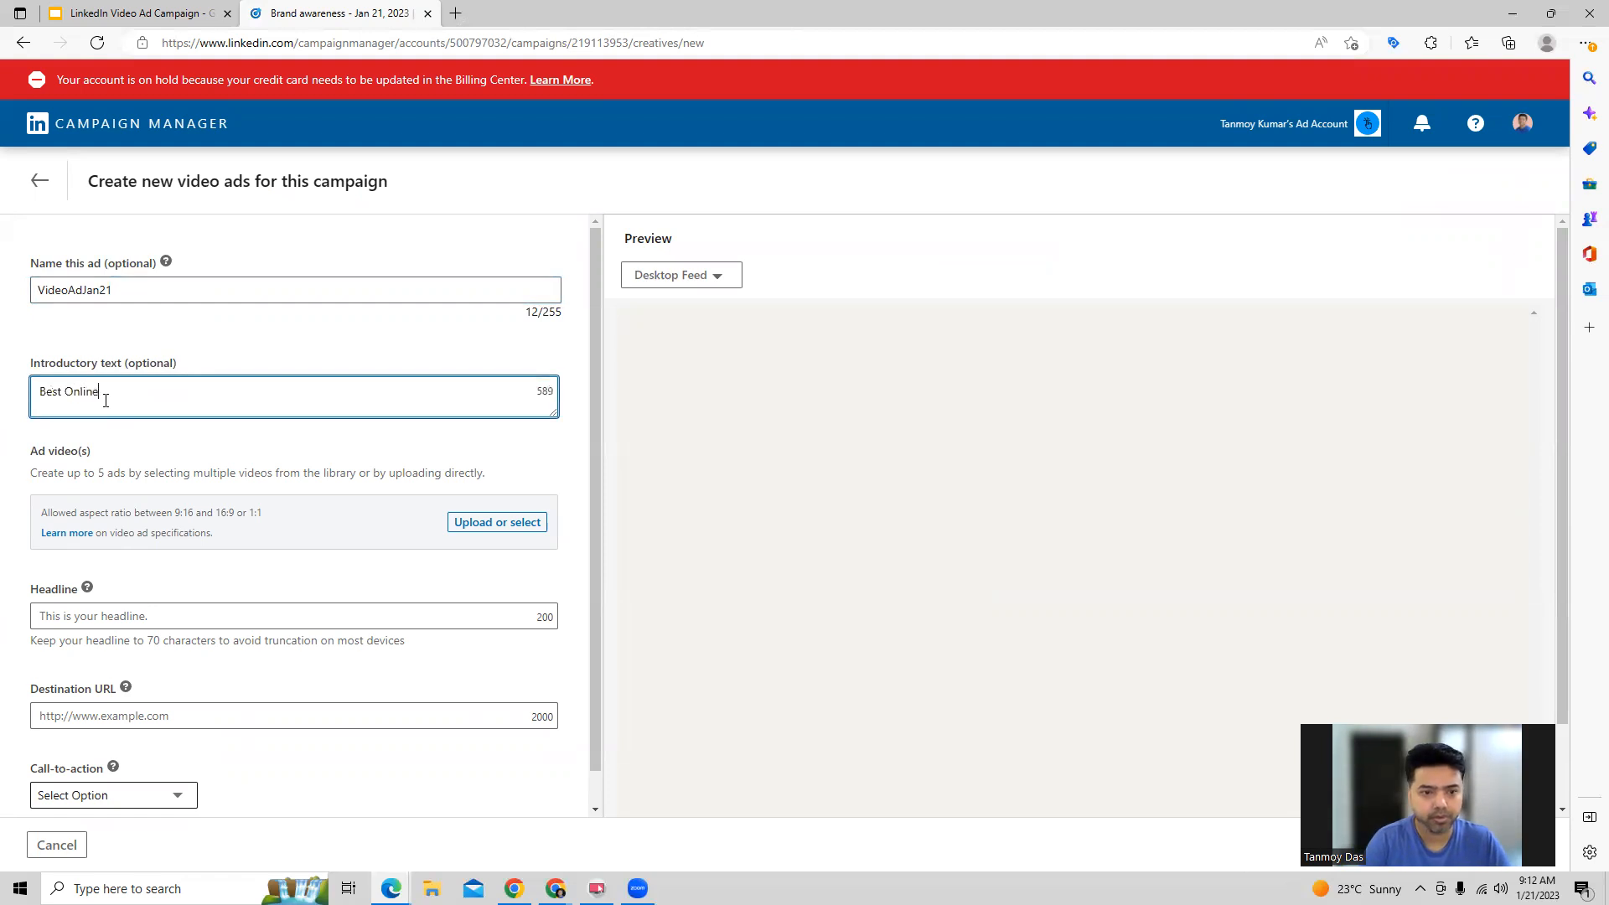
{"action": "type", "text": "Business Directory"}
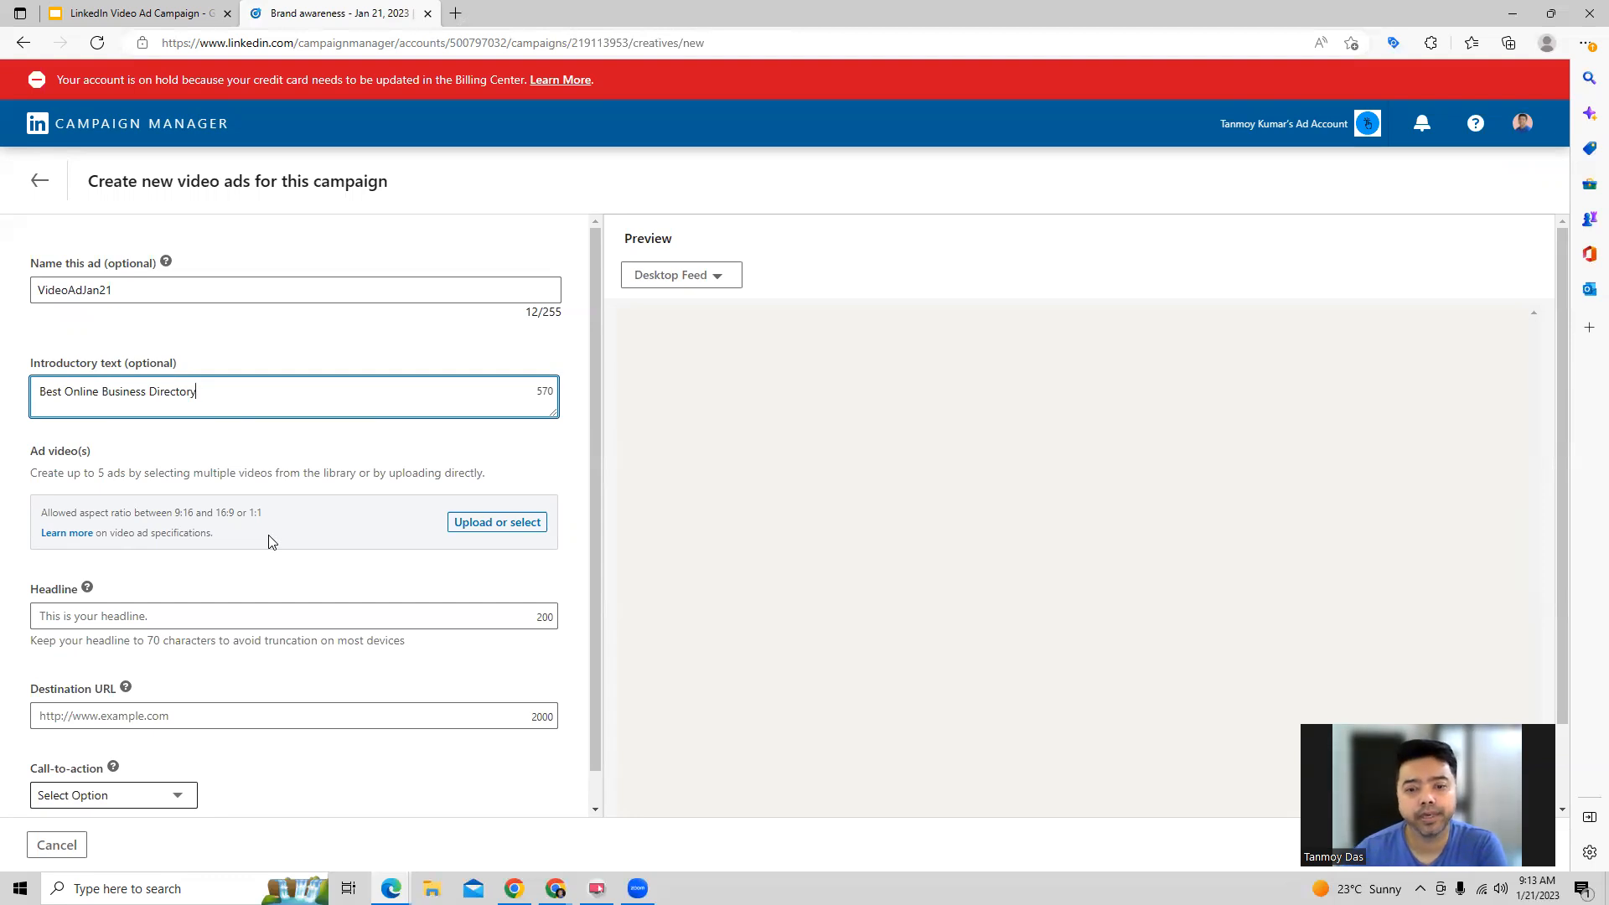
Attach the RulesVideo1.mp4 video from the library to the ad.
{"action": "left_click", "coordinate": [496, 522]}
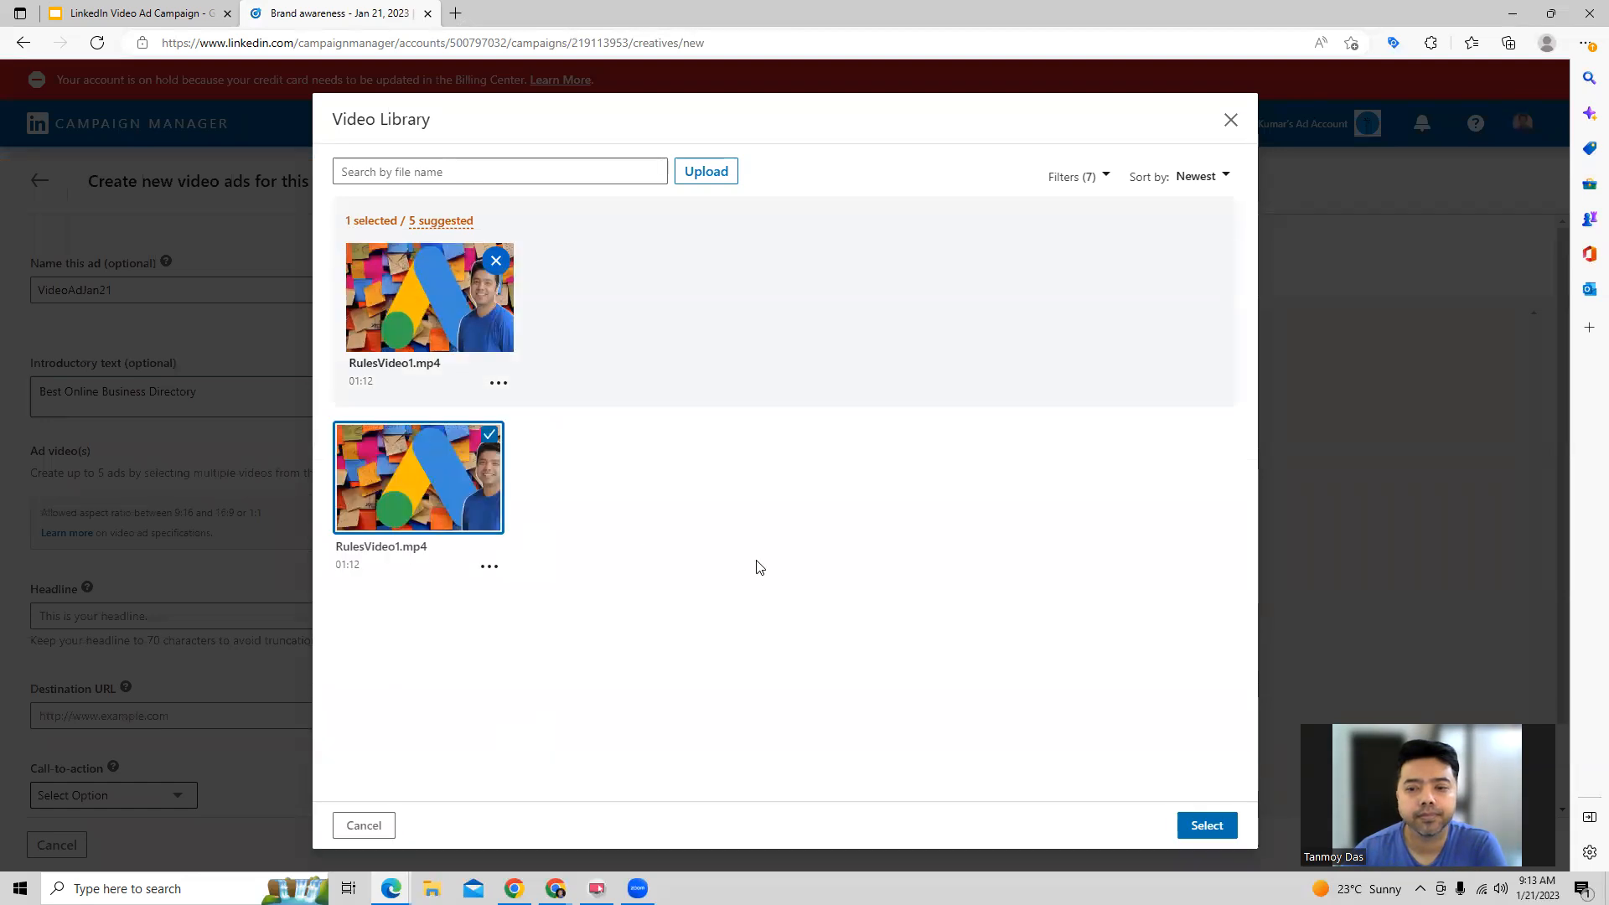
{"action": "left_click", "coordinate": [1207, 825]}
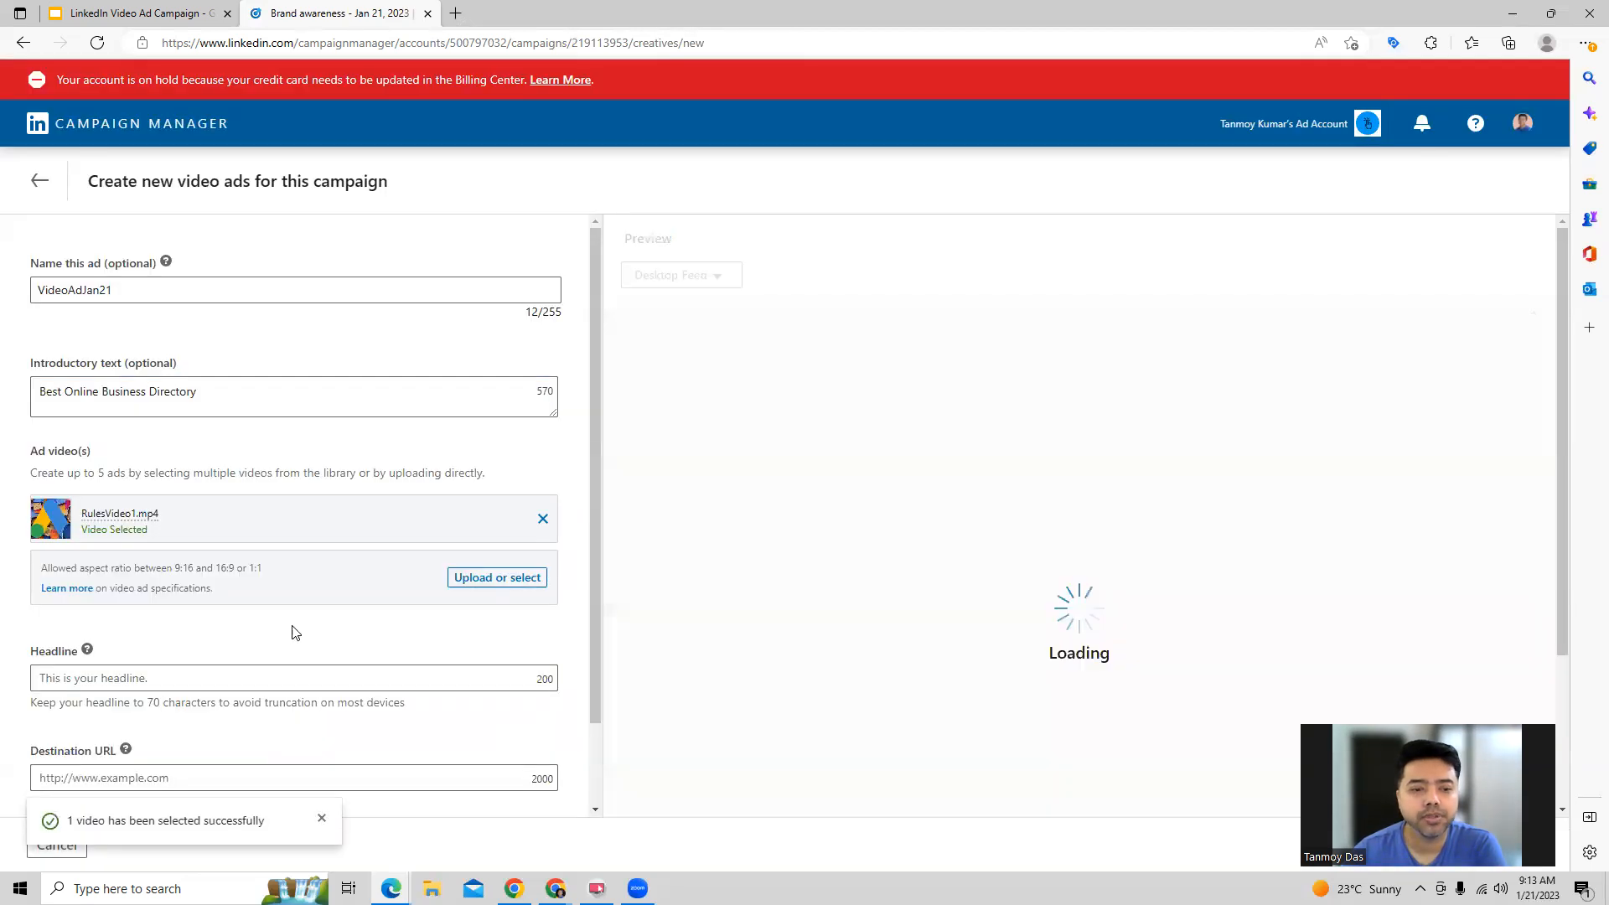
{"action": "scroll", "scroll_direction": "down", "scroll_amount": 3}
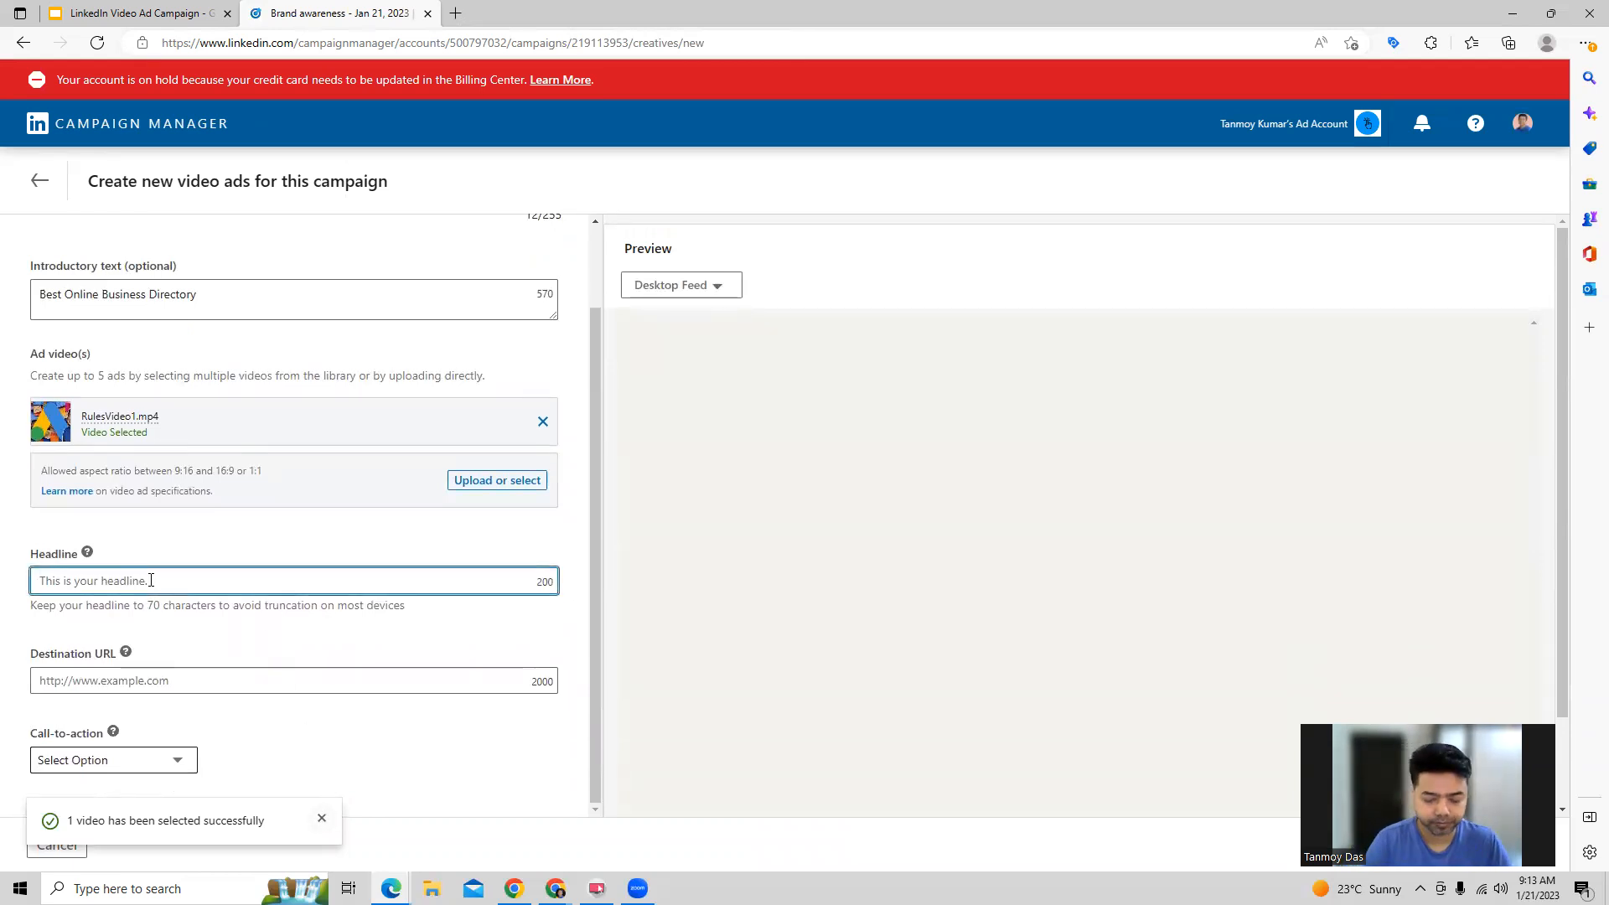
{"action": "type", "text": "Online"}
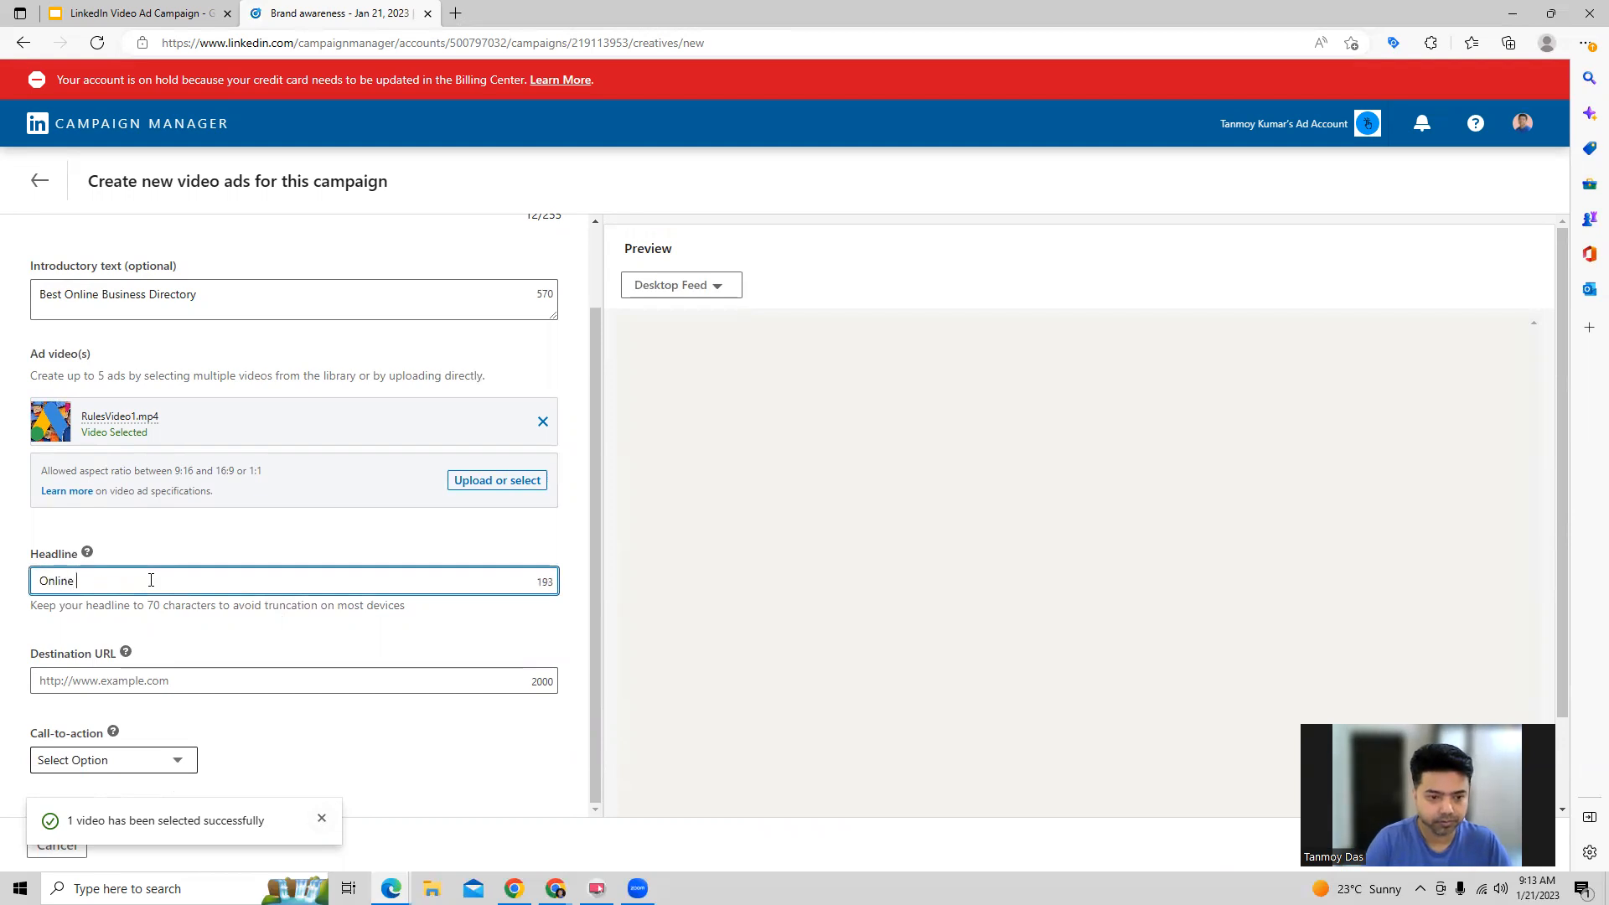
{"action": "type", "text": "Business D"}
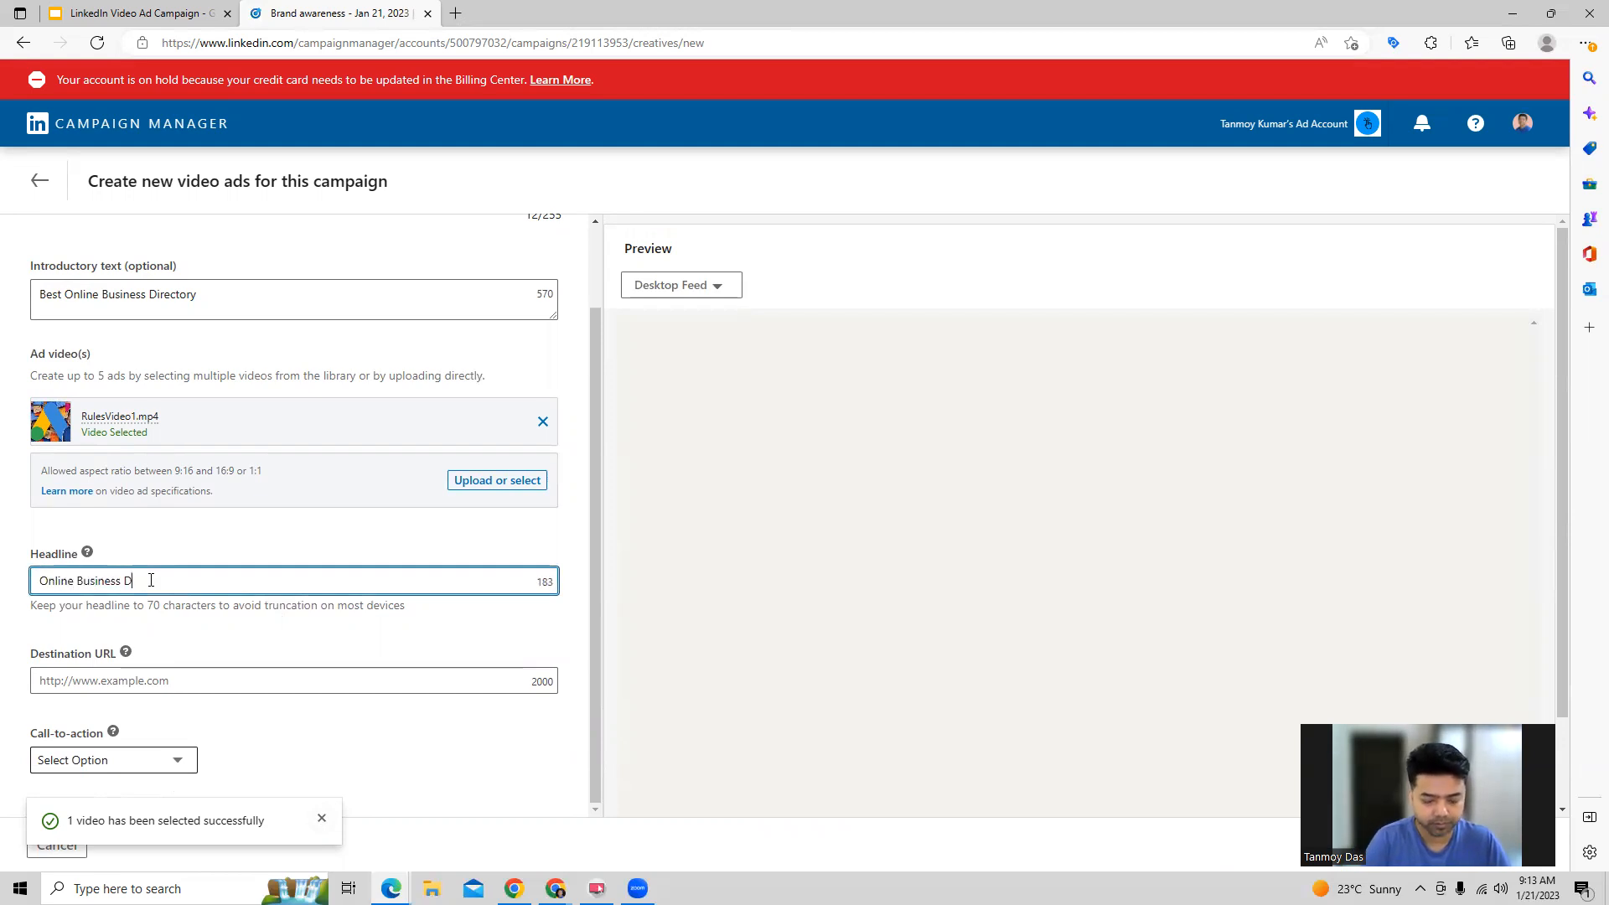
{"action": "type", "text": "irectory"}
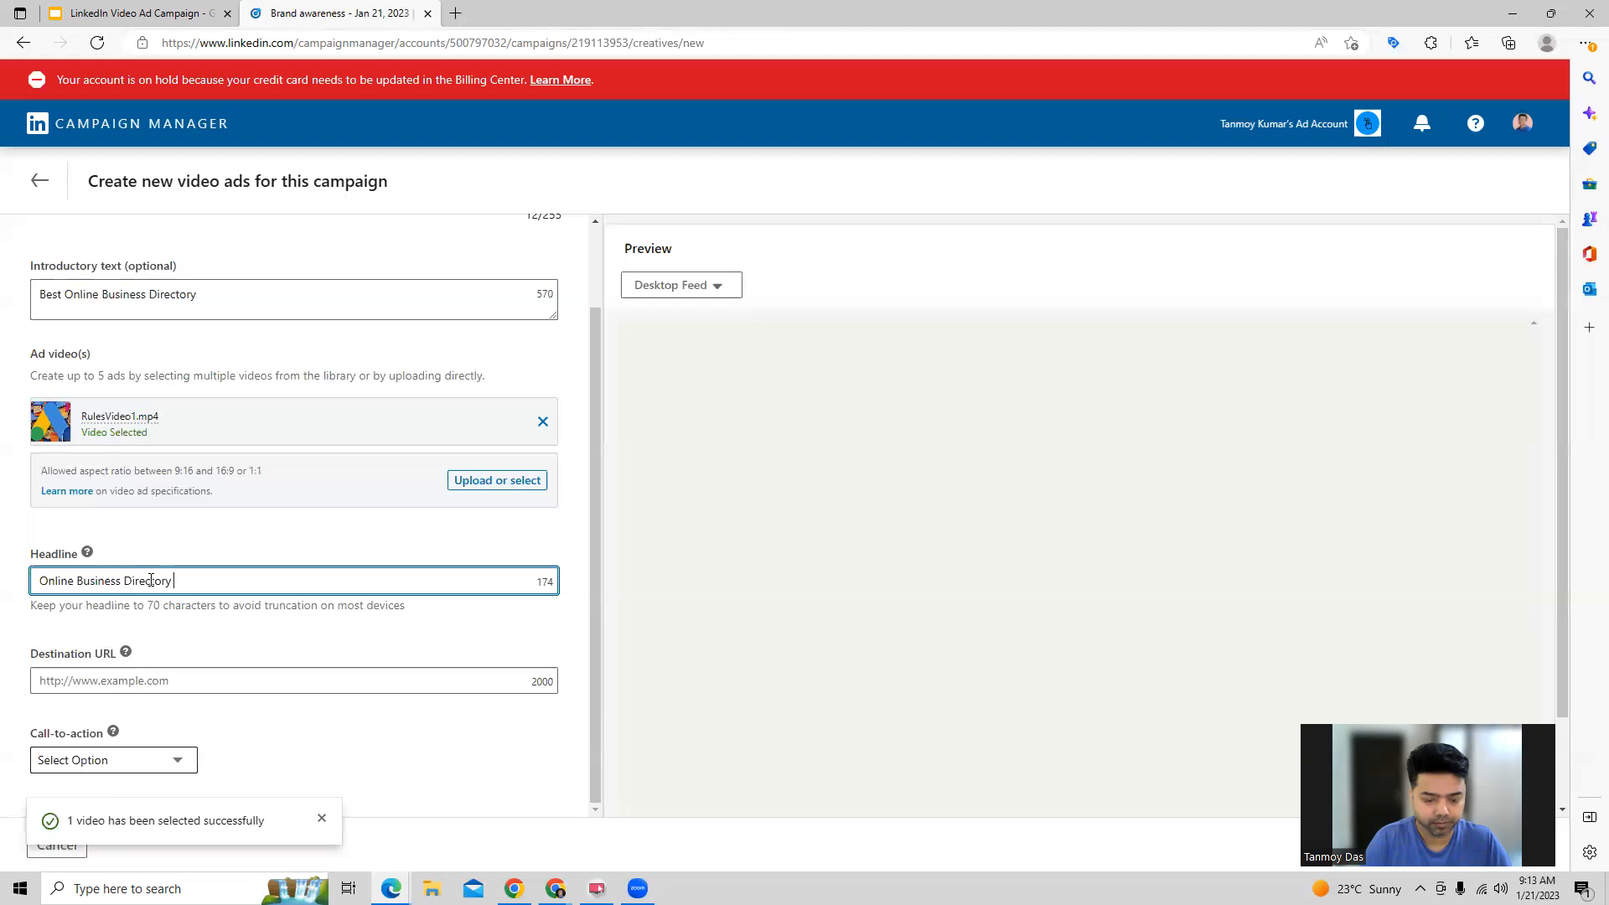
{"action": "type", "text": "For buyers And Sellers"}
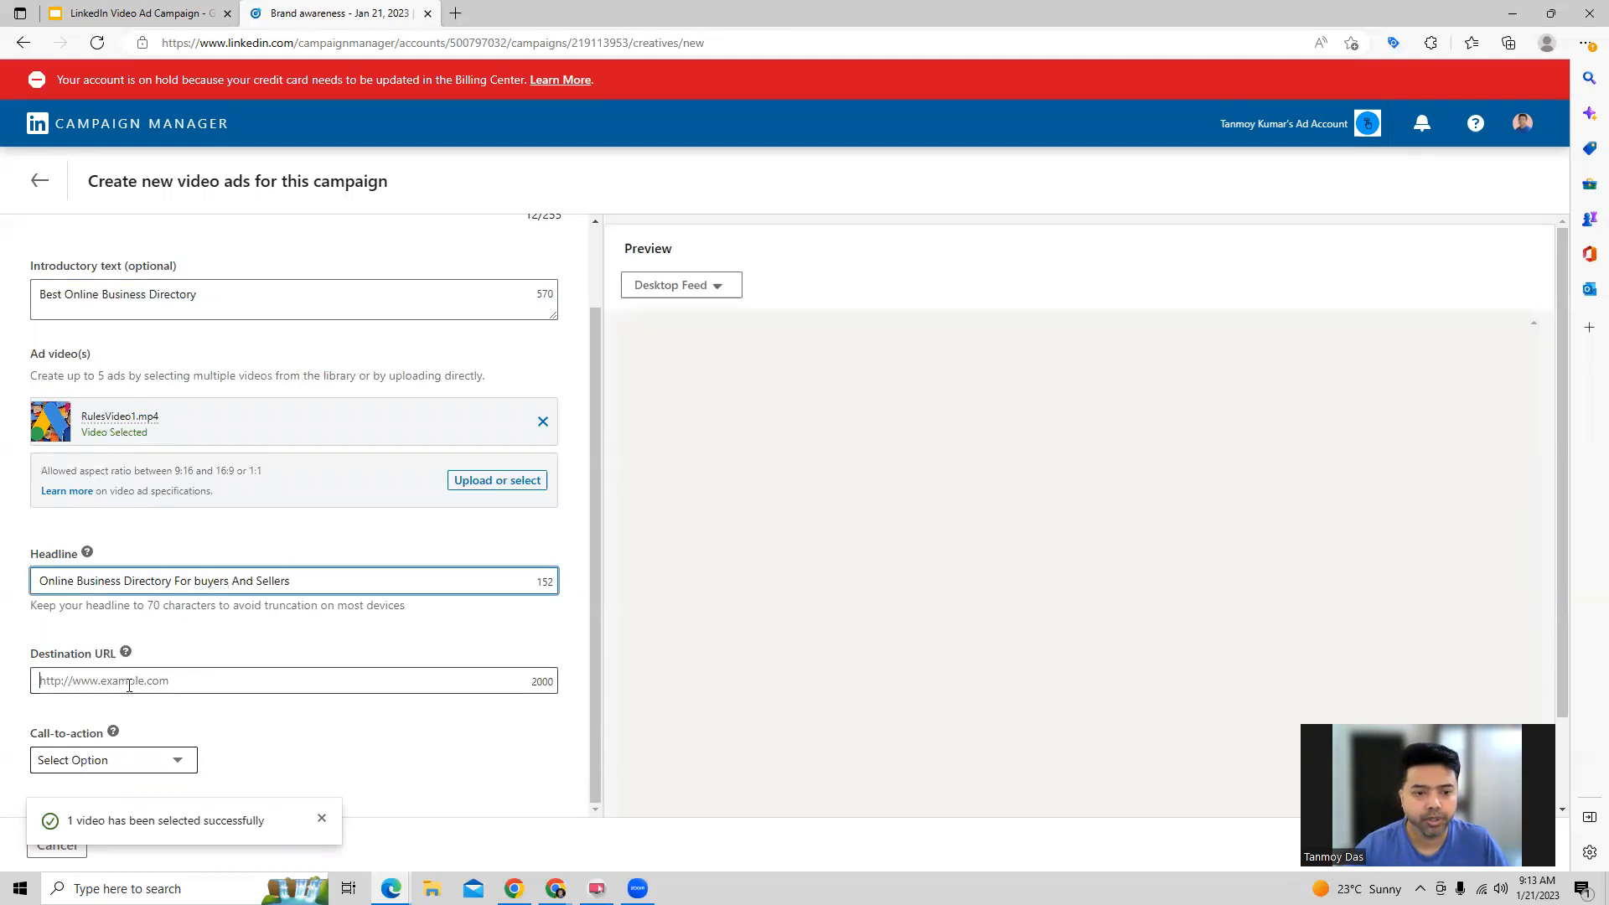
{"action": "type", "text": "https://www.indiabusinesstoday.in/"}
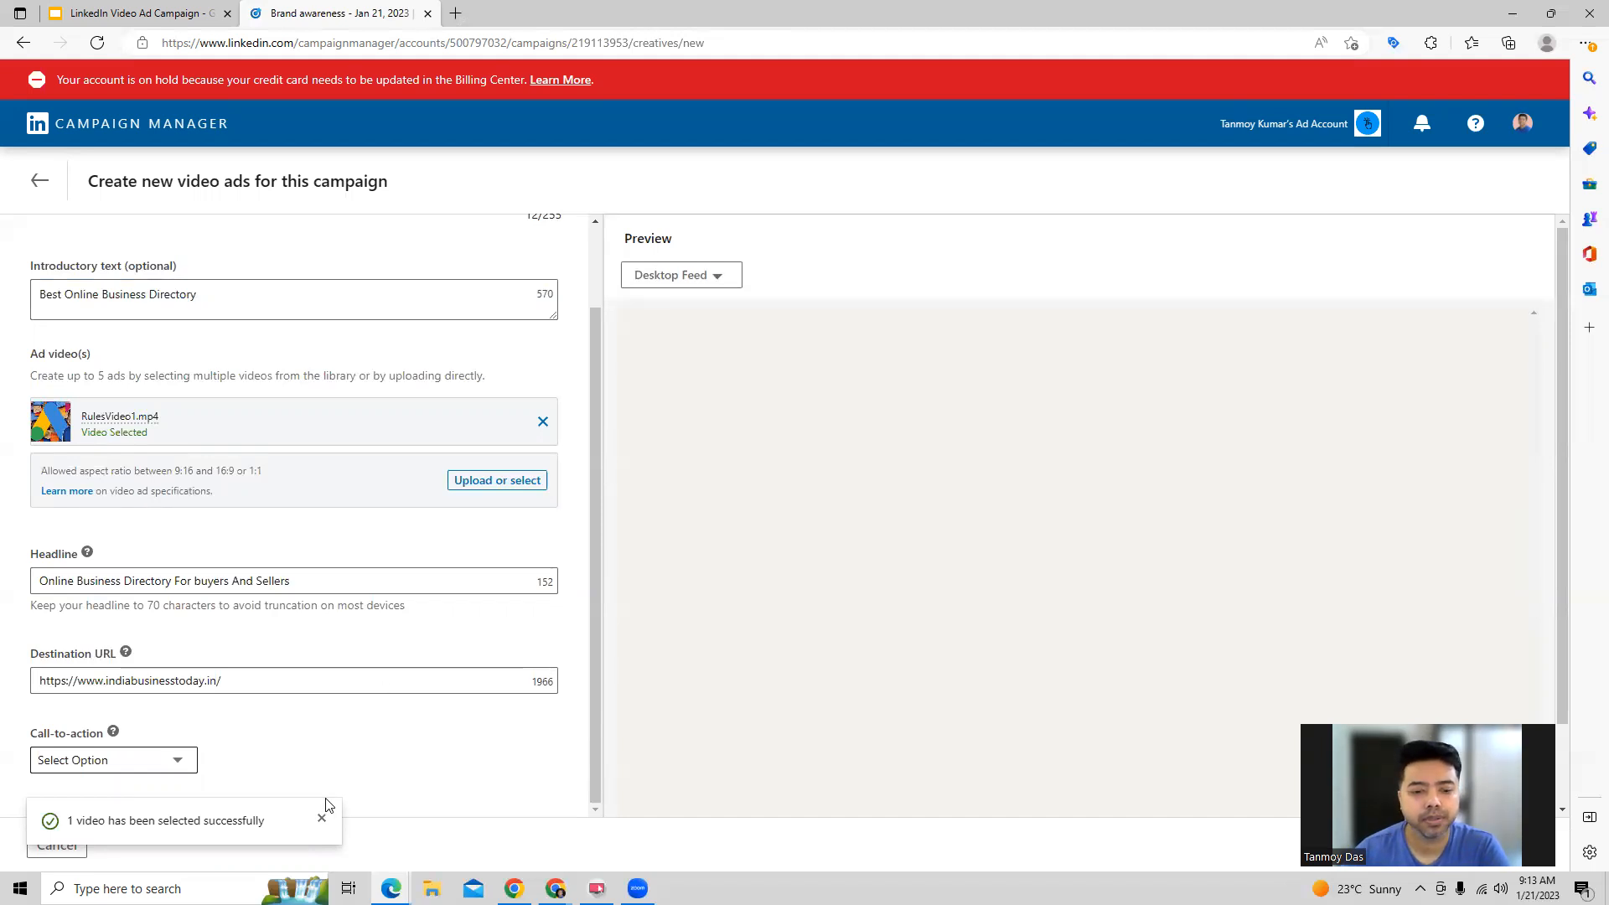
{"action": "left_click", "coordinate": [112, 759]}
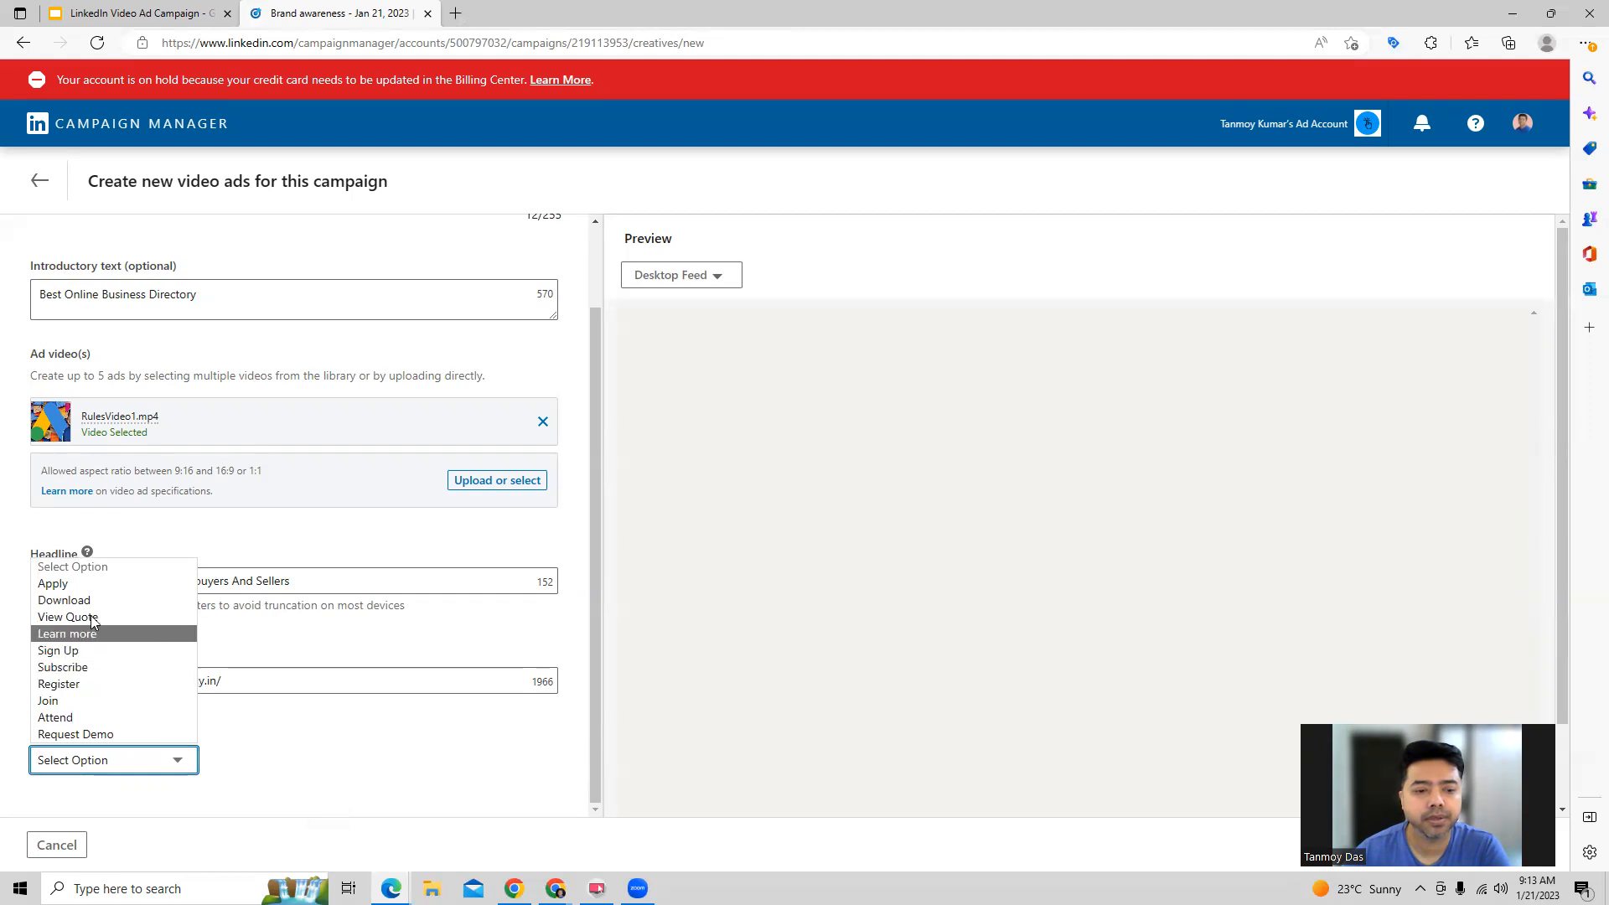
{"action": "mouse_move", "coordinate": [87, 687]}
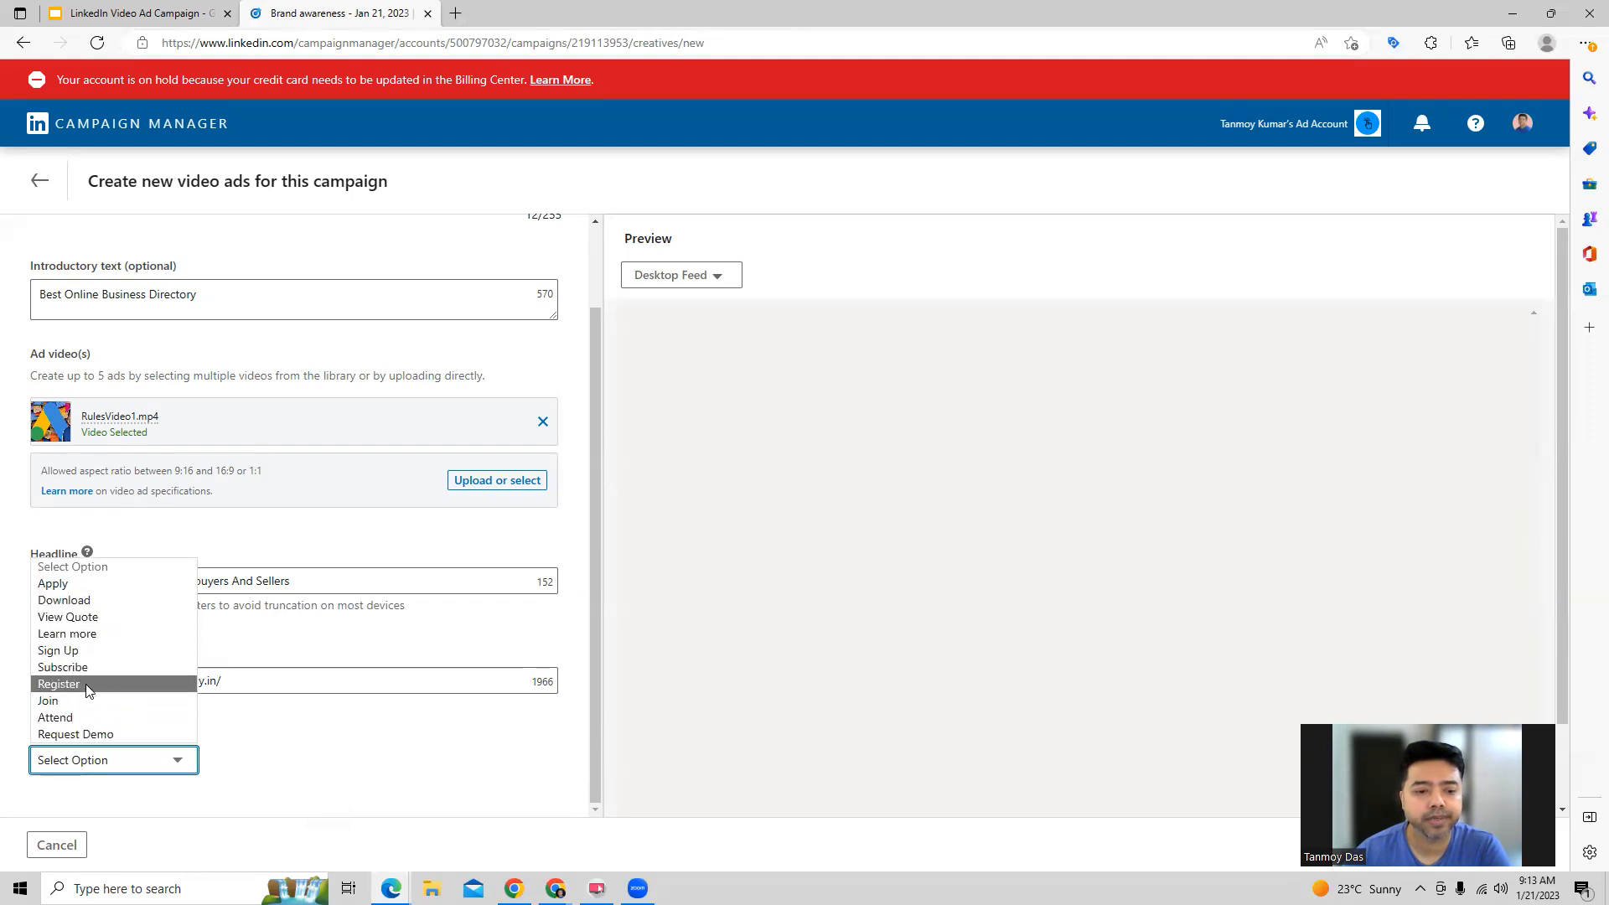
{"action": "left_click", "coordinate": [59, 684]}
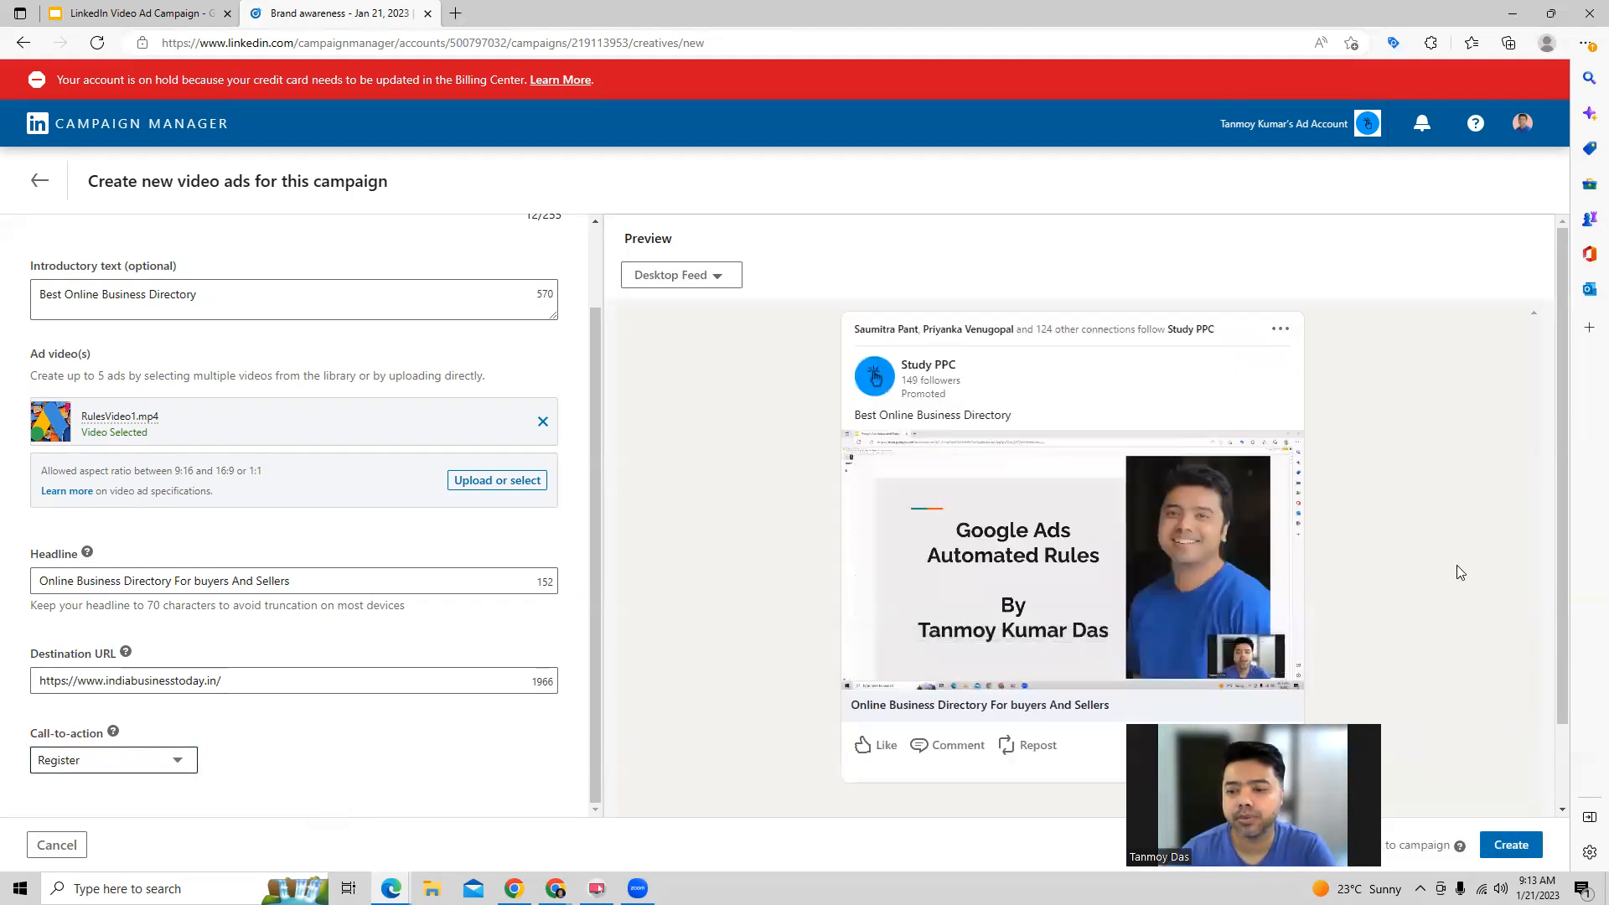
Create the VideoAdJan21 ad and continue to the Review & Launch step.
{"action": "left_click", "coordinate": [1511, 845]}
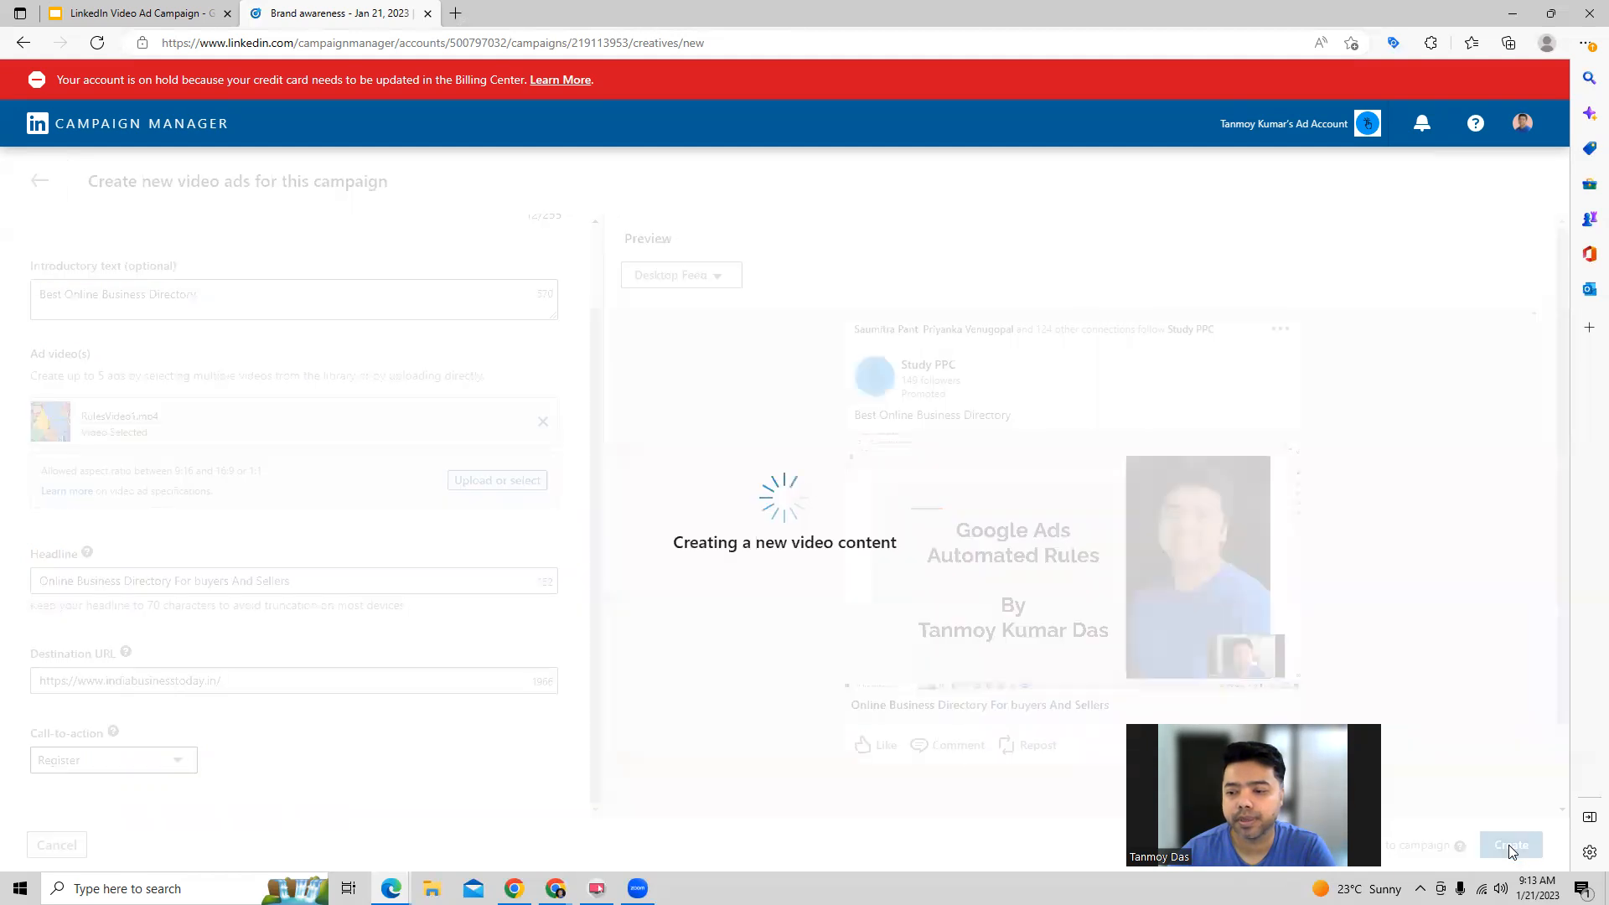
{"action": "left_click", "coordinate": [1510, 845]}
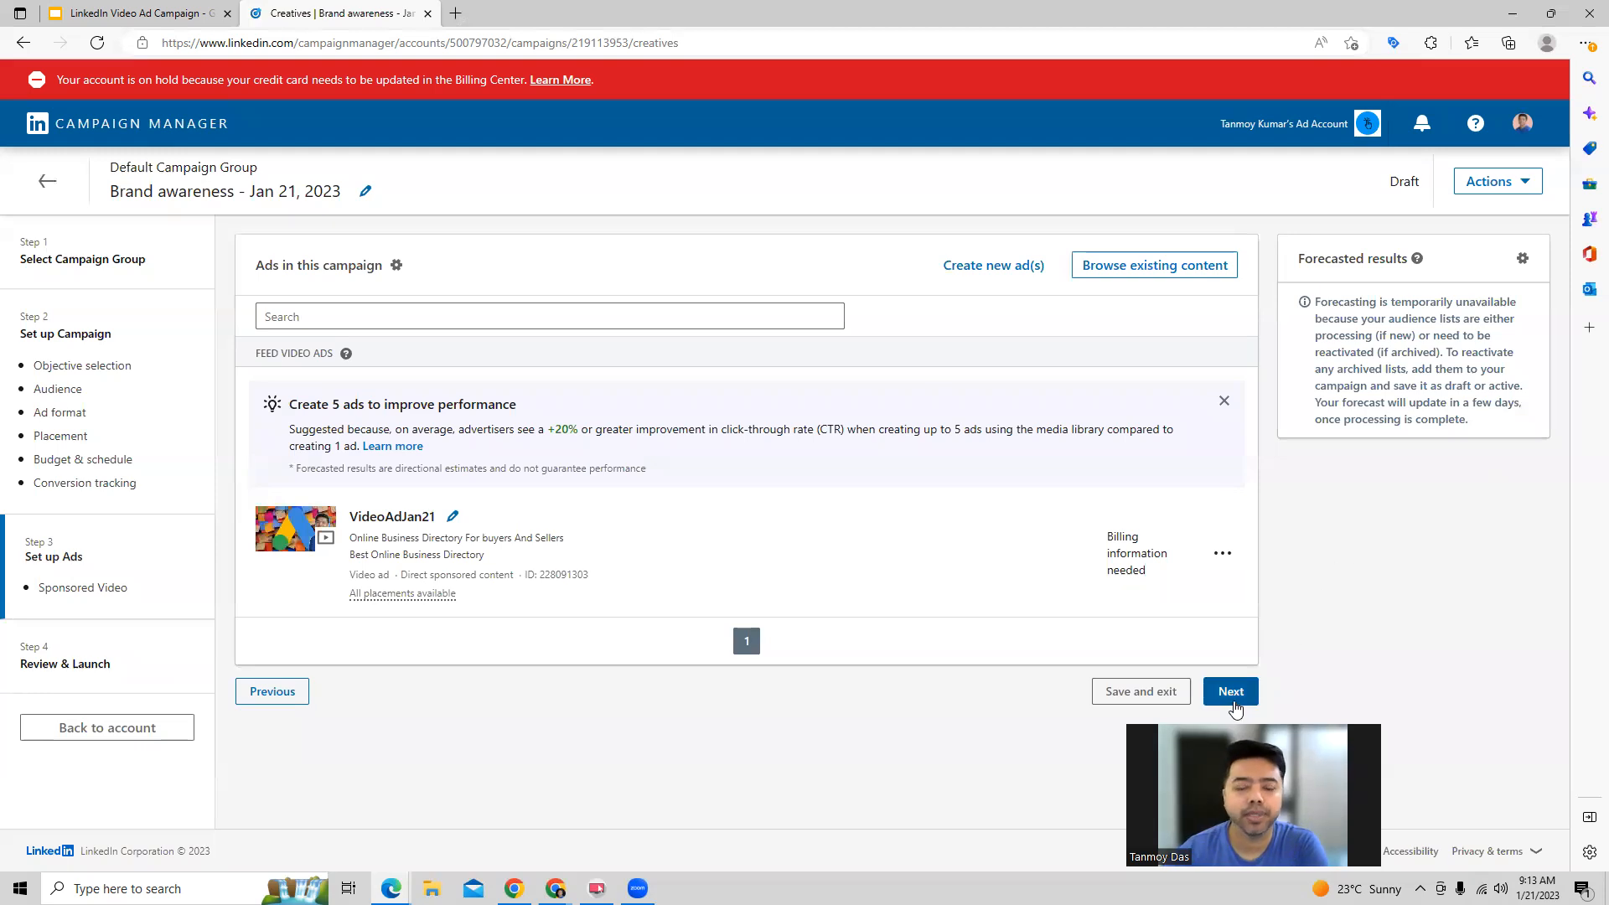
{"action": "left_click", "coordinate": [1230, 690]}
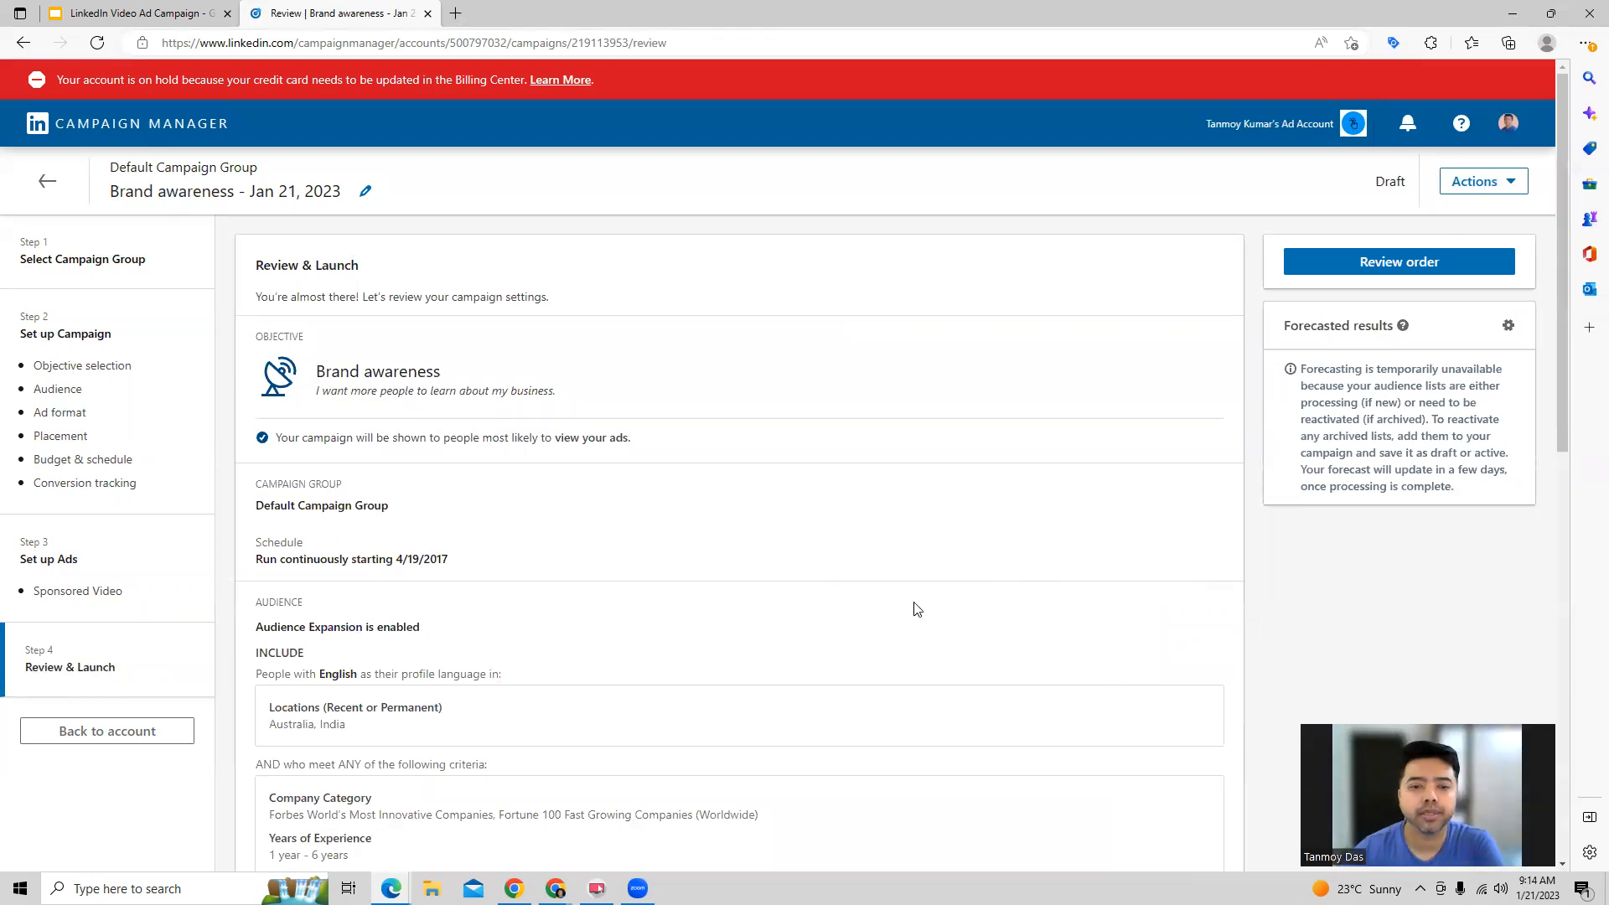
Launch the Brand awareness campaign for ad approval, then return to the Account Overview.
{"action": "scroll", "scroll_direction": "down", "scroll_amount": 3}
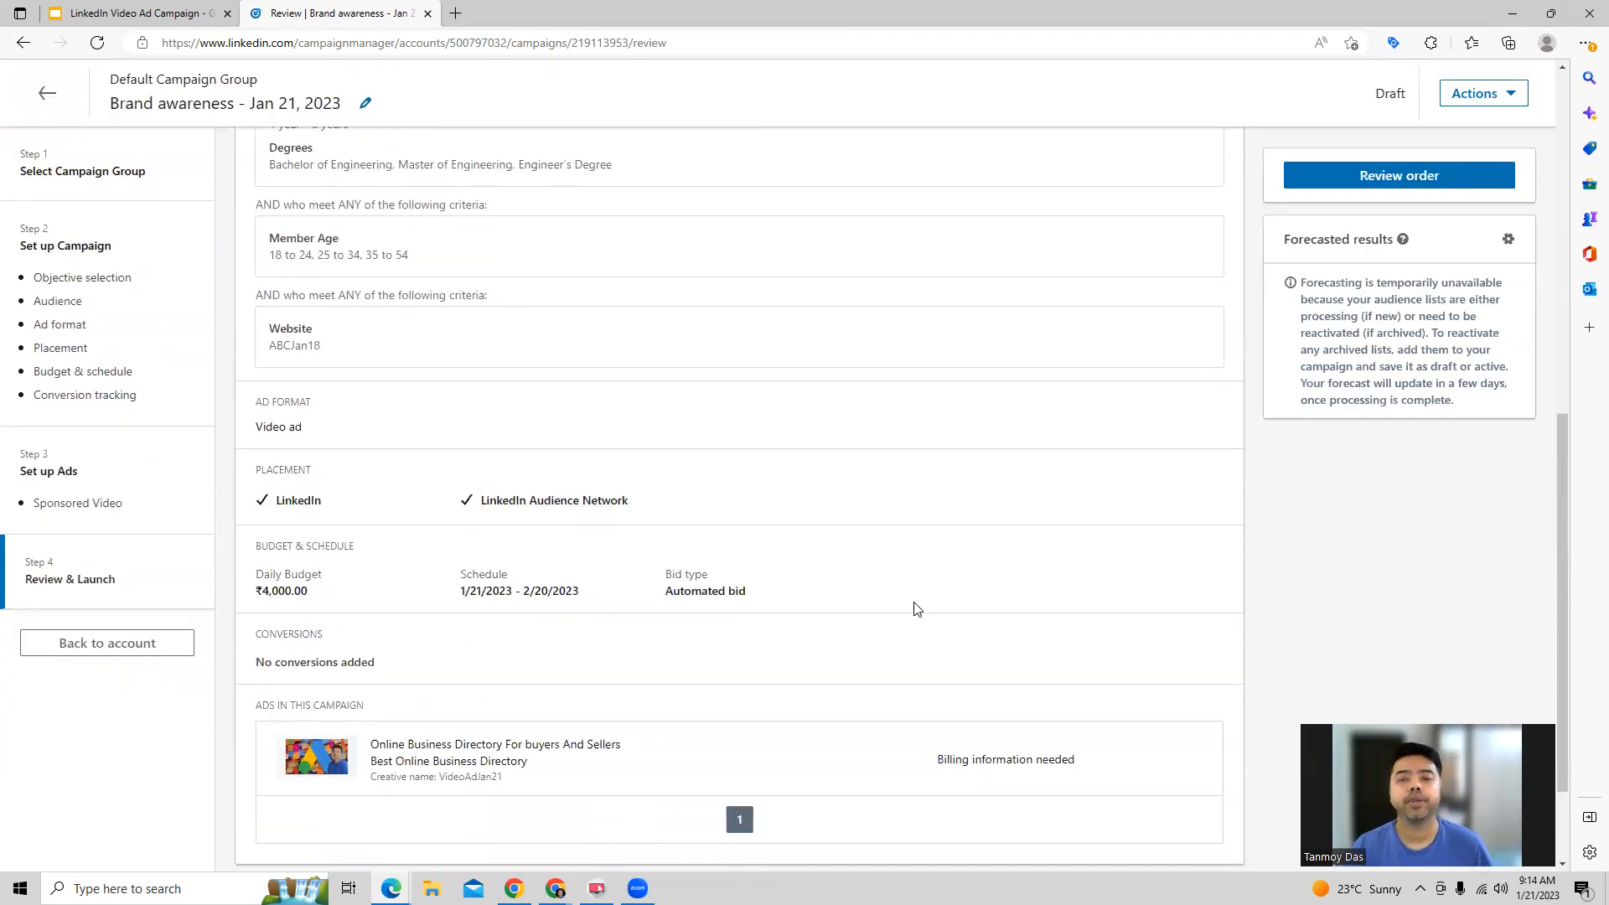
{"action": "scroll", "scroll_direction": "down", "scroll_amount": 3}
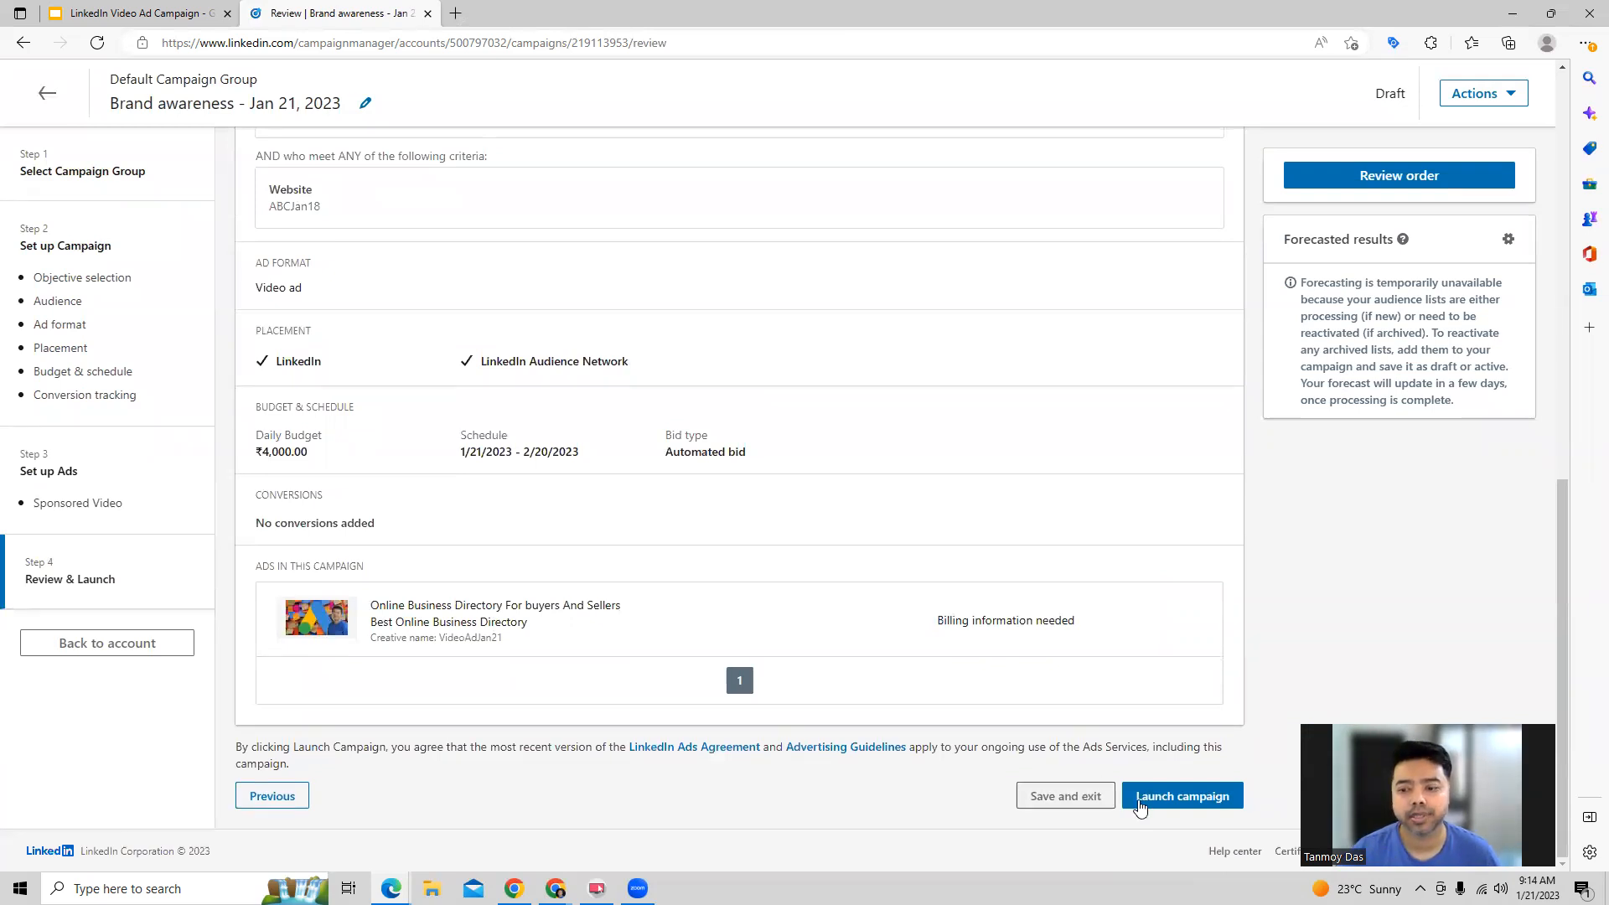
{"action": "left_click", "coordinate": [1180, 794]}
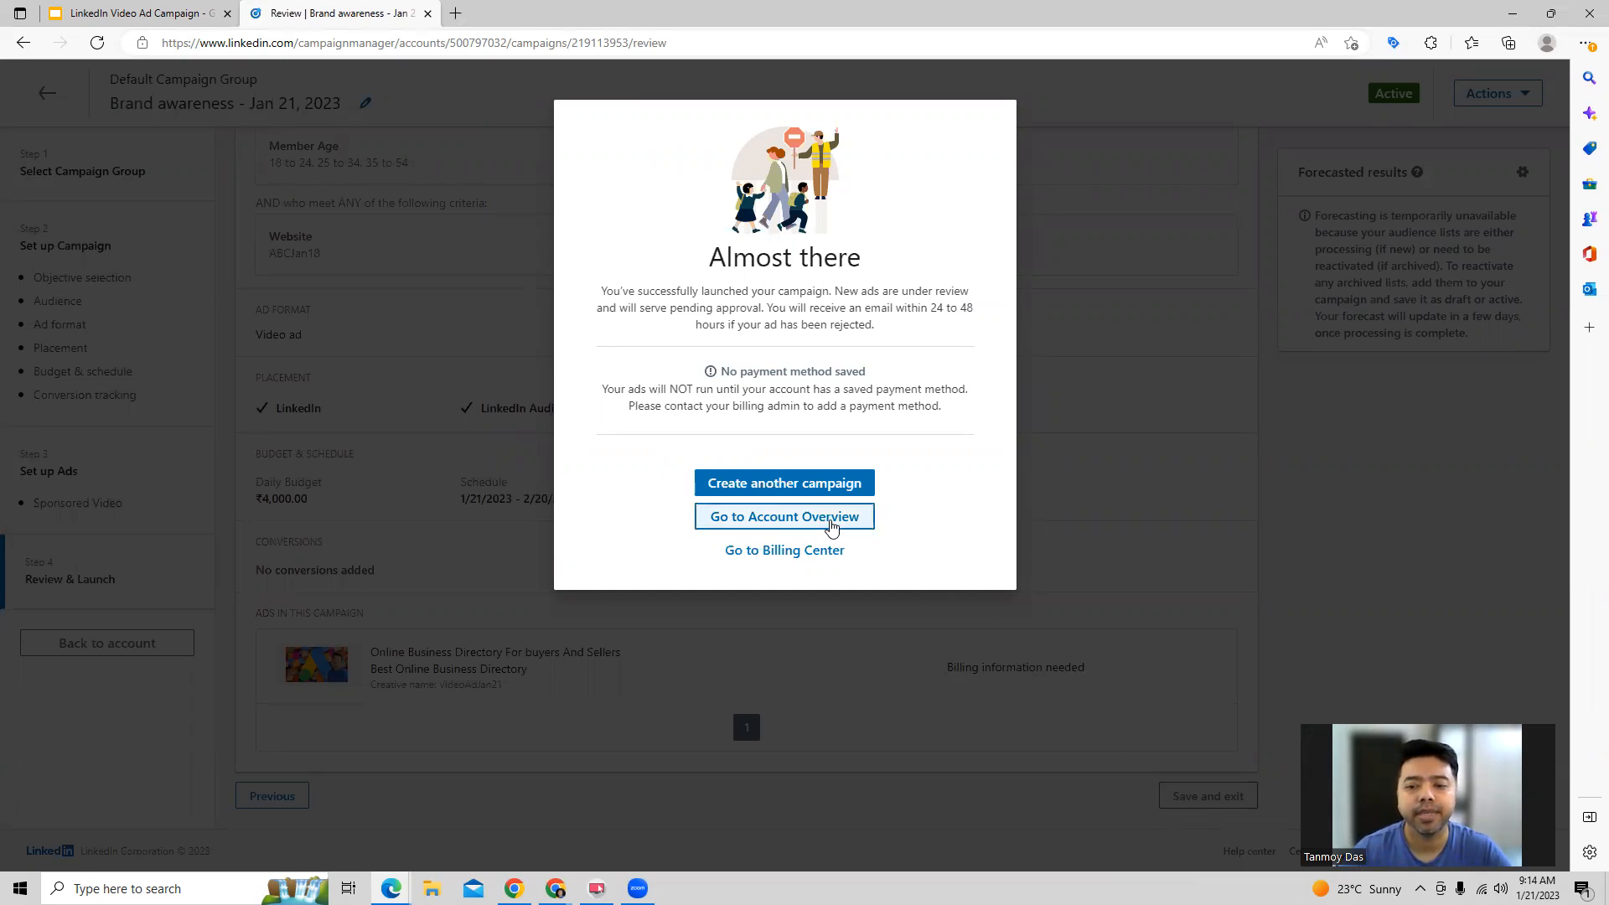
{"action": "left_click", "coordinate": [783, 516]}
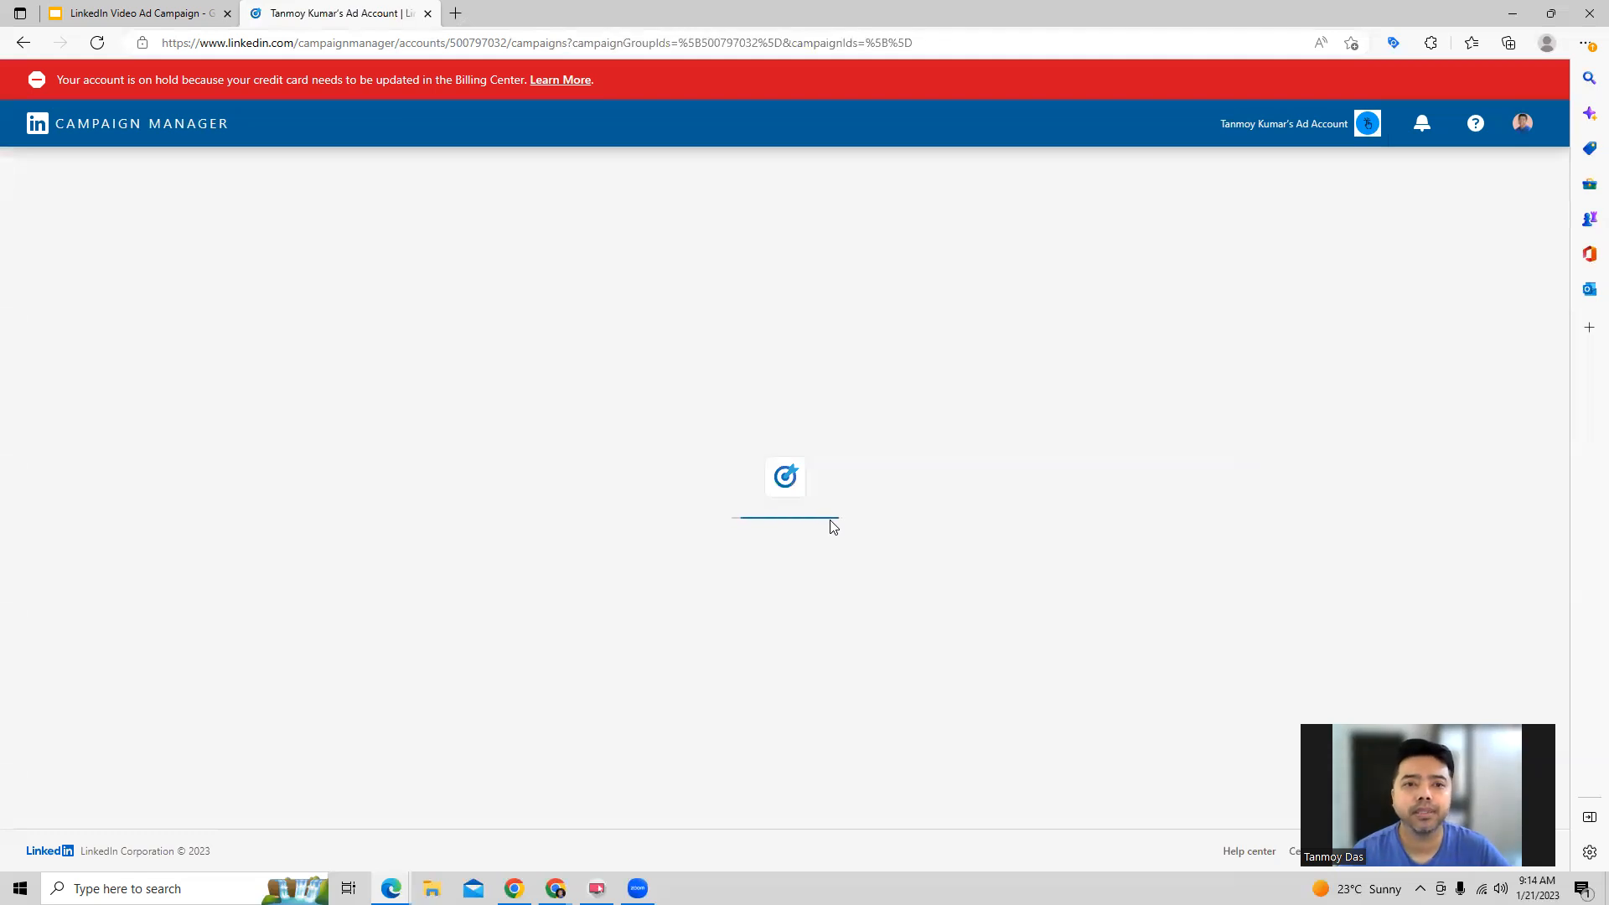